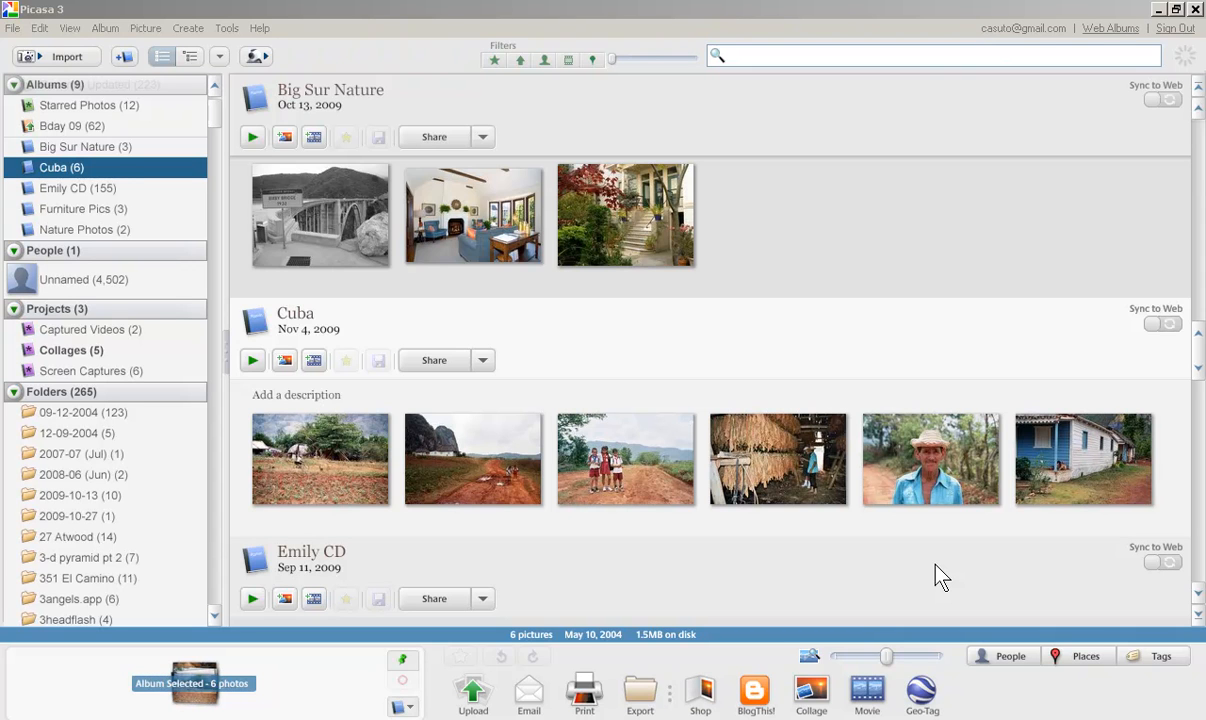
{"action": "mouse_move", "coordinate": [65, 167]}
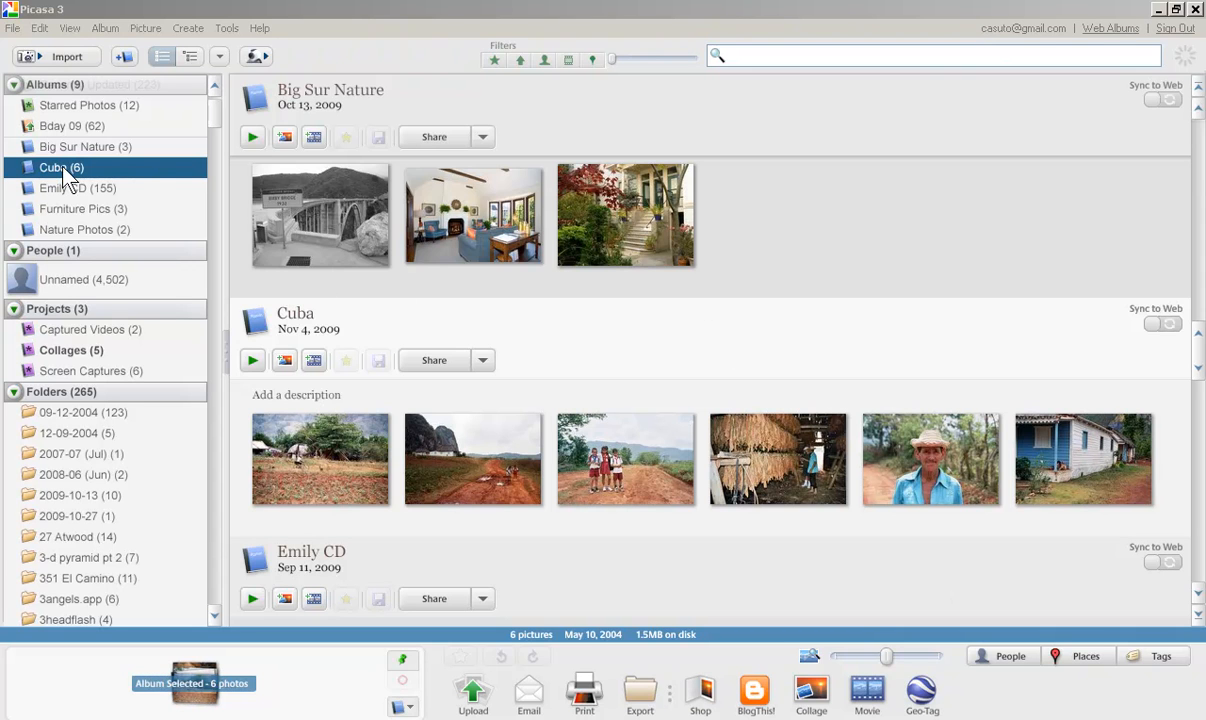
{"action": "mouse_move", "coordinate": [483, 350]}
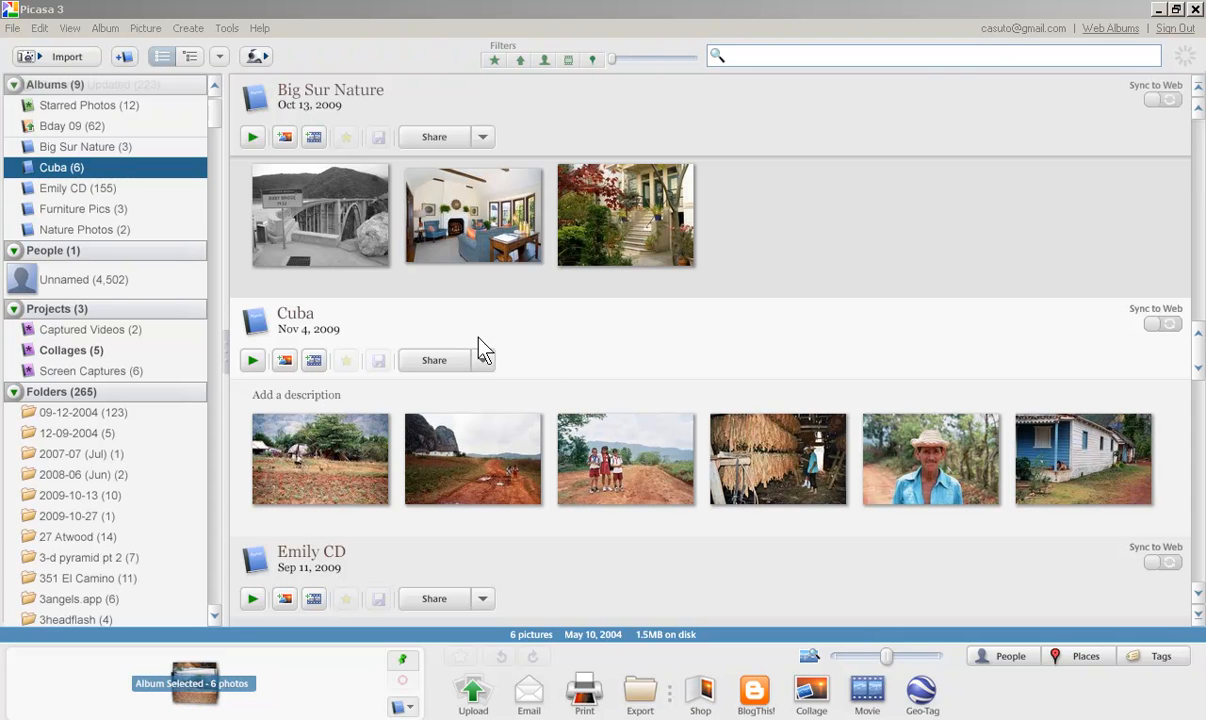
{"action": "mouse_move", "coordinate": [645, 355]}
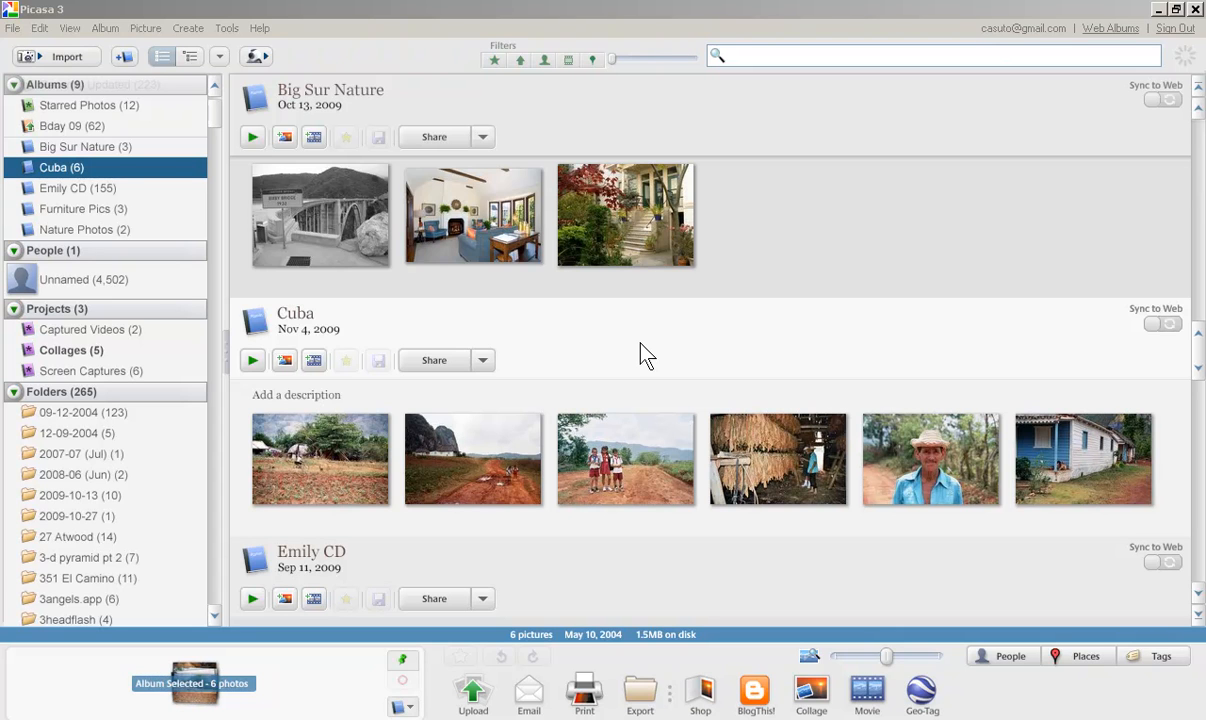
{"action": "mouse_move", "coordinate": [856, 505]}
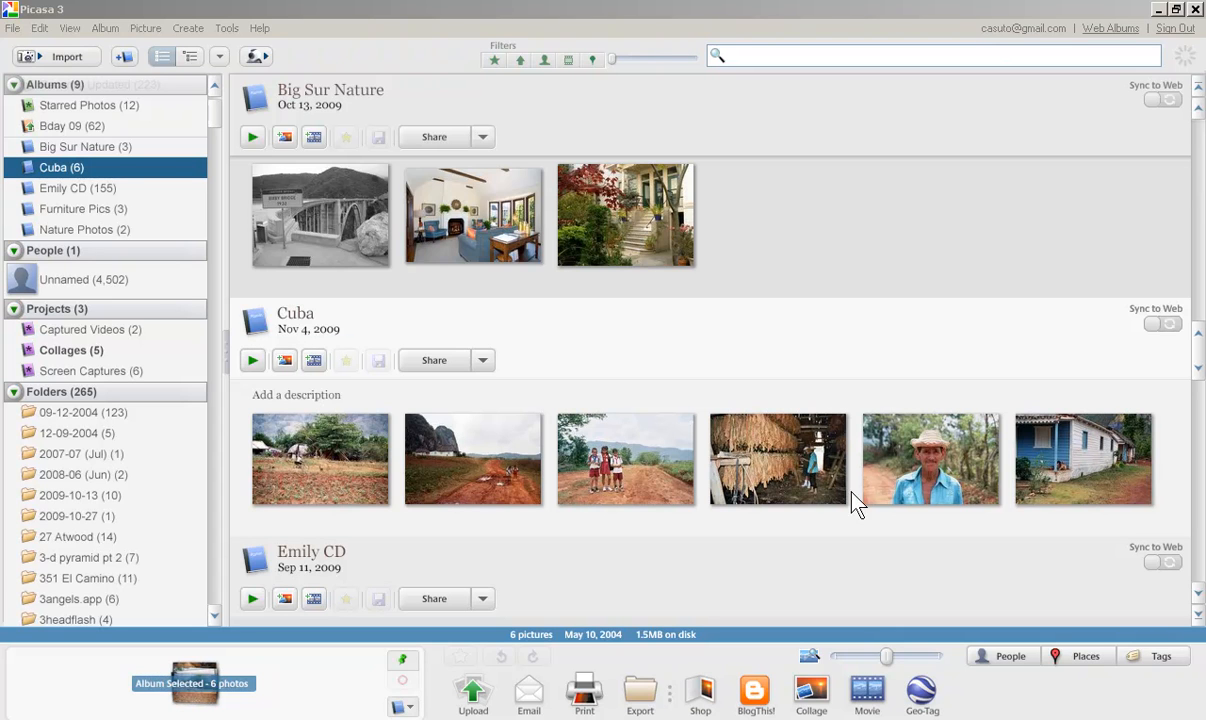
{"action": "mouse_move", "coordinate": [962, 531]}
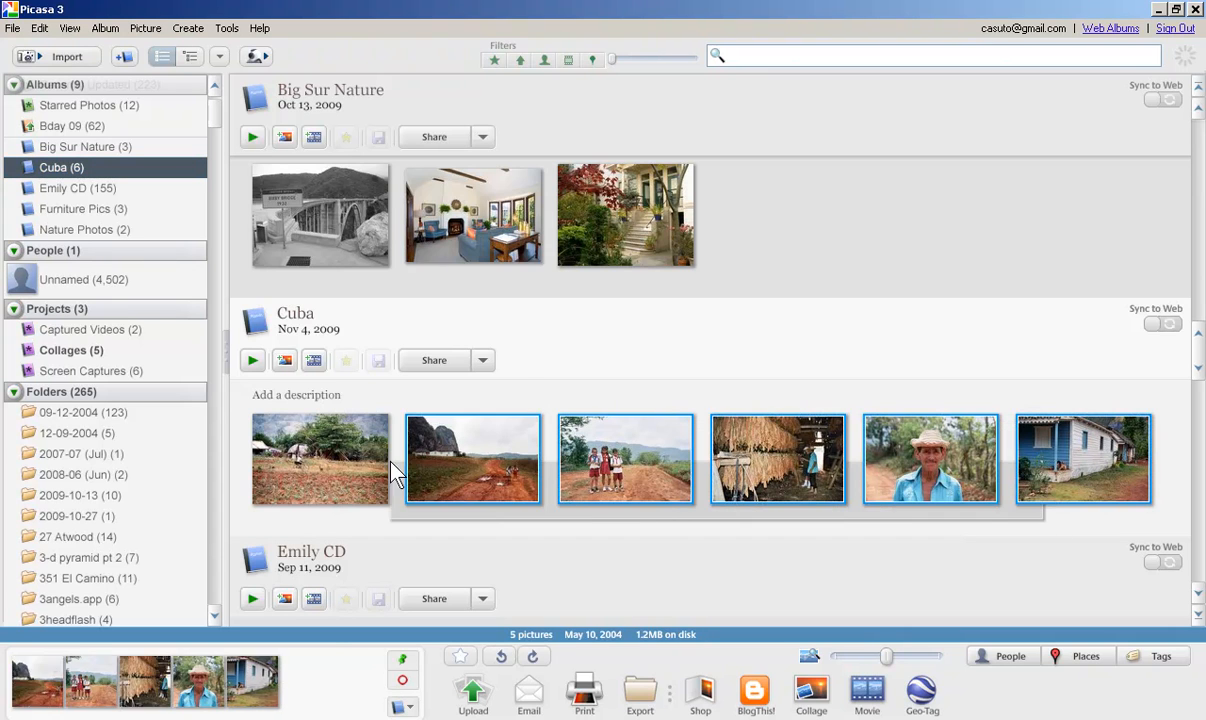
Add the last Cuba photo so all six are selected in the tray
{"action": "left_click", "coordinate": [320, 459]}
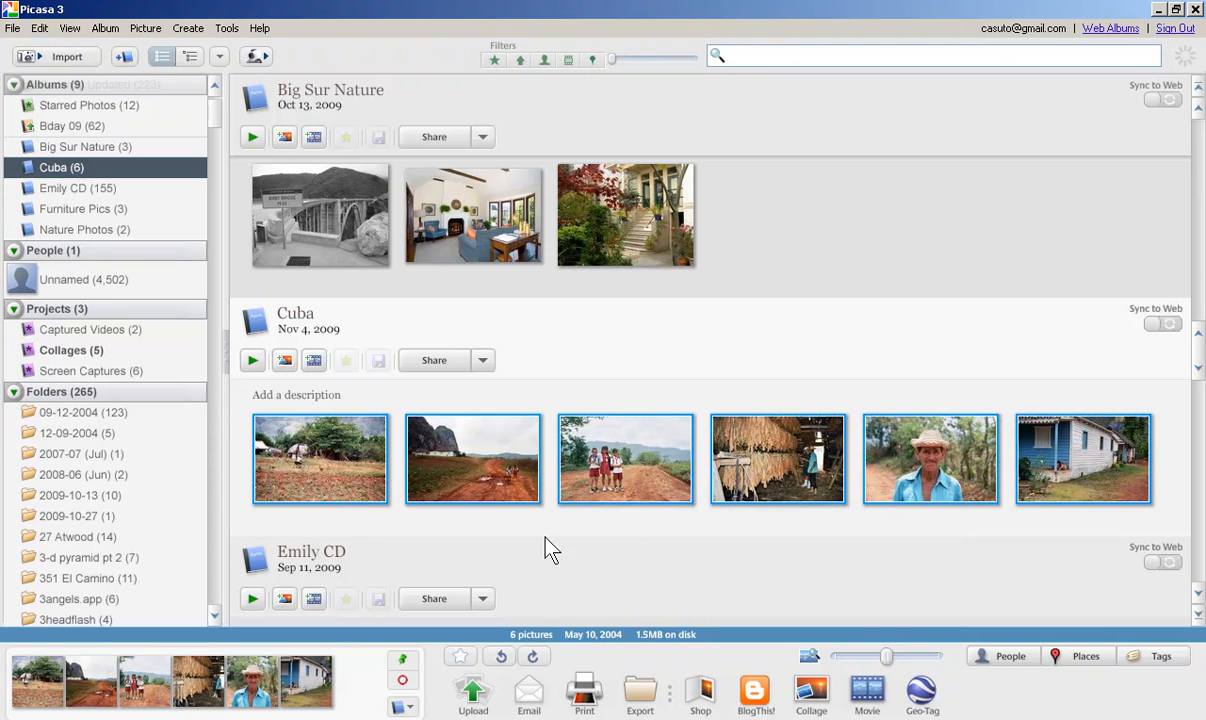
{"action": "mouse_move", "coordinate": [690, 548]}
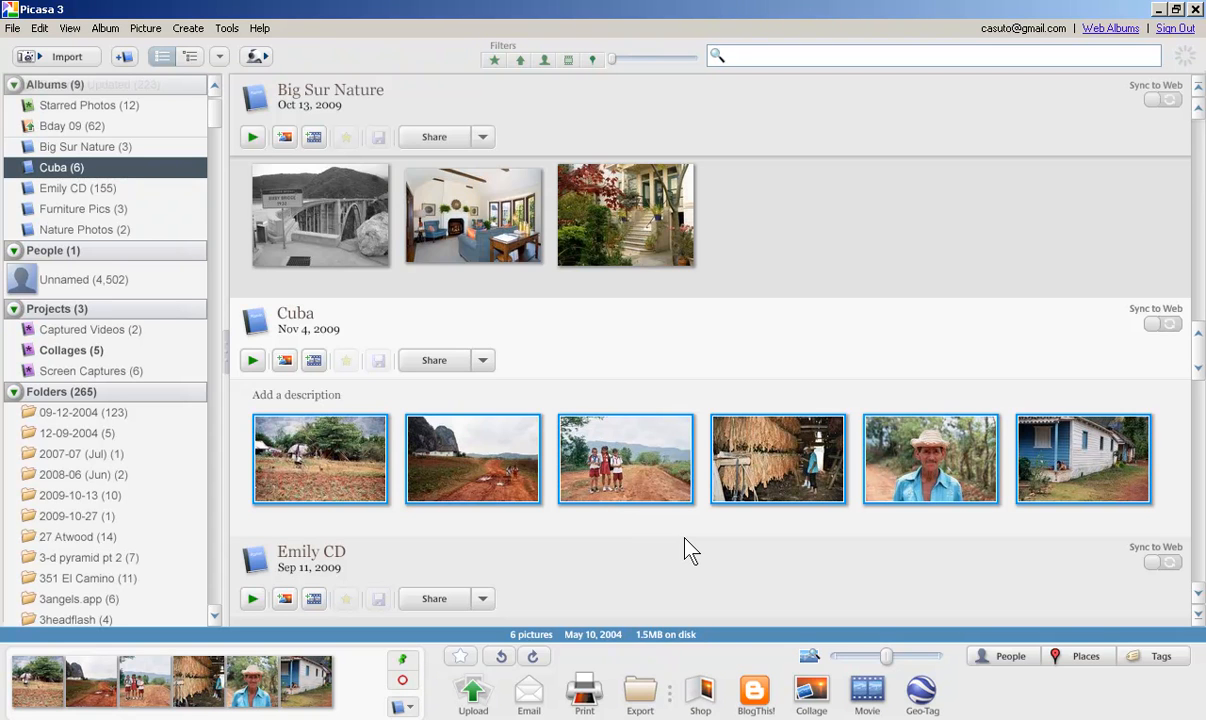
{"action": "mouse_move", "coordinate": [472, 695]}
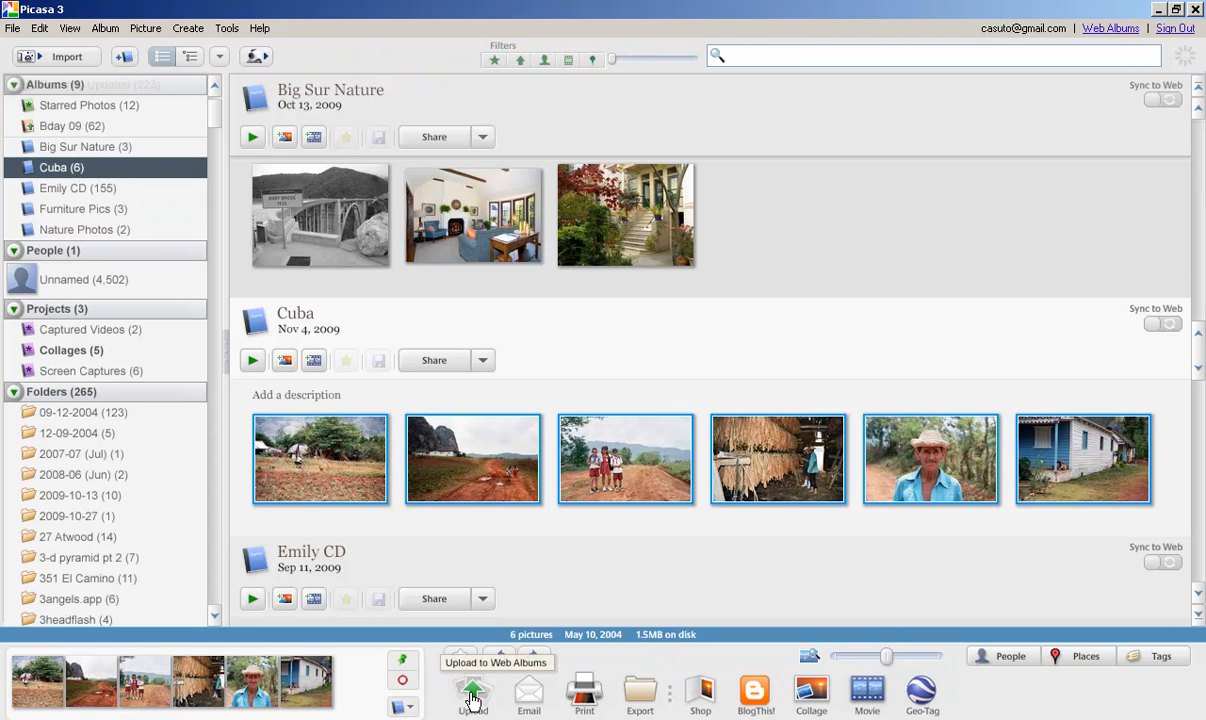
Begin a web-album upload of the Cuba photos, keeping the recommended 1600-pixel size and Unlisted visibility
{"action": "left_click", "coordinate": [472, 693]}
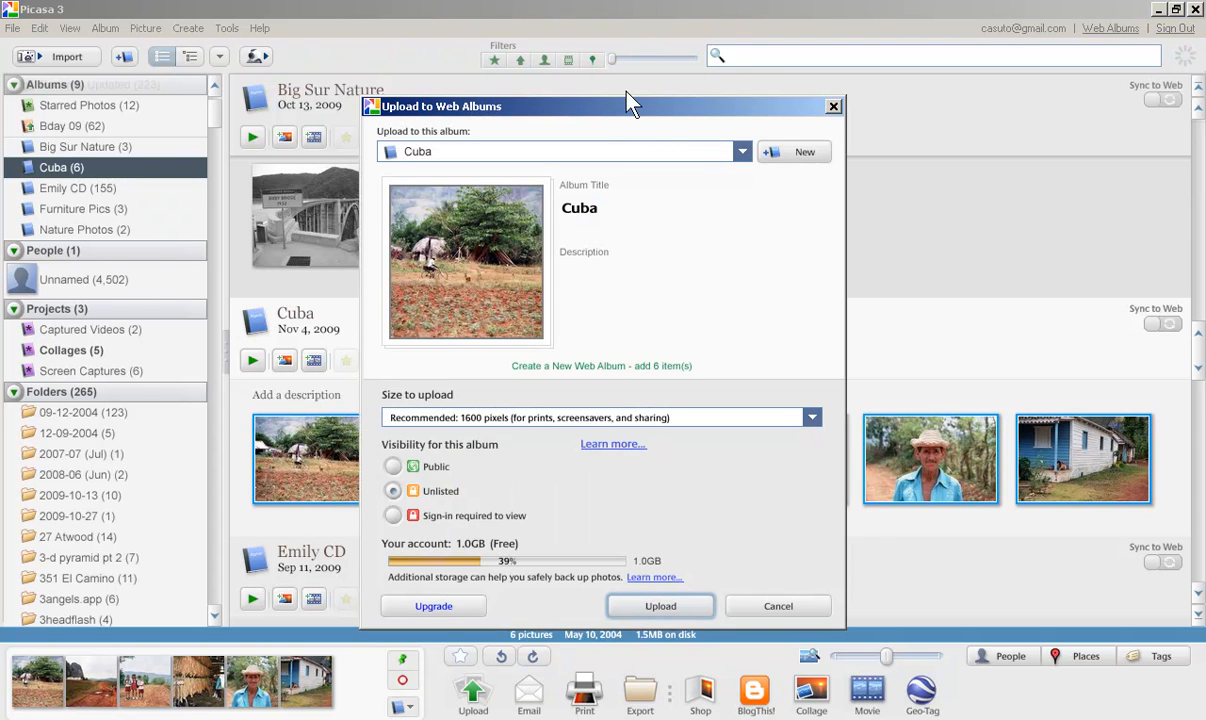
{"action": "left_click_drag", "start_coordinate": [630, 106], "coordinate": [636, 116]}
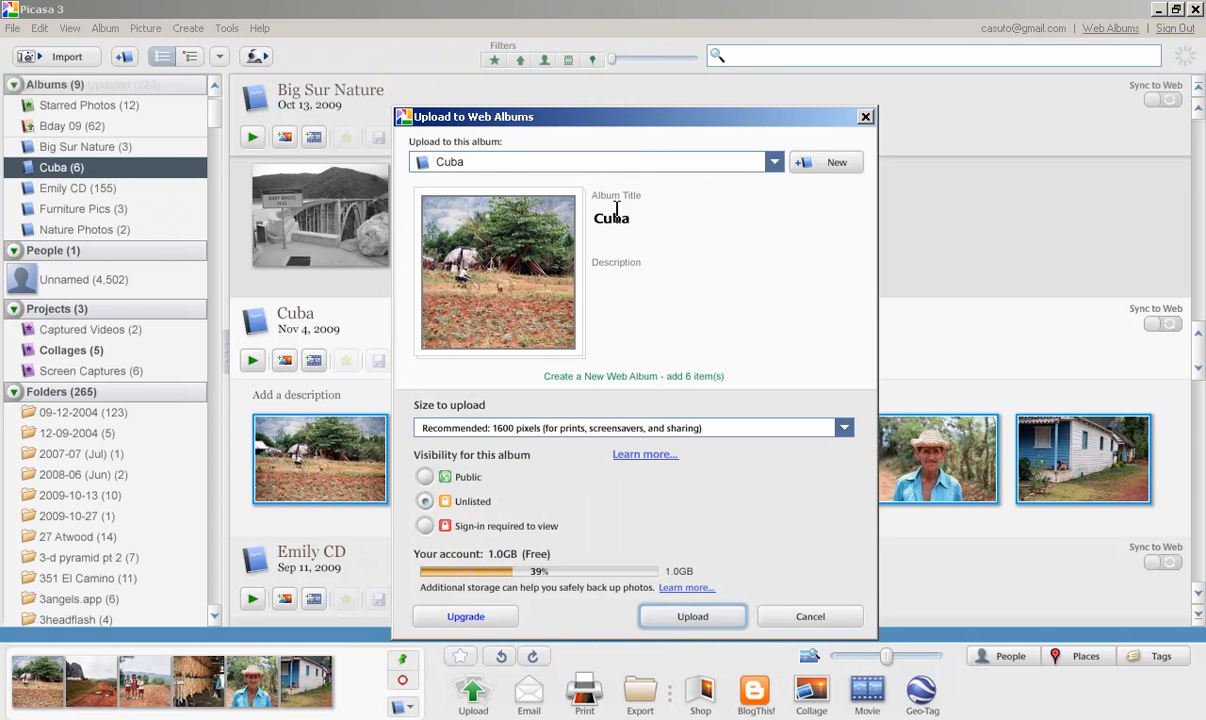
{"action": "mouse_move", "coordinate": [485, 162]}
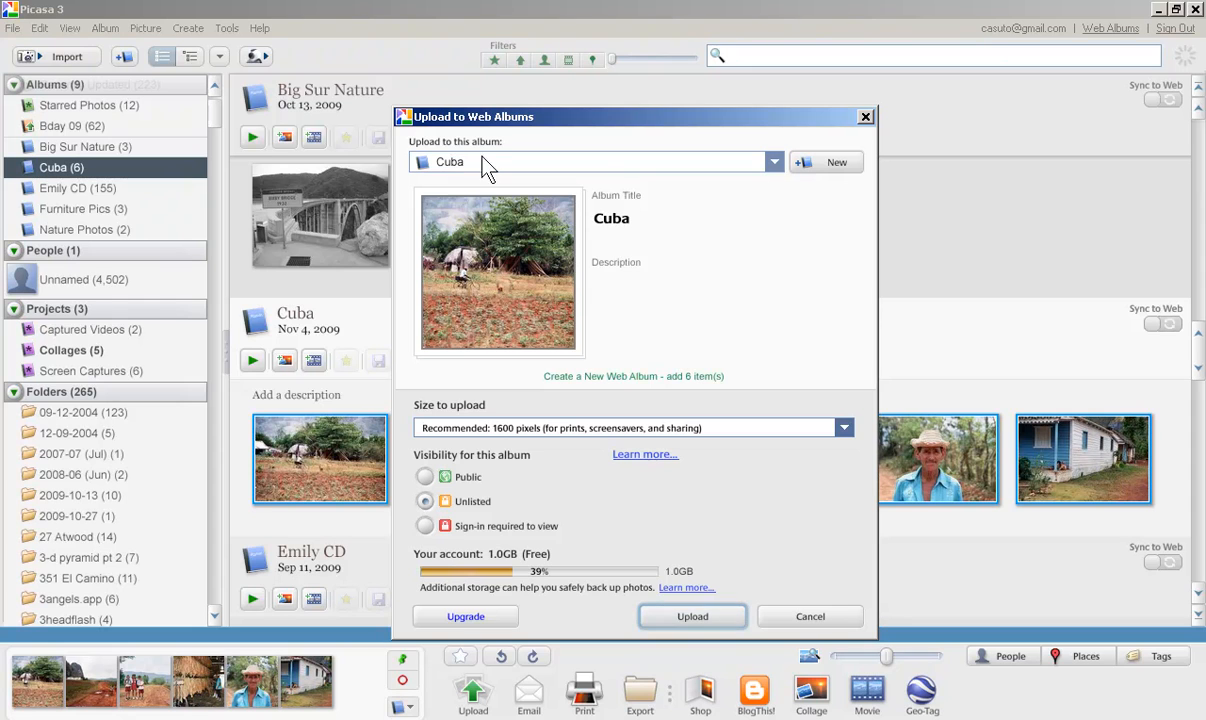
{"action": "mouse_move", "coordinate": [456, 378]}
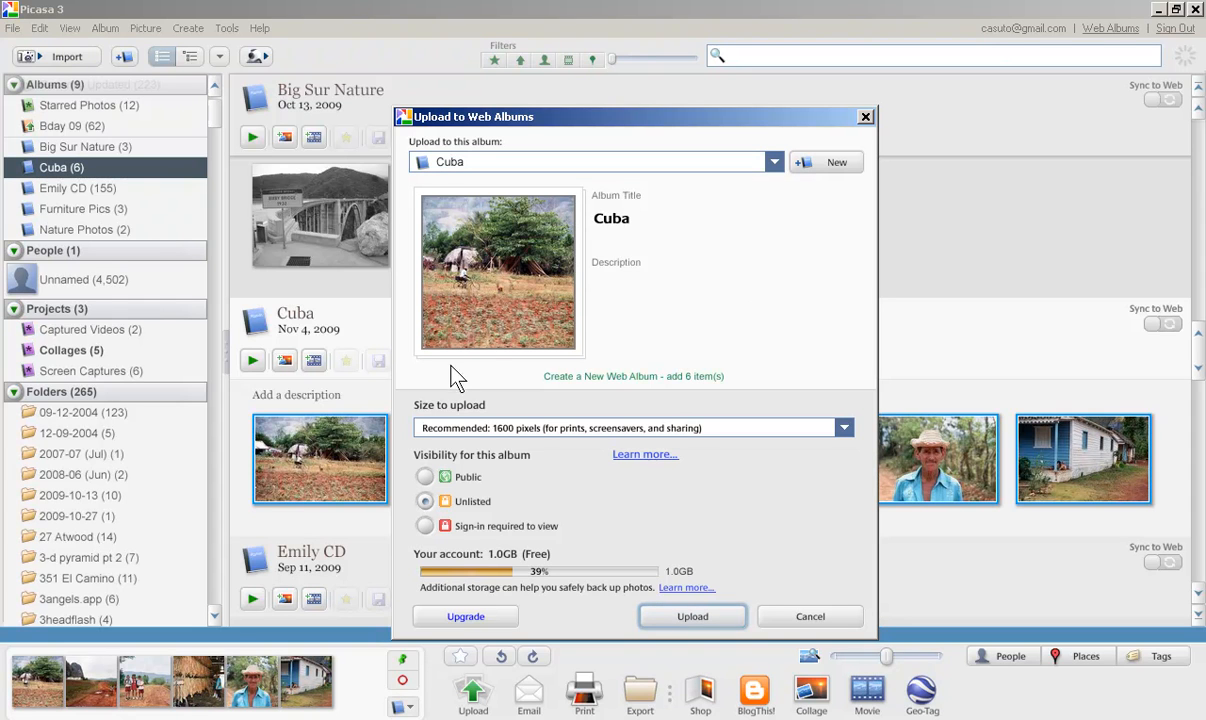
{"action": "mouse_move", "coordinate": [500, 440]}
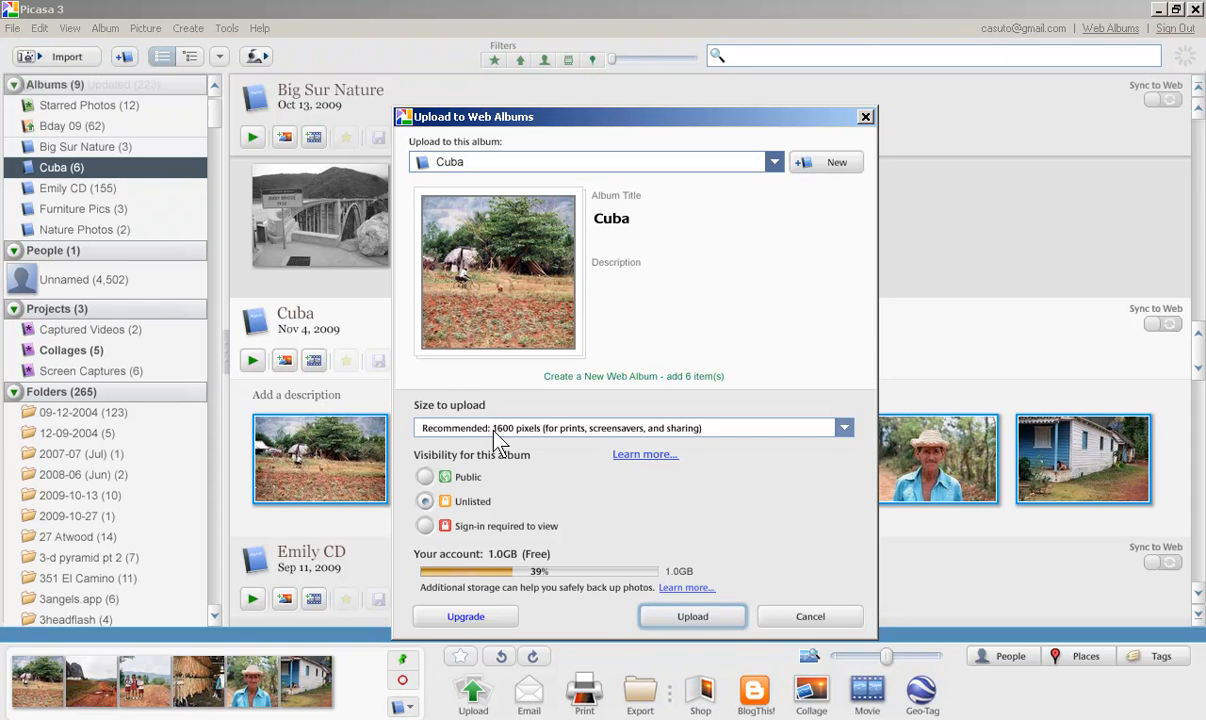
{"action": "left_click", "coordinate": [844, 427]}
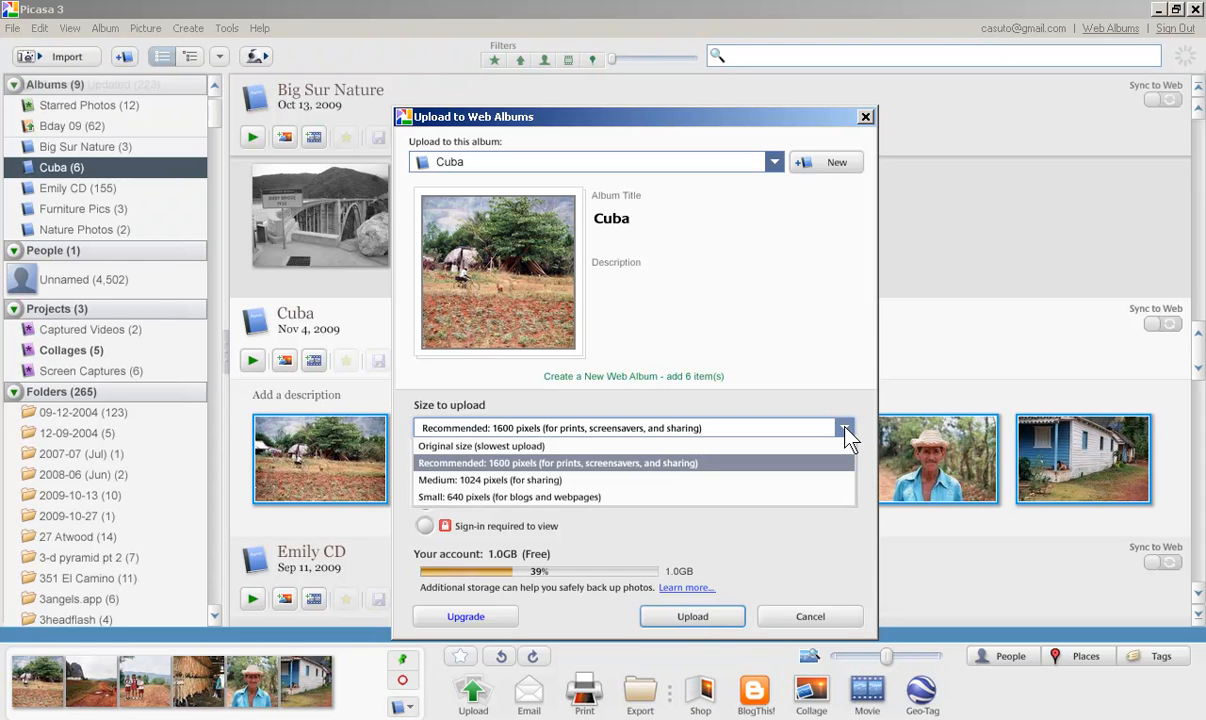
{"action": "mouse_move", "coordinate": [831, 410]}
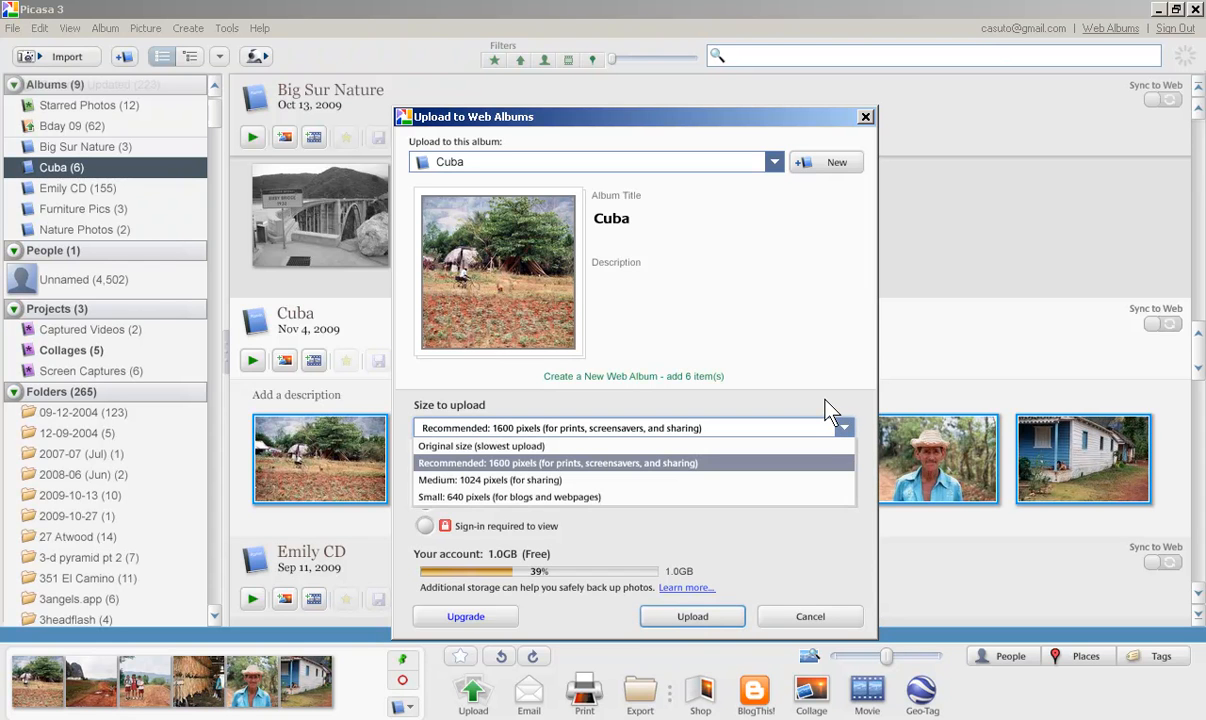
{"action": "left_click", "coordinate": [557, 462]}
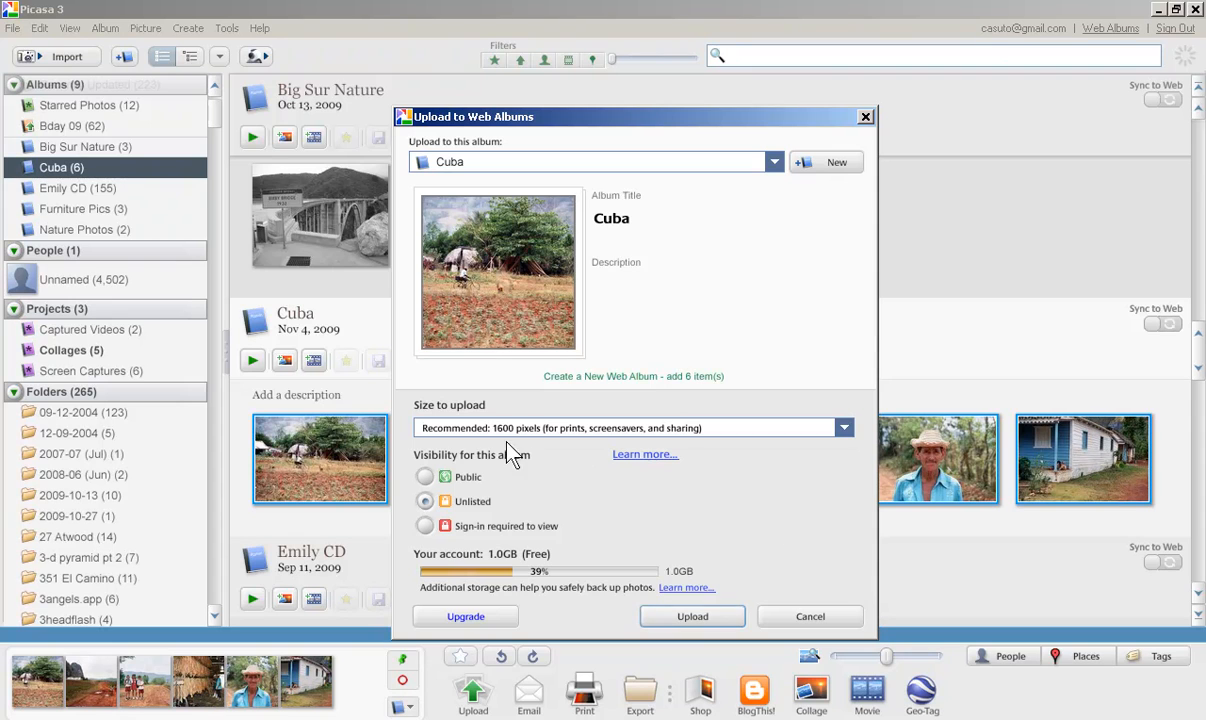
{"action": "mouse_move", "coordinate": [519, 470]}
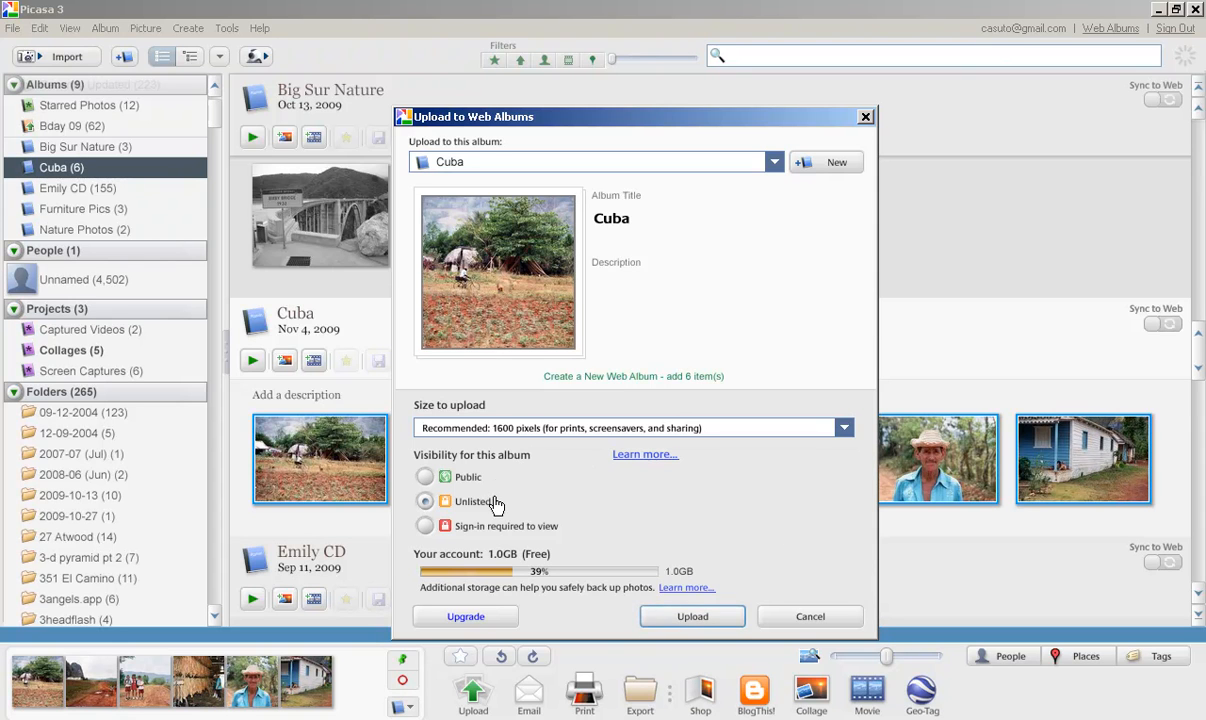
{"action": "mouse_move", "coordinate": [540, 535]}
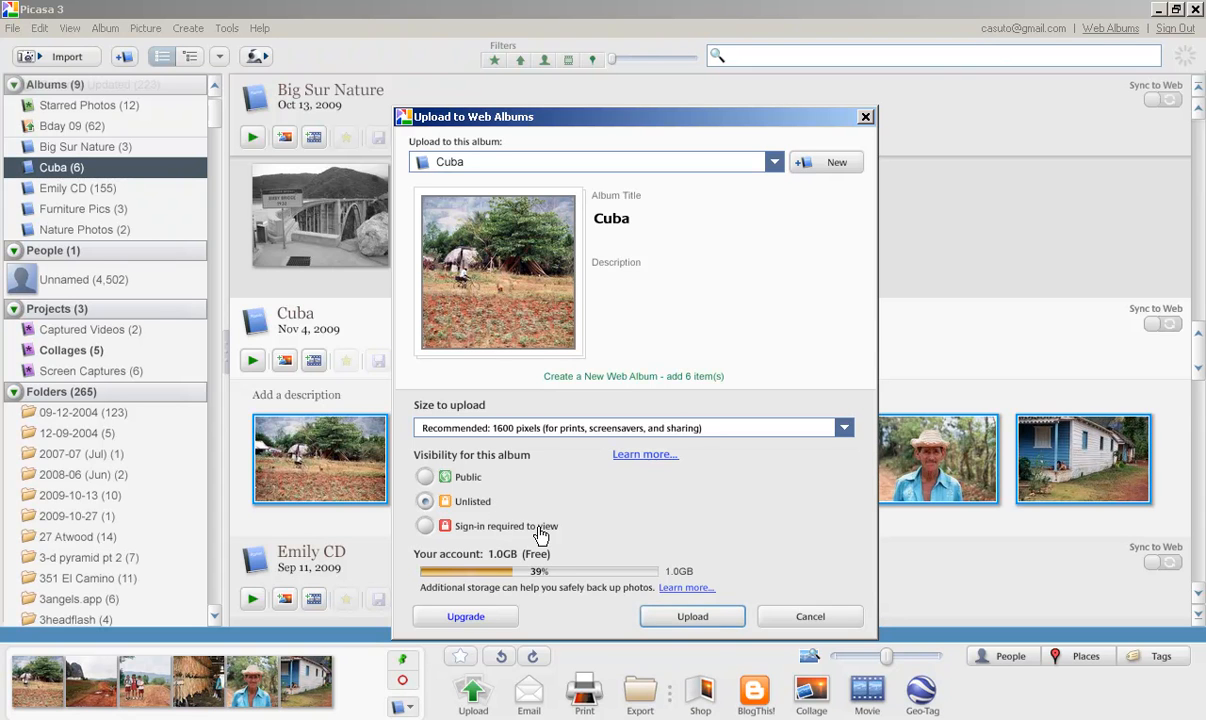
{"action": "mouse_move", "coordinate": [563, 523]}
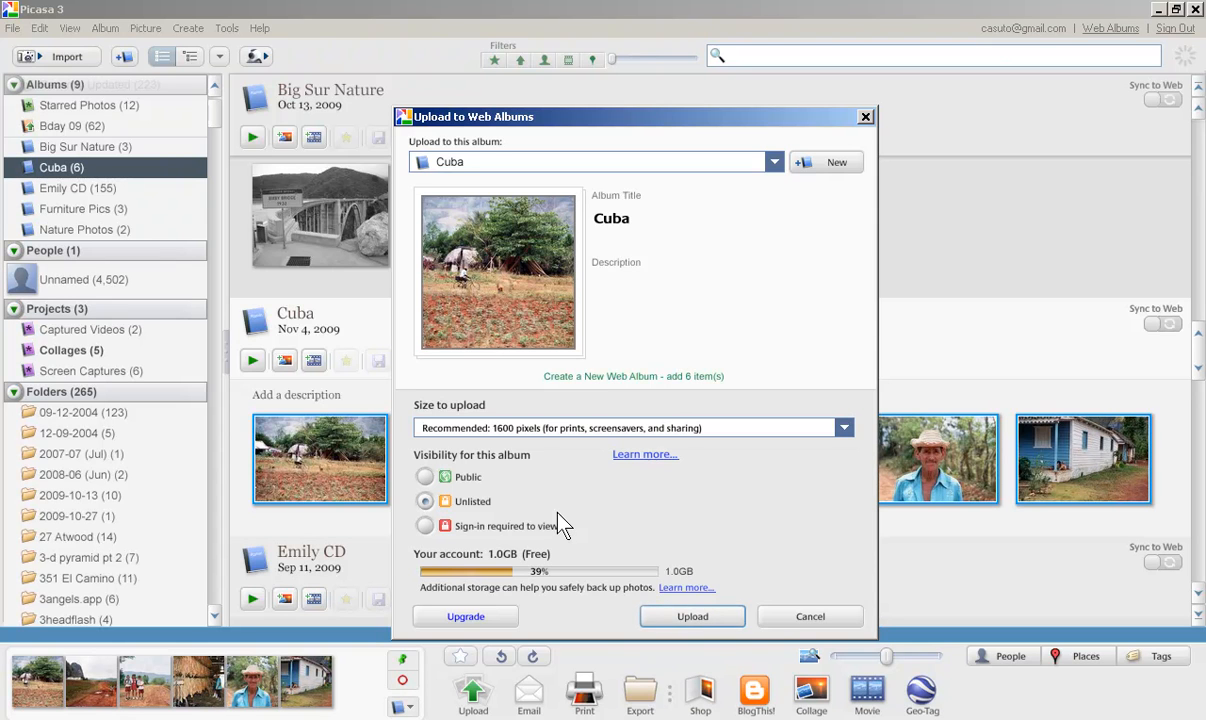
{"action": "mouse_move", "coordinate": [480, 550]}
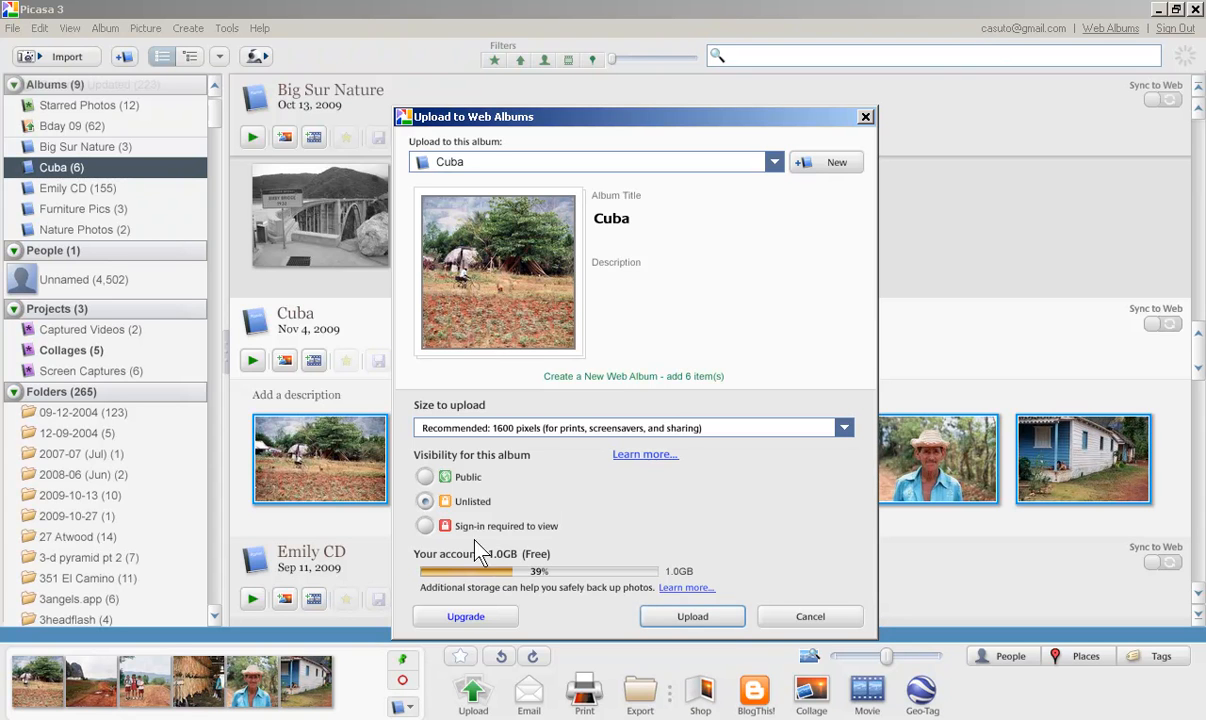
{"action": "mouse_move", "coordinate": [516, 568]}
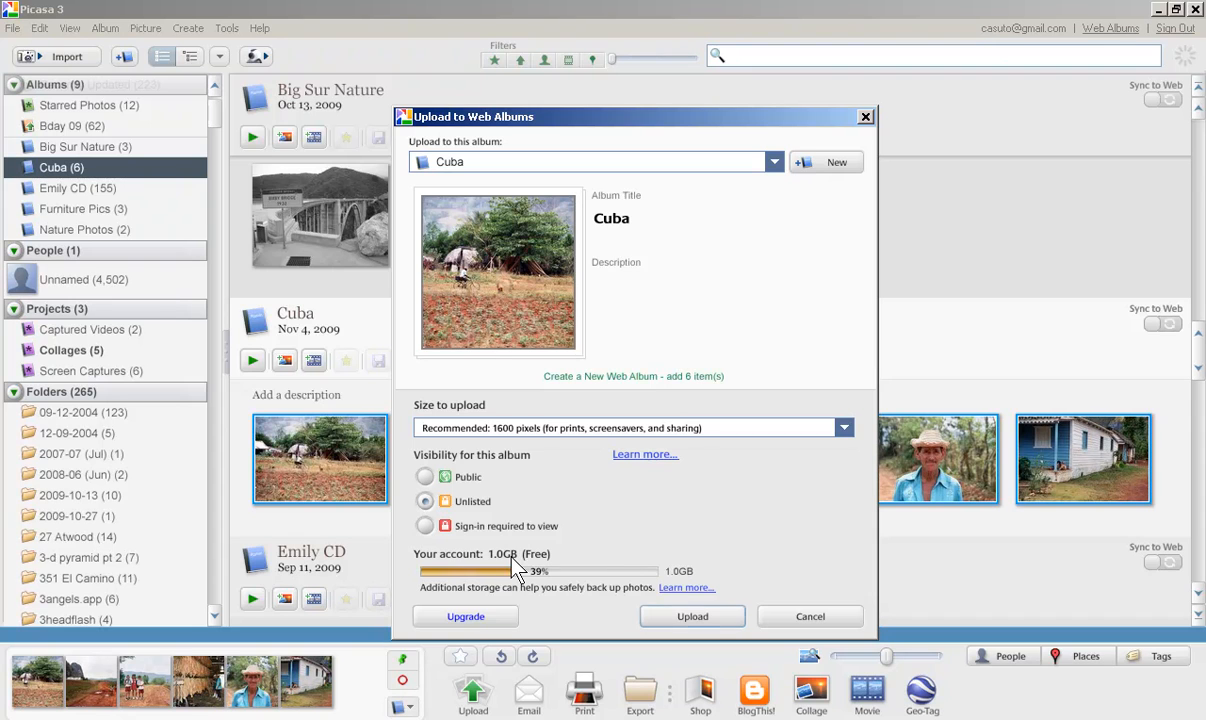
{"action": "mouse_move", "coordinate": [658, 535]}
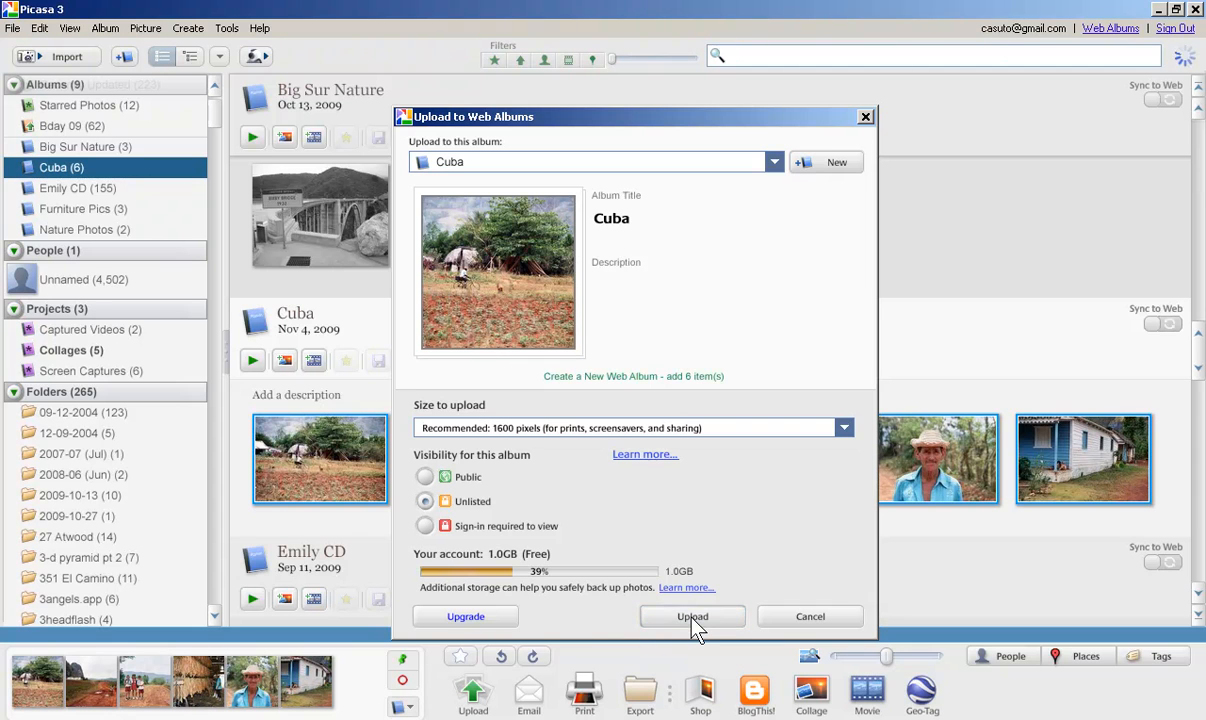
Upload the six Cuba photos to a new web album
{"action": "left_click", "coordinate": [692, 616]}
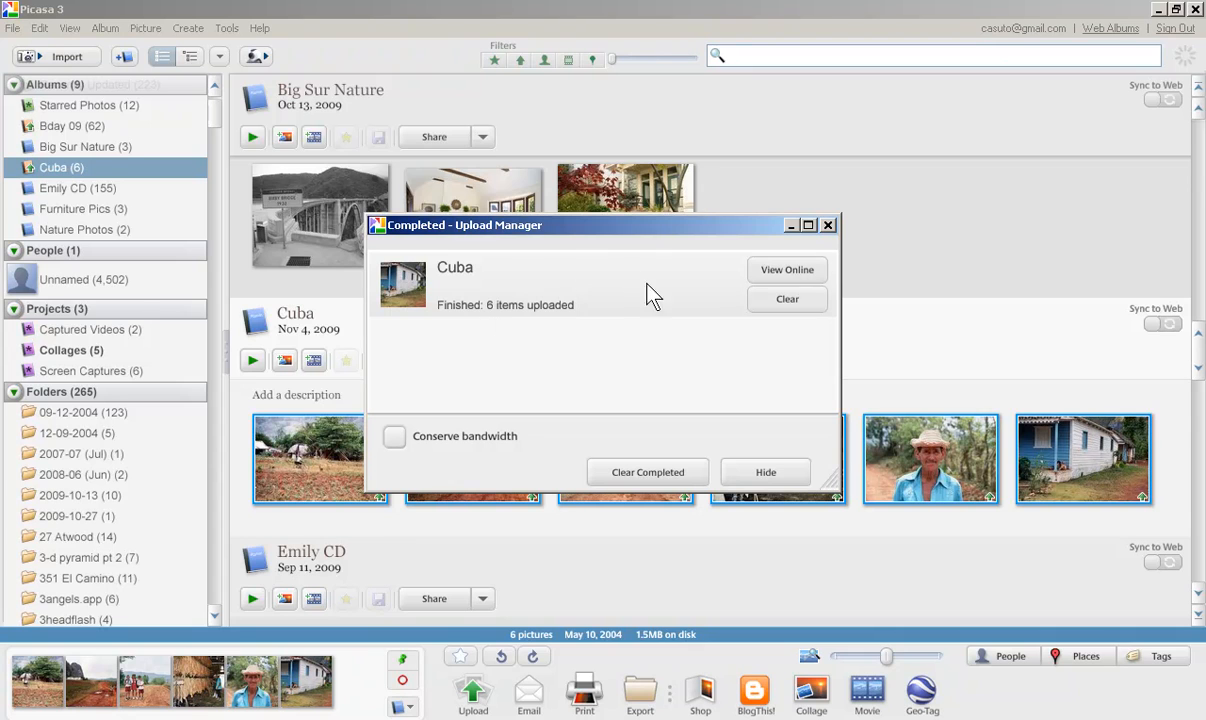
{"action": "mouse_move", "coordinate": [603, 320]}
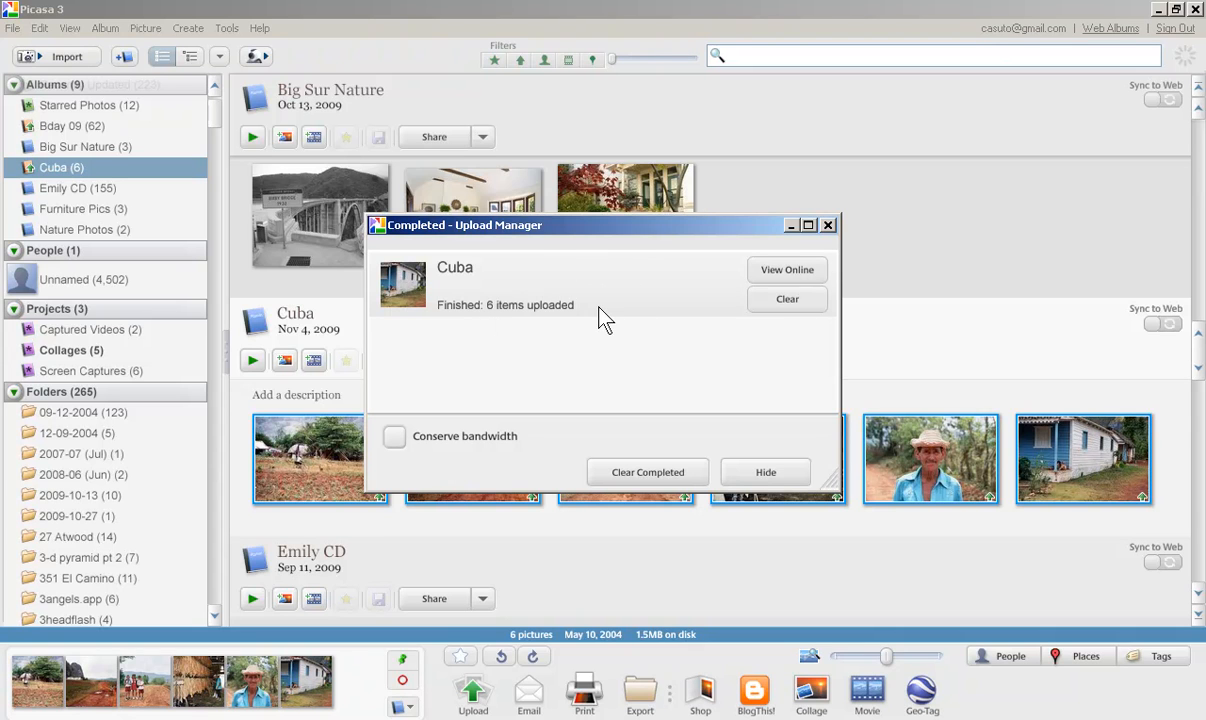
{"action": "mouse_move", "coordinate": [787, 270]}
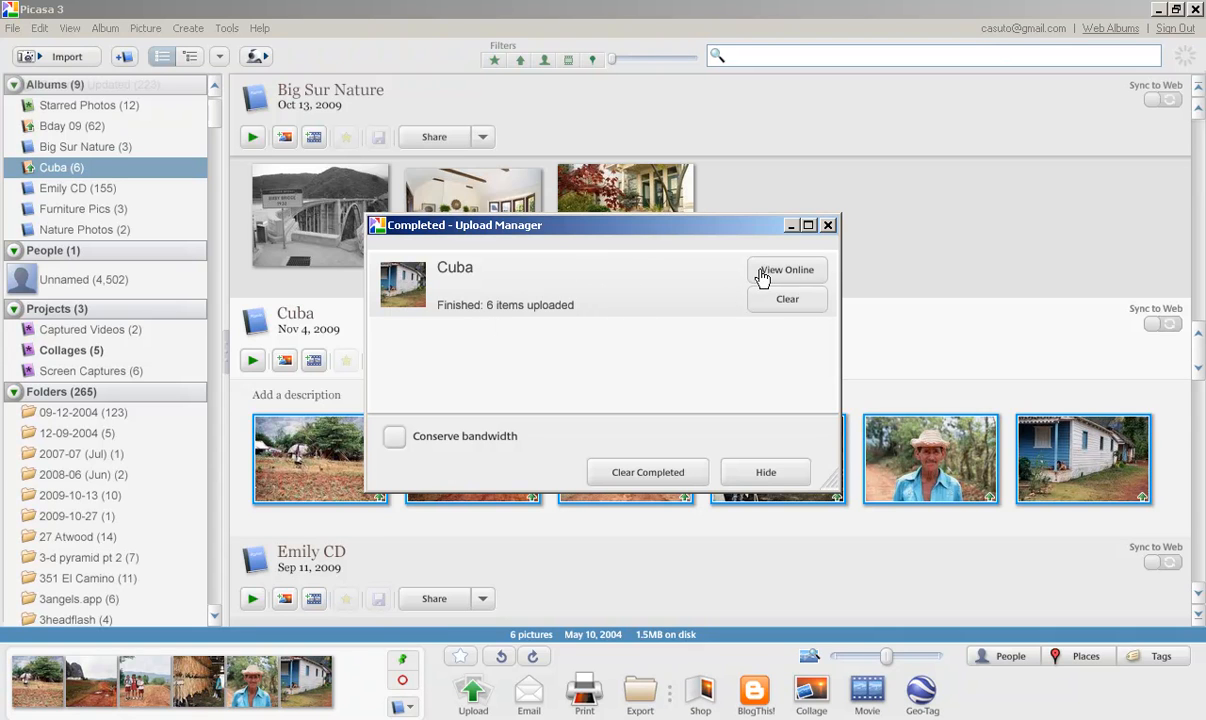
{"action": "mouse_move", "coordinate": [705, 293]}
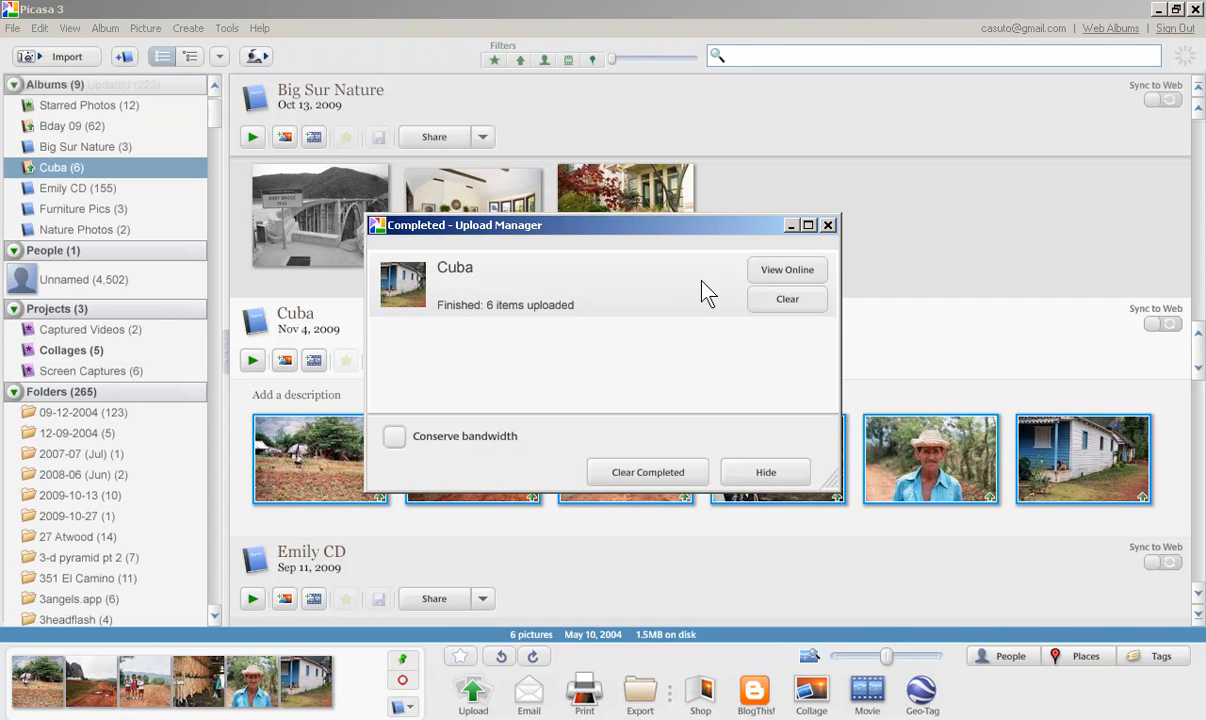
{"action": "mouse_move", "coordinate": [720, 295]}
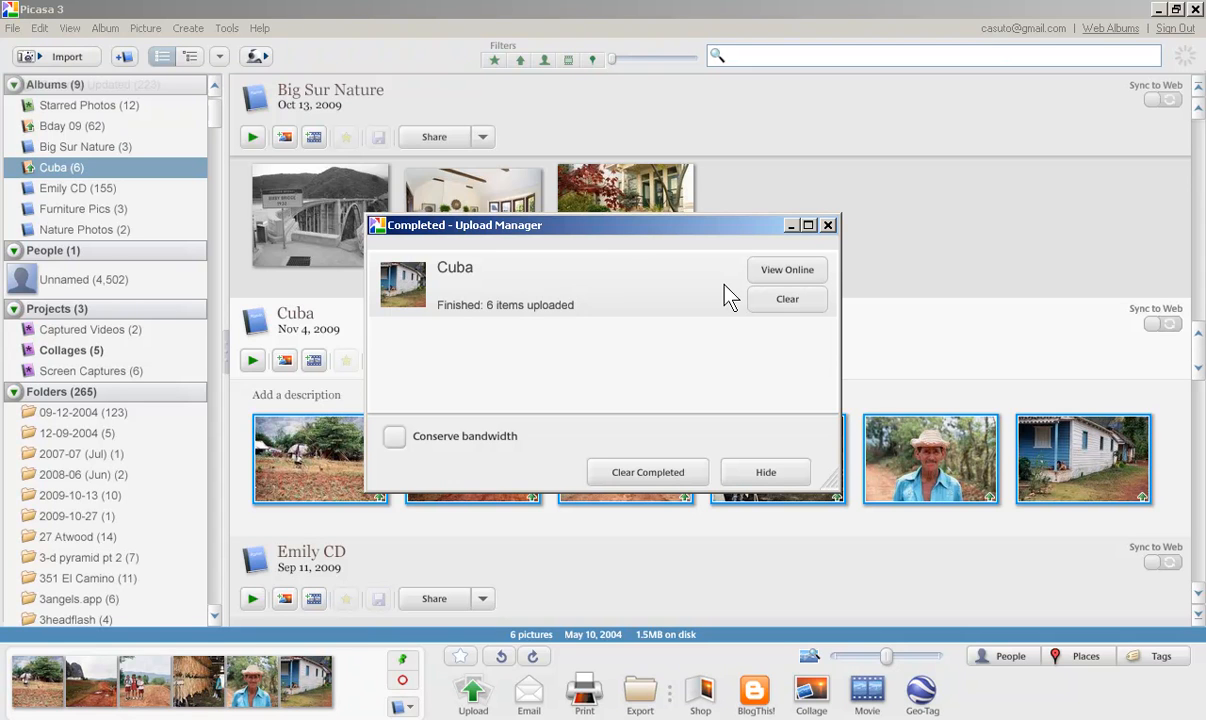
{"action": "mouse_move", "coordinate": [755, 305]}
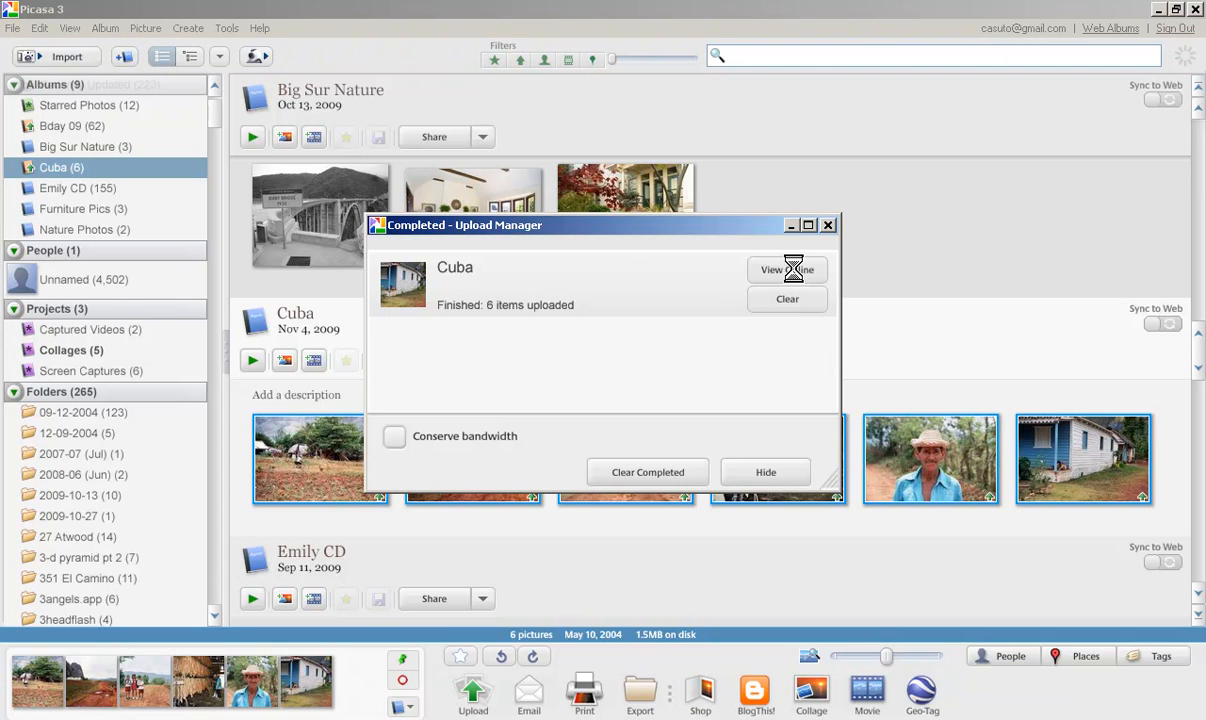
View the uploaded Cuba album online from the Upload Manager
{"action": "left_click", "coordinate": [787, 270]}
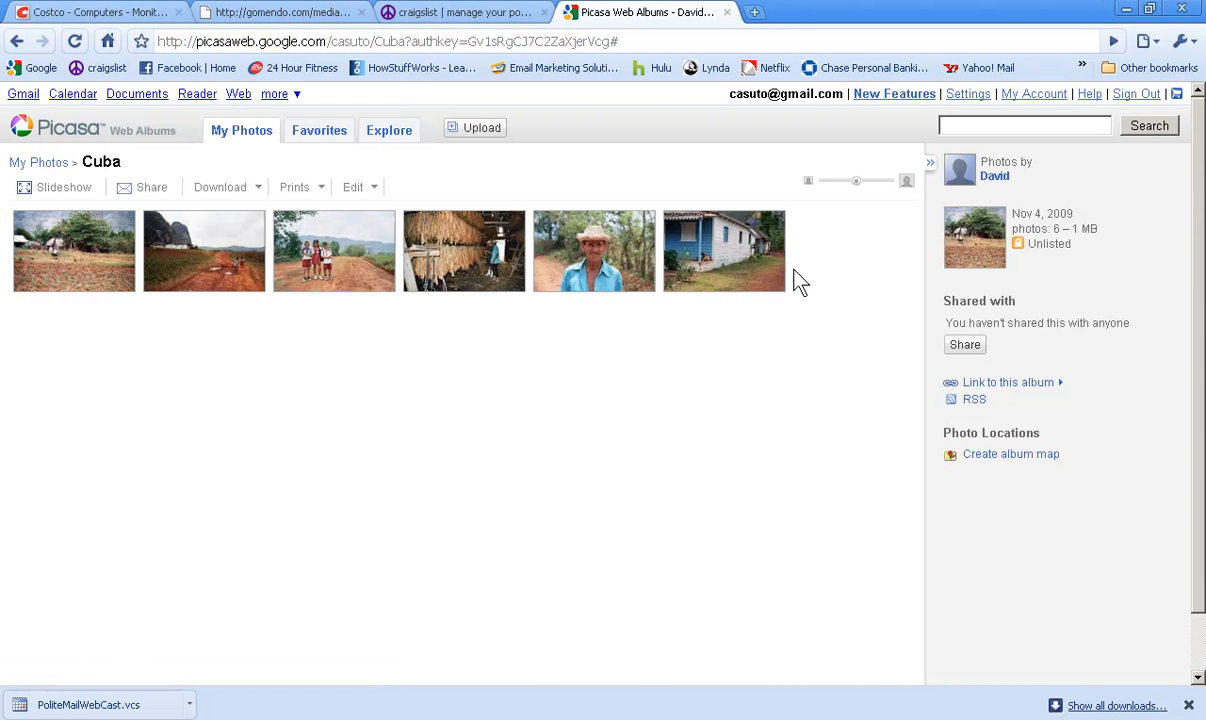
{"action": "mouse_move", "coordinate": [635, 237]}
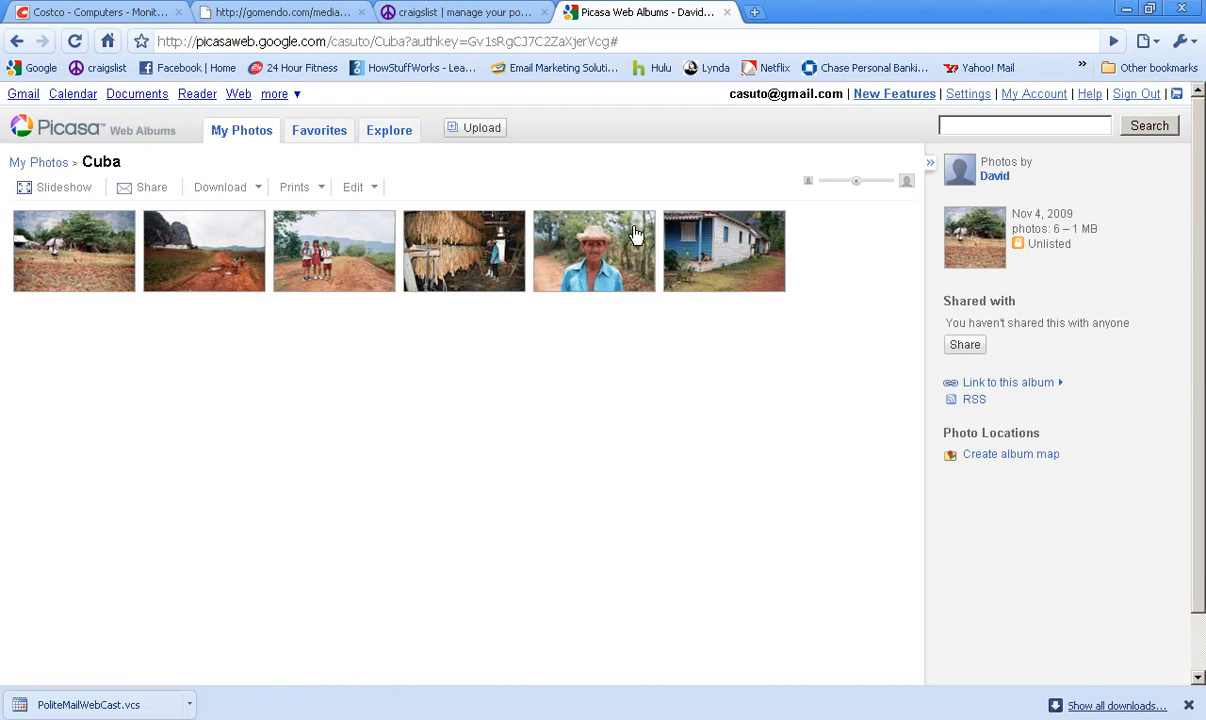
{"action": "mouse_move", "coordinate": [287, 163]}
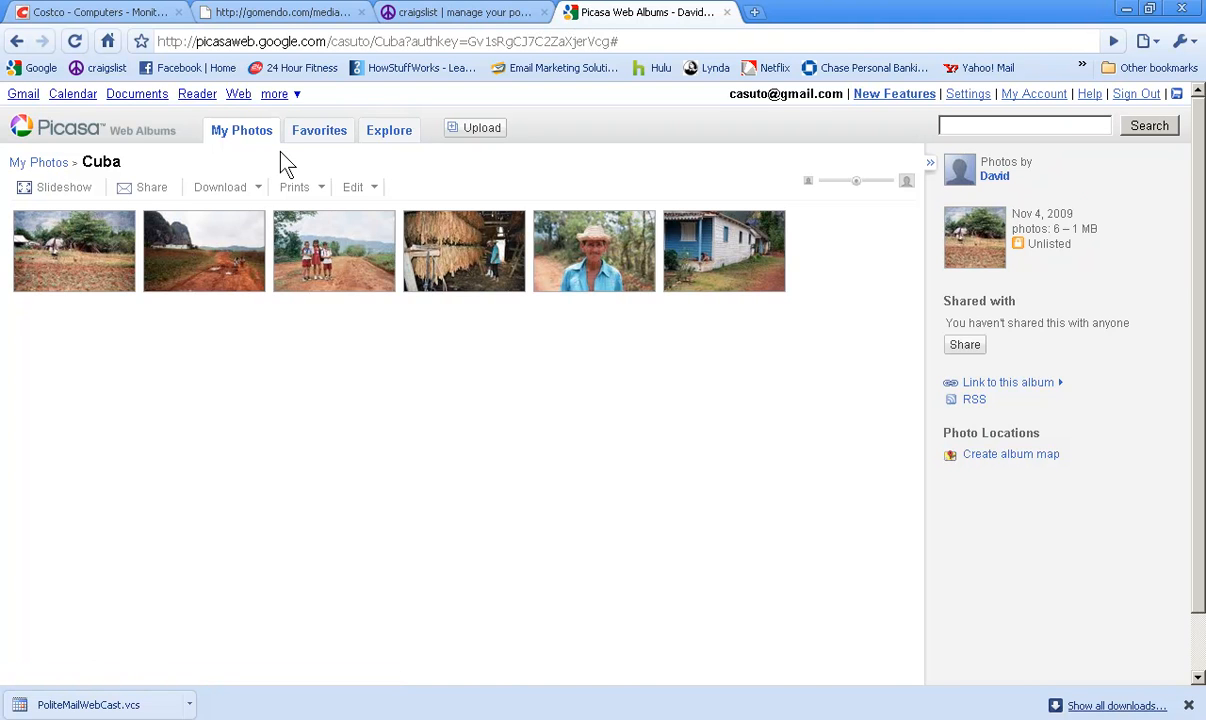
{"action": "mouse_move", "coordinate": [219, 290]}
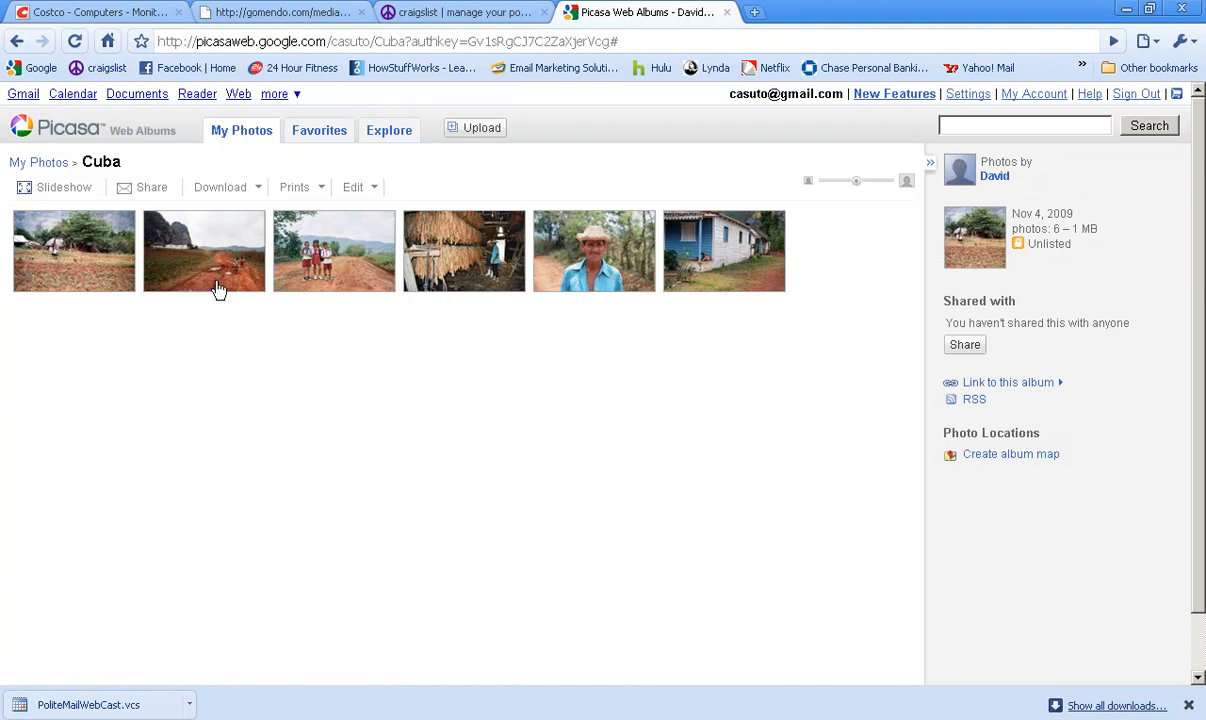
{"action": "mouse_move", "coordinate": [314, 430]}
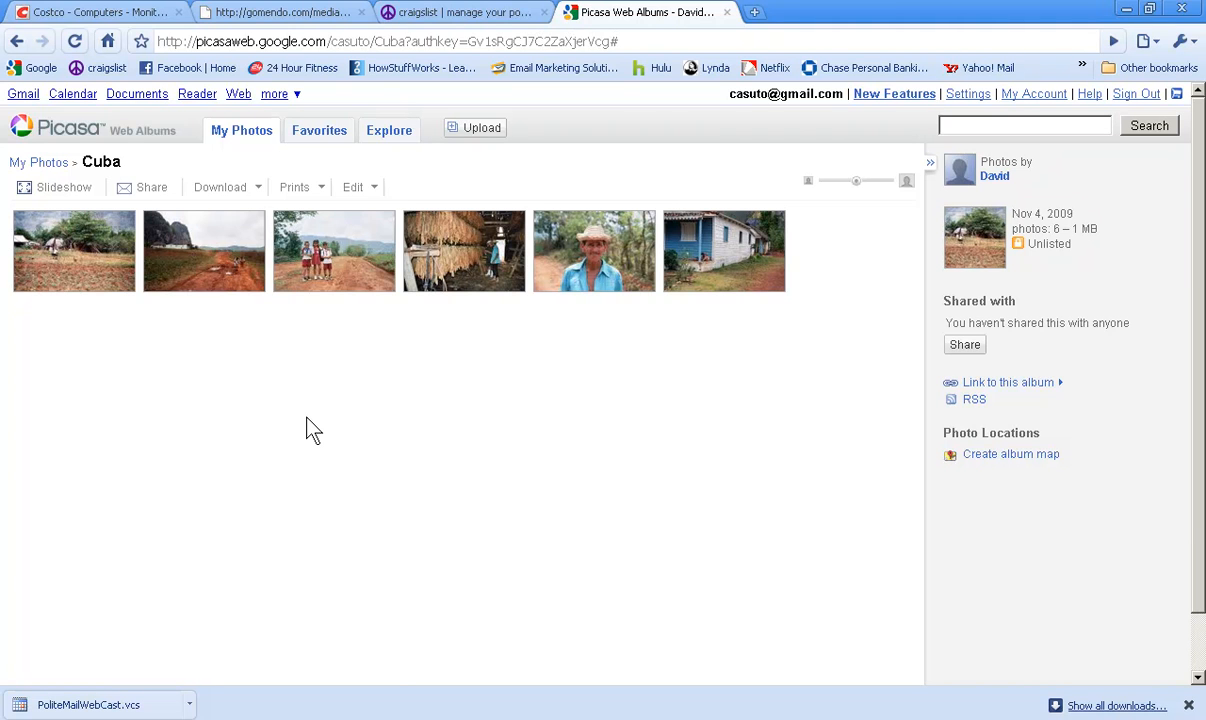
{"action": "mouse_move", "coordinate": [56, 187]}
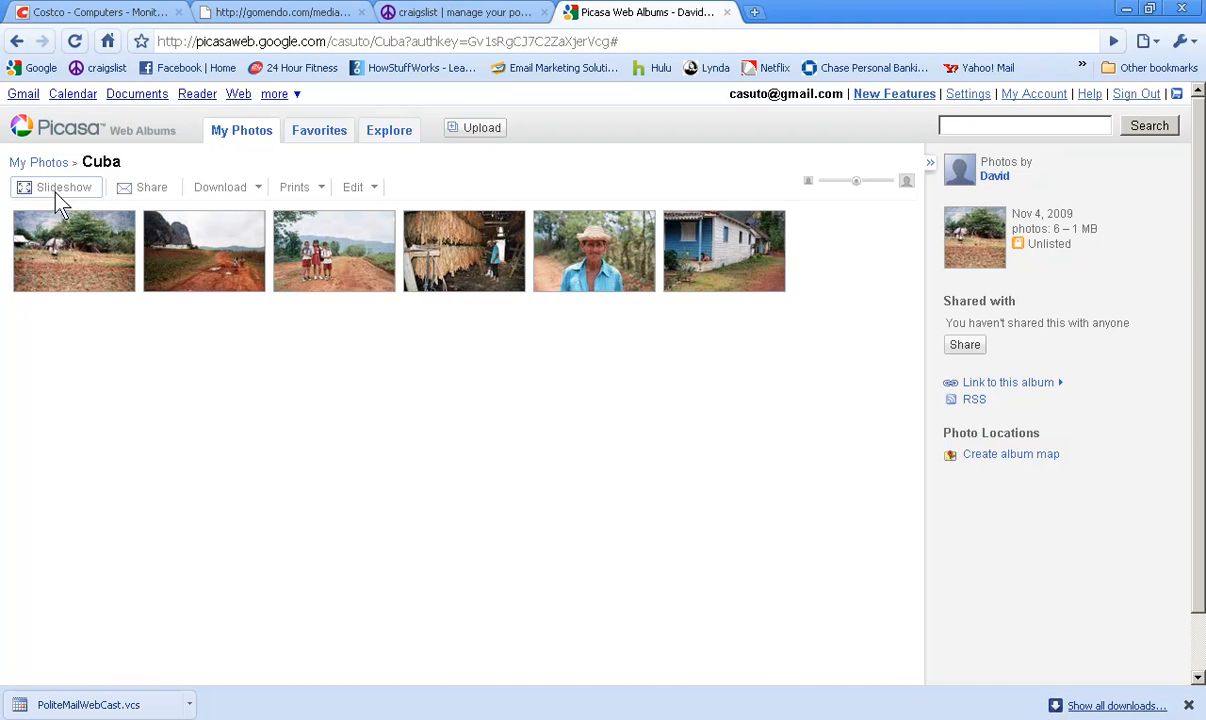
Play the Cuba album slideshow and advance two photos to the schoolchildren picture
{"action": "left_click", "coordinate": [63, 187]}
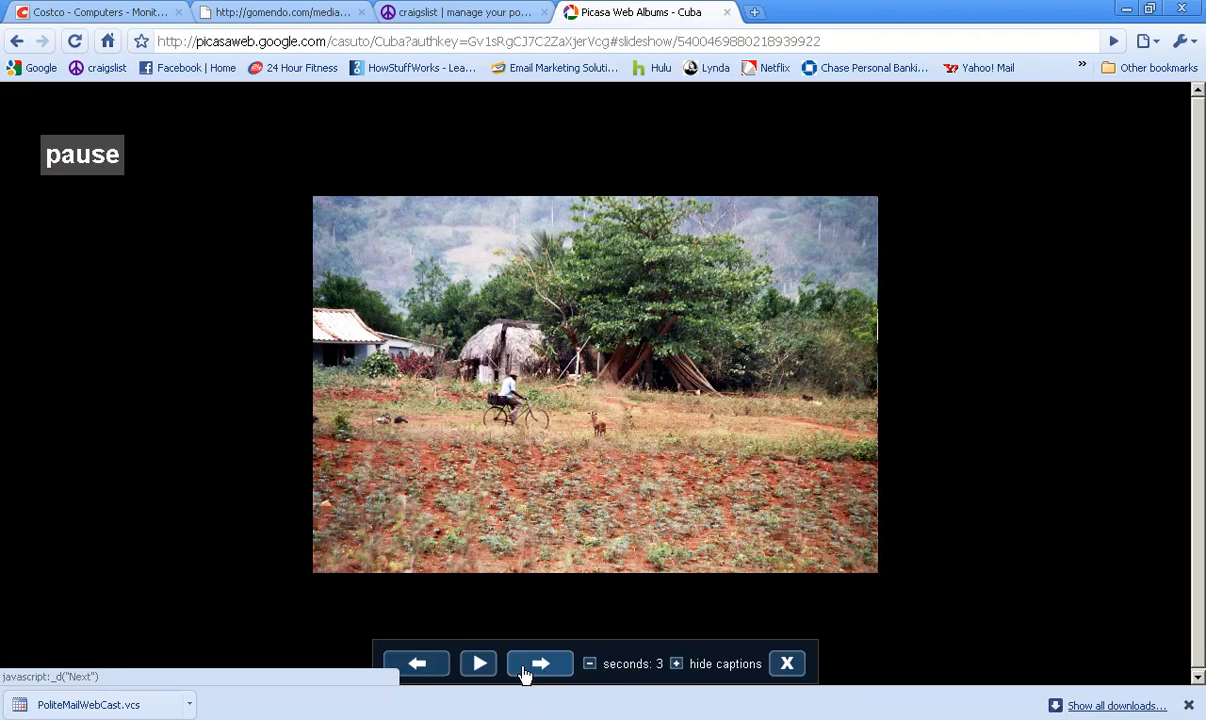
{"action": "left_click", "coordinate": [540, 663]}
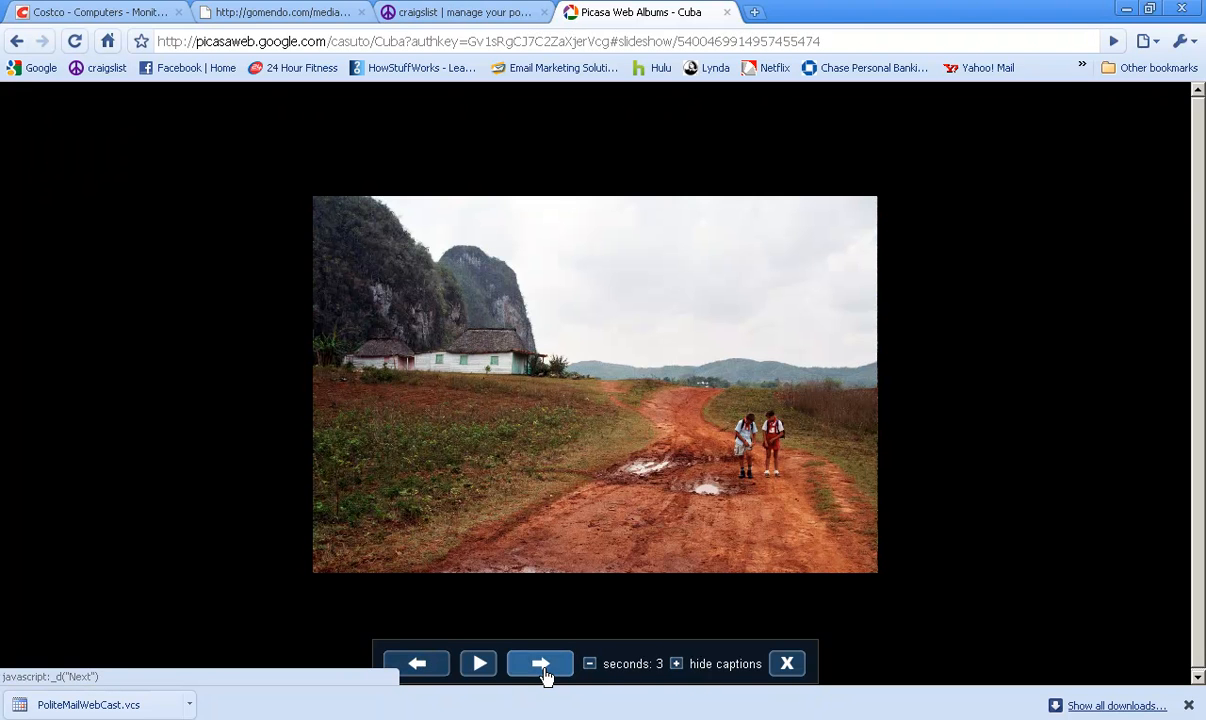
{"action": "left_click", "coordinate": [540, 663]}
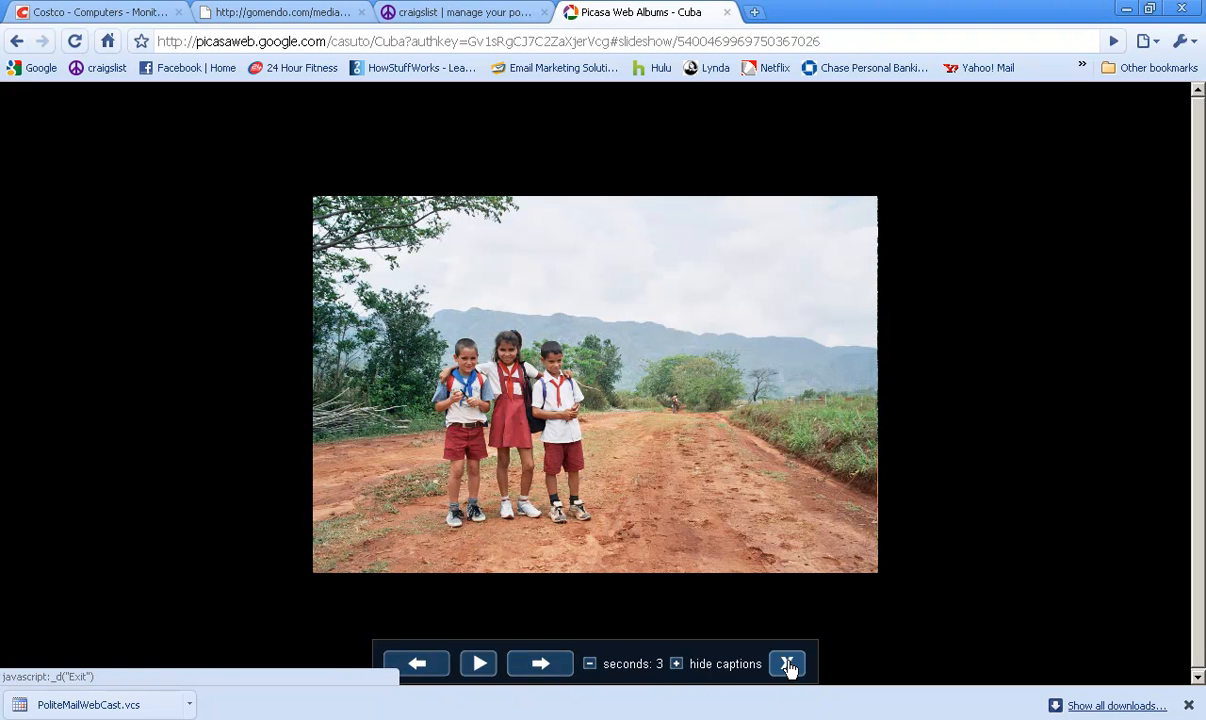
Exit the slideshow back to the Cuba album's photo grid
{"action": "left_click", "coordinate": [788, 663]}
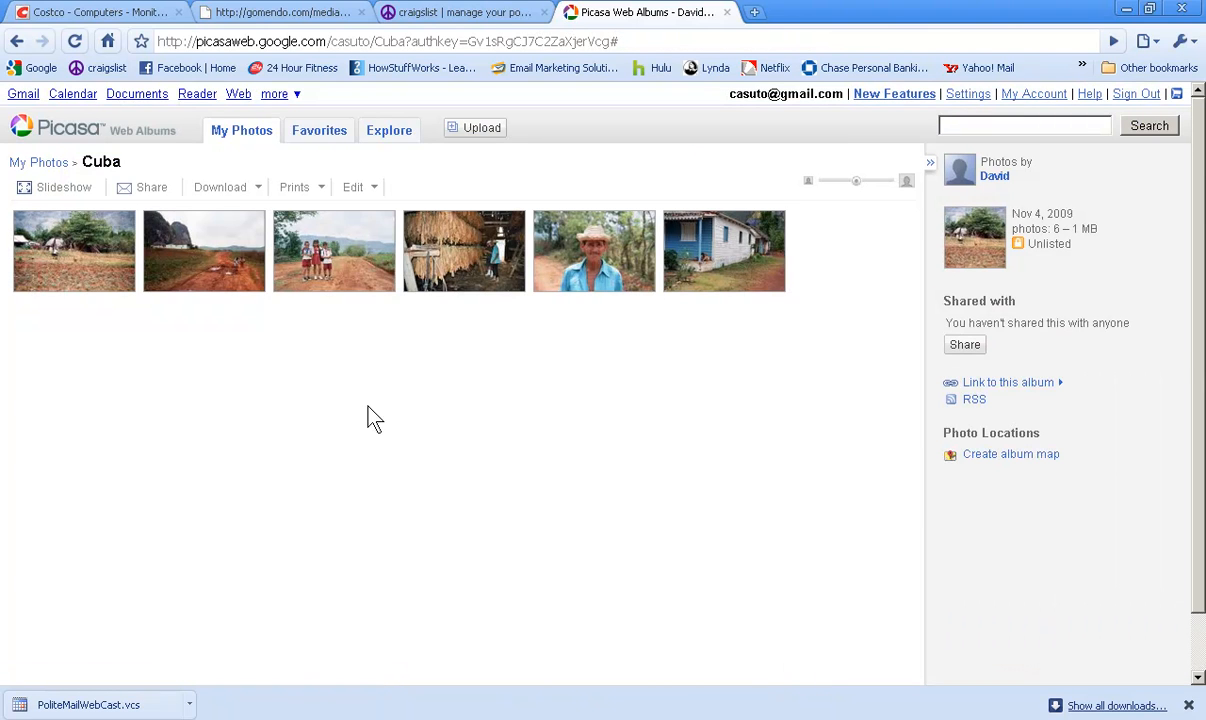
{"action": "mouse_move", "coordinate": [315, 334]}
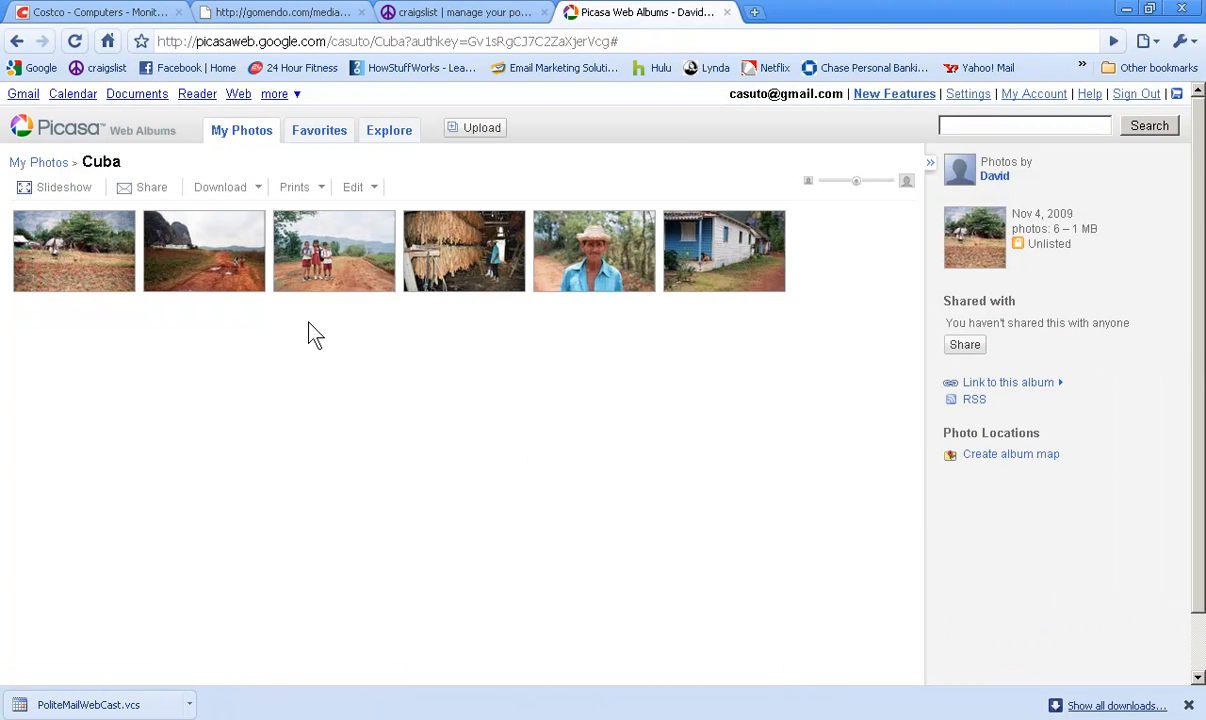
{"action": "mouse_move", "coordinate": [177, 273]}
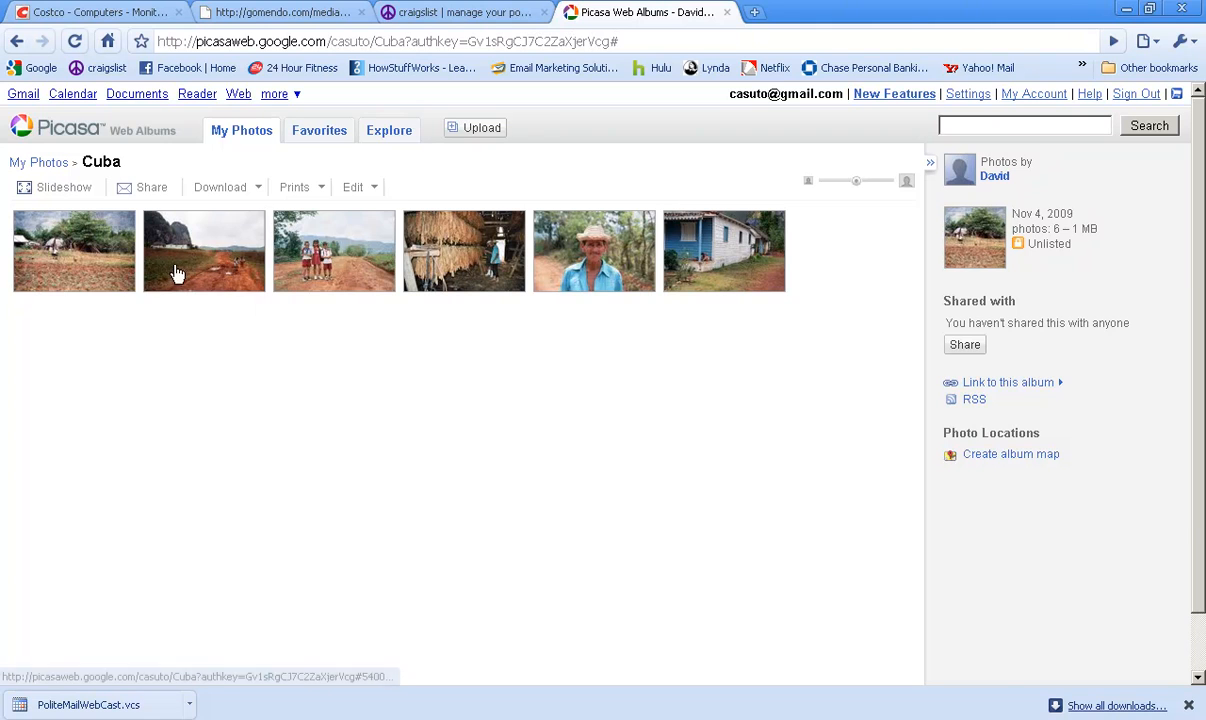
{"action": "mouse_move", "coordinate": [144, 187]}
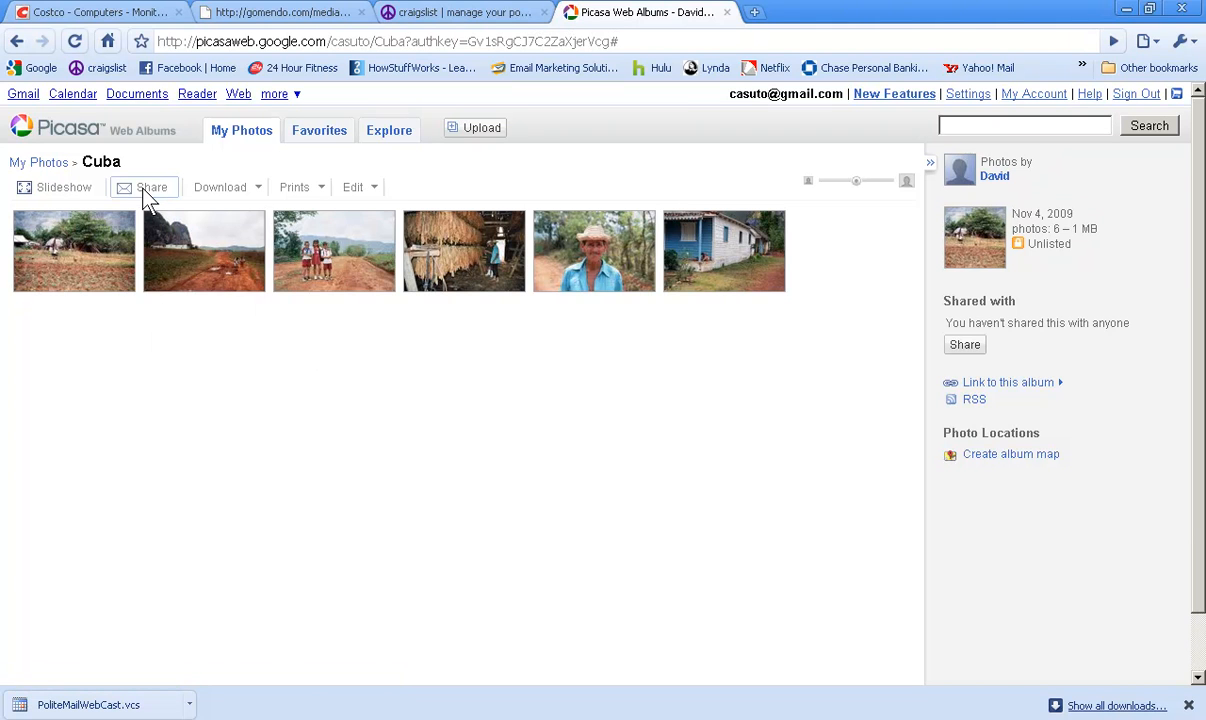
{"action": "left_click", "coordinate": [152, 187]}
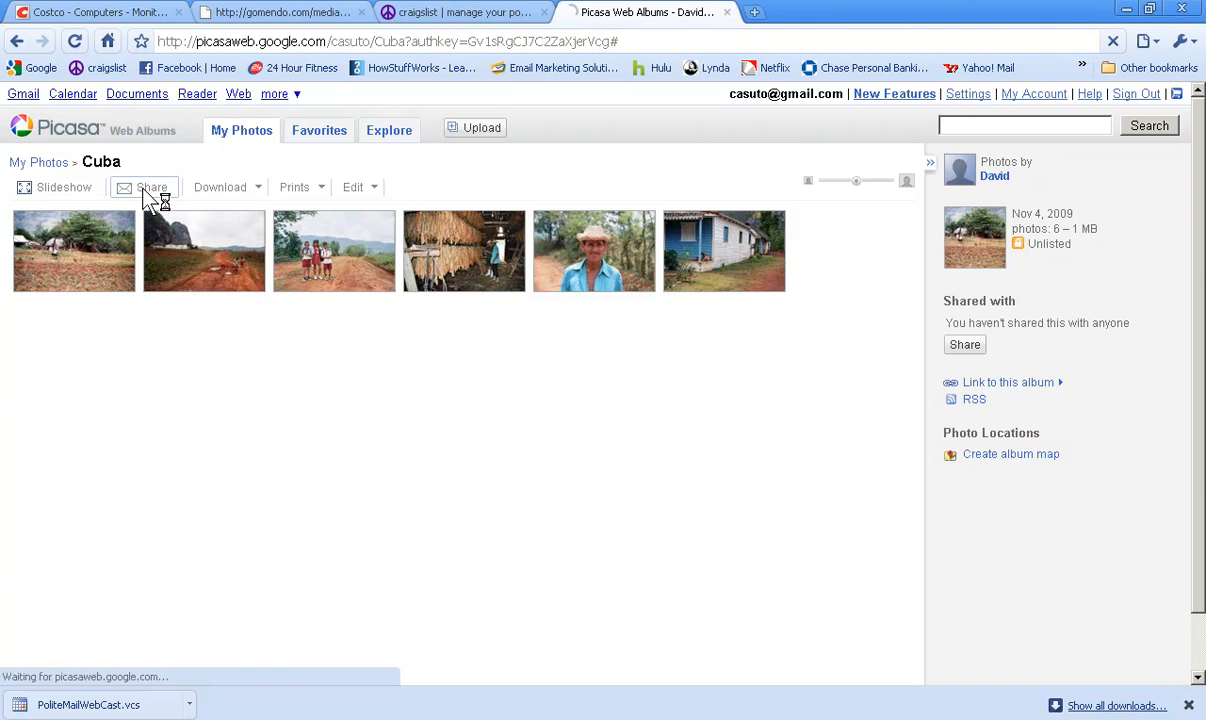
{"action": "left_click", "coordinate": [144, 187]}
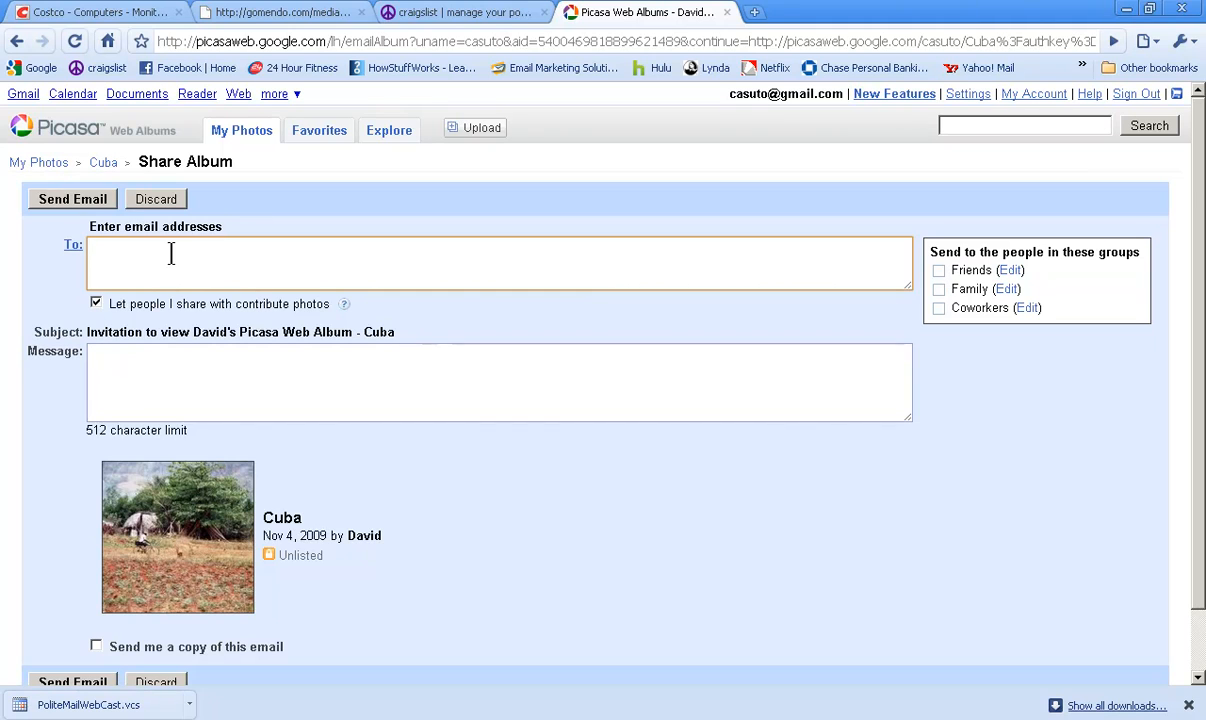
{"action": "type", "text": "casu"}
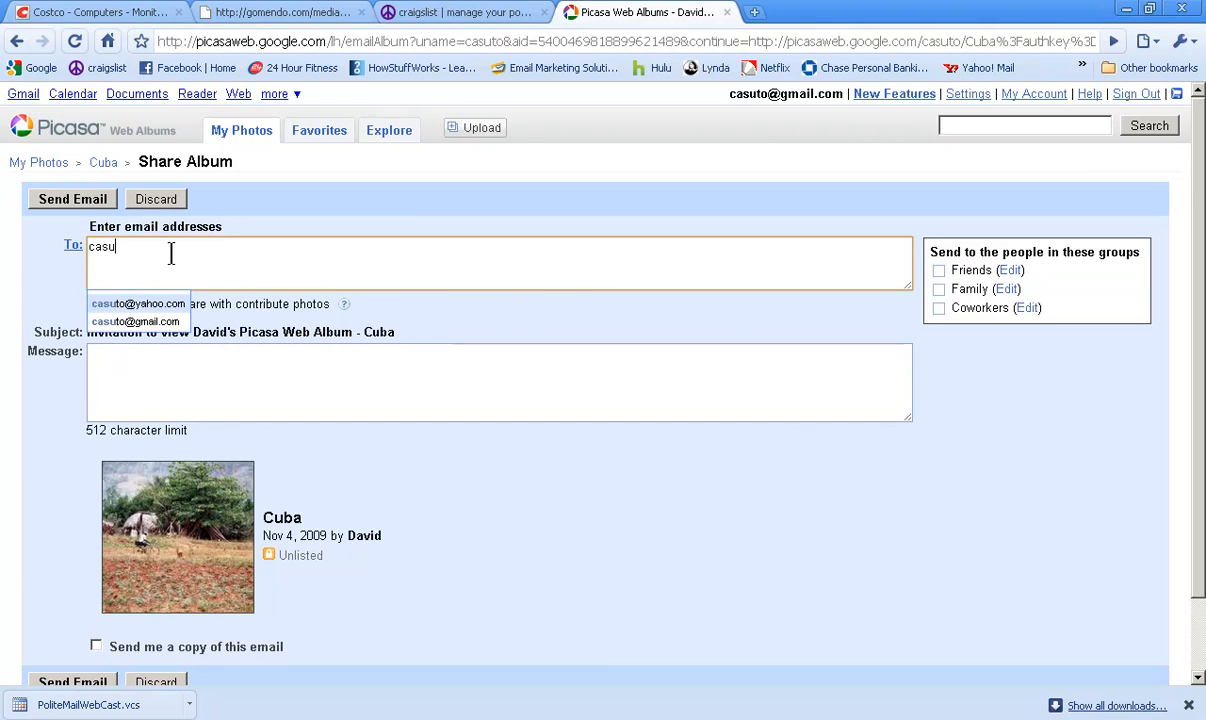
{"action": "left_click", "coordinate": [138, 303]}
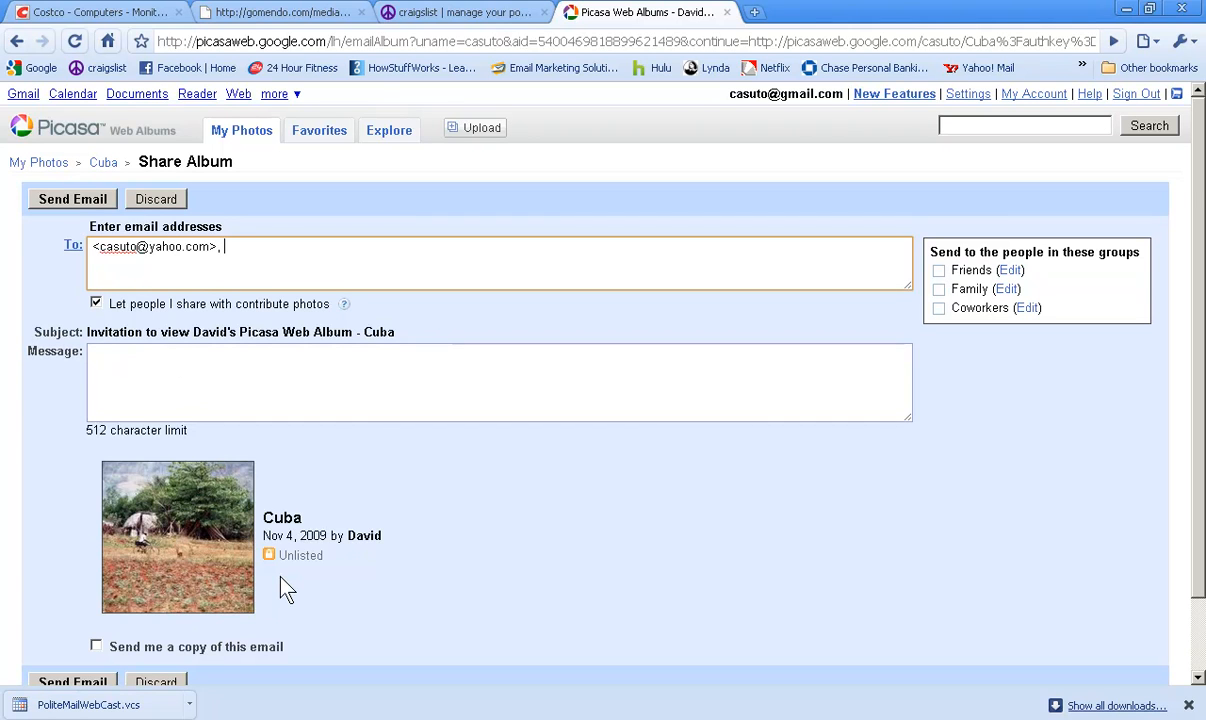
{"action": "mouse_move", "coordinate": [88, 270]}
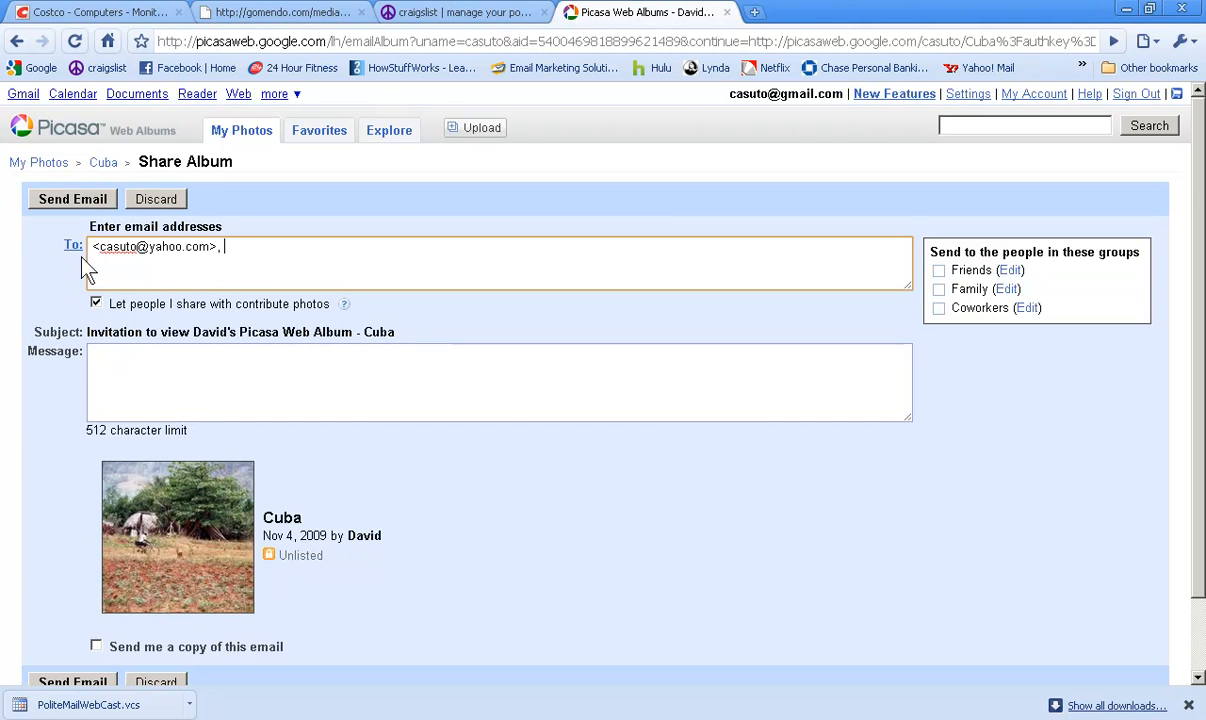
{"action": "left_click", "coordinate": [155, 199]}
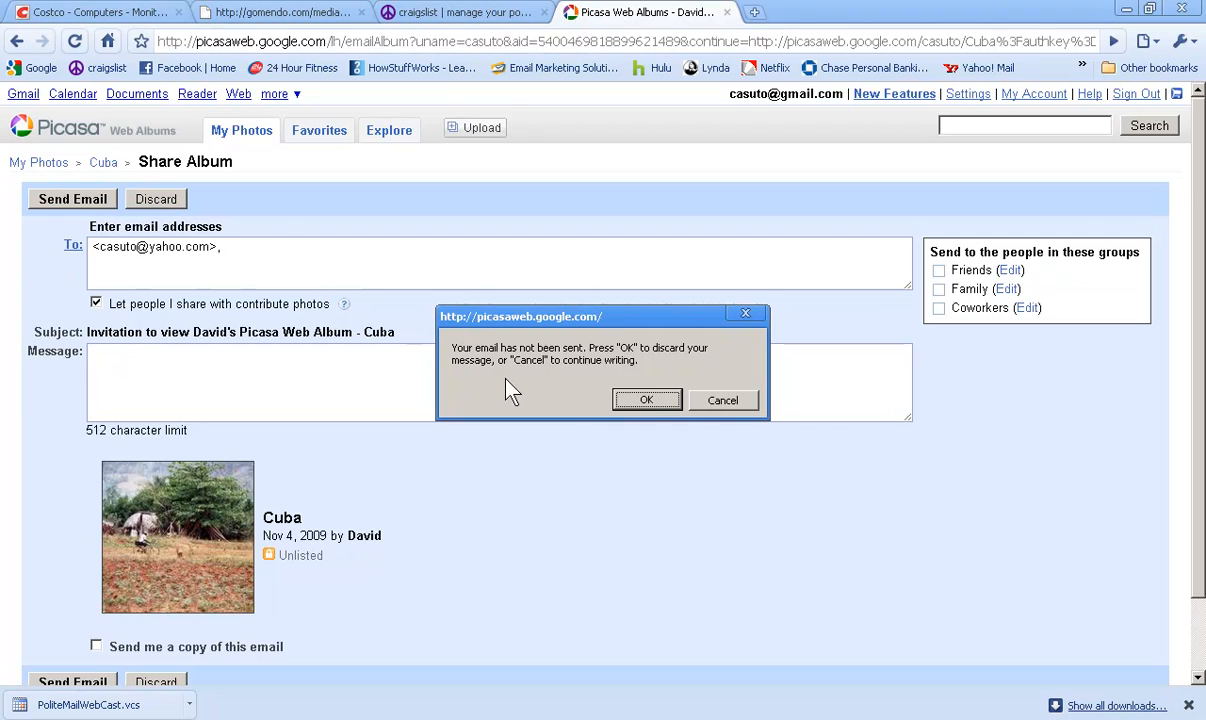
{"action": "left_click", "coordinate": [646, 400]}
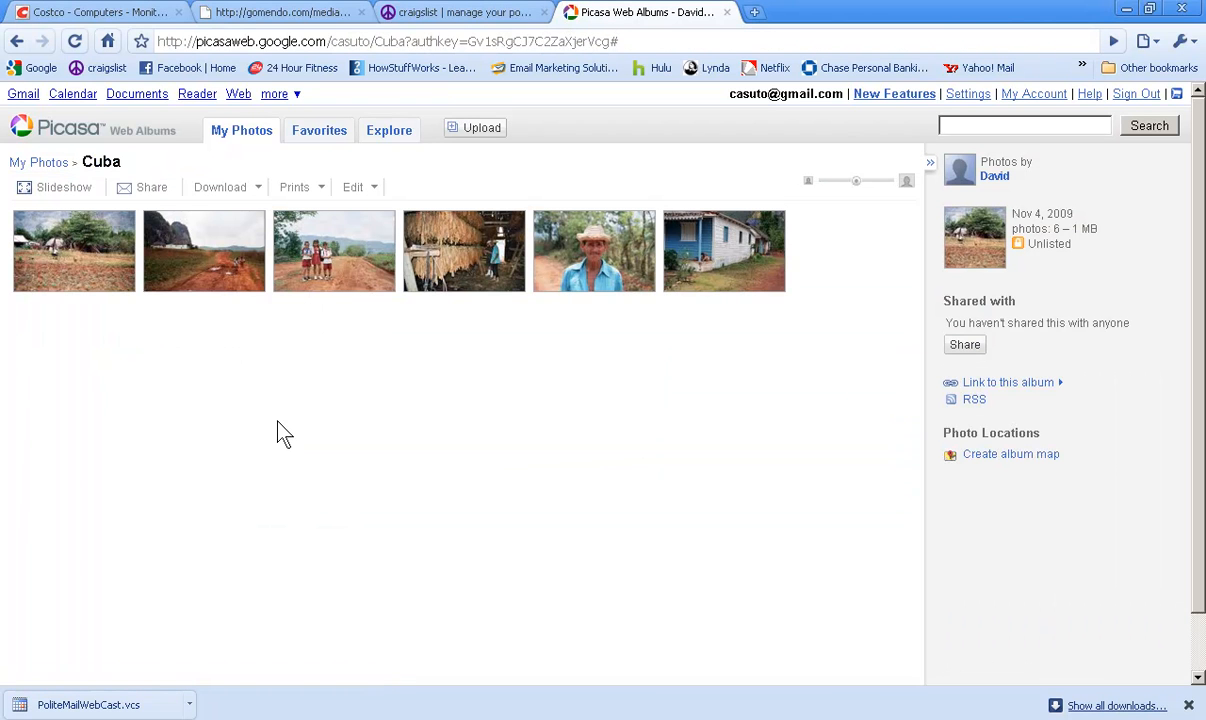
{"action": "mouse_move", "coordinate": [327, 463]}
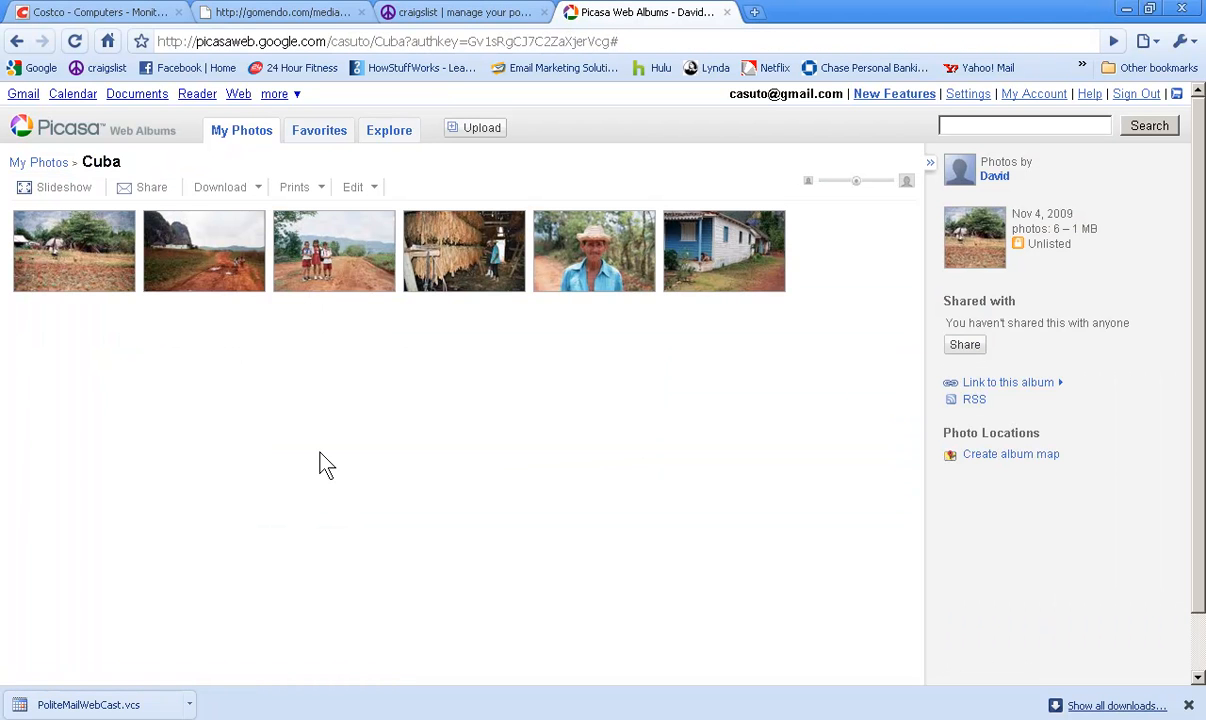
{"action": "mouse_move", "coordinate": [447, 477]}
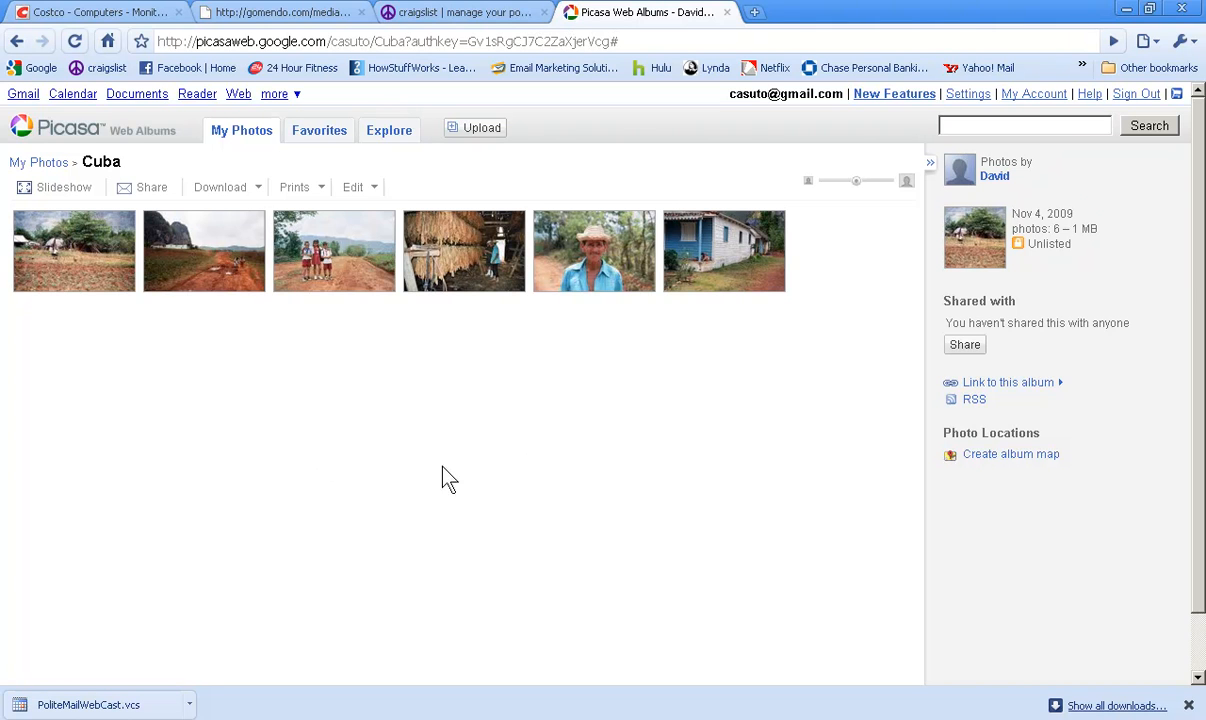
{"action": "mouse_move", "coordinate": [372, 408]}
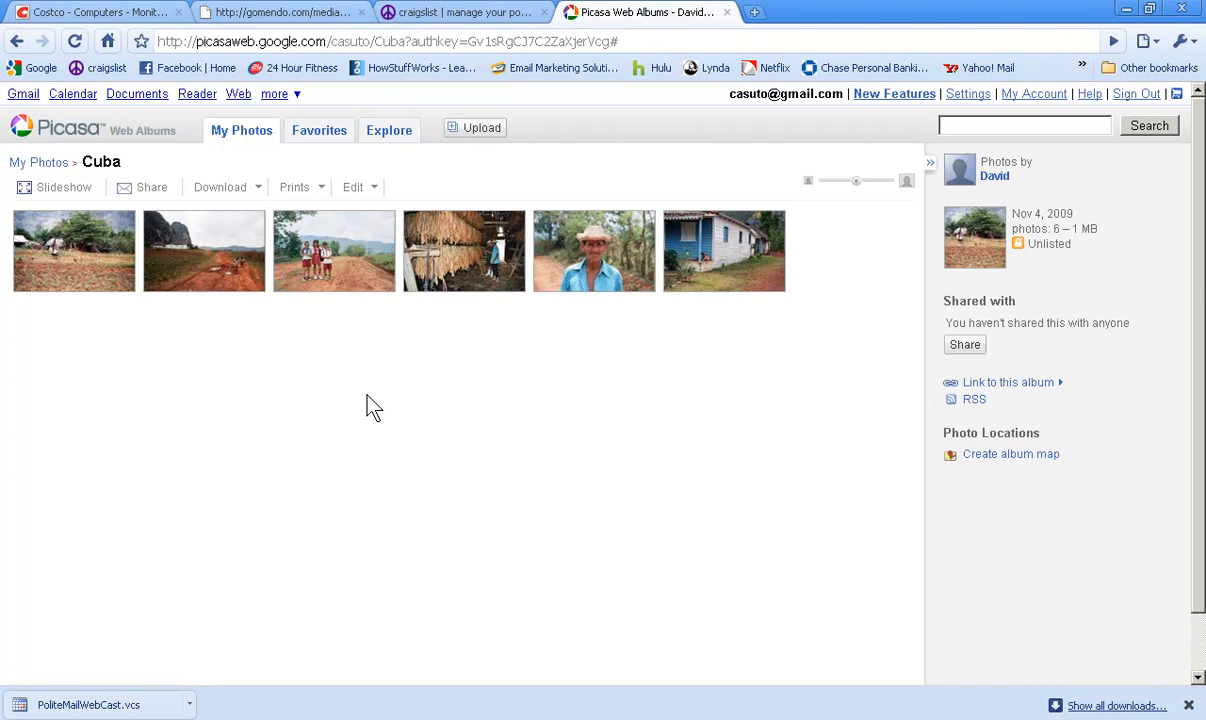
{"action": "mouse_move", "coordinate": [212, 400]}
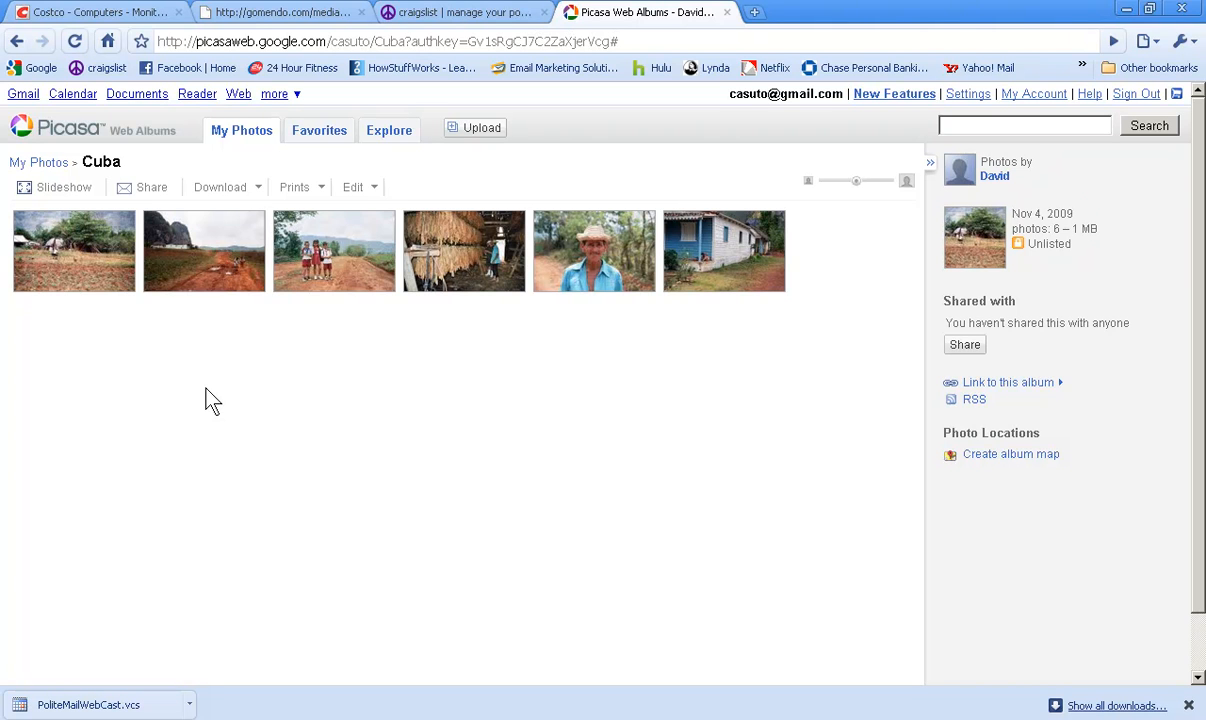
{"action": "mouse_move", "coordinate": [260, 214]}
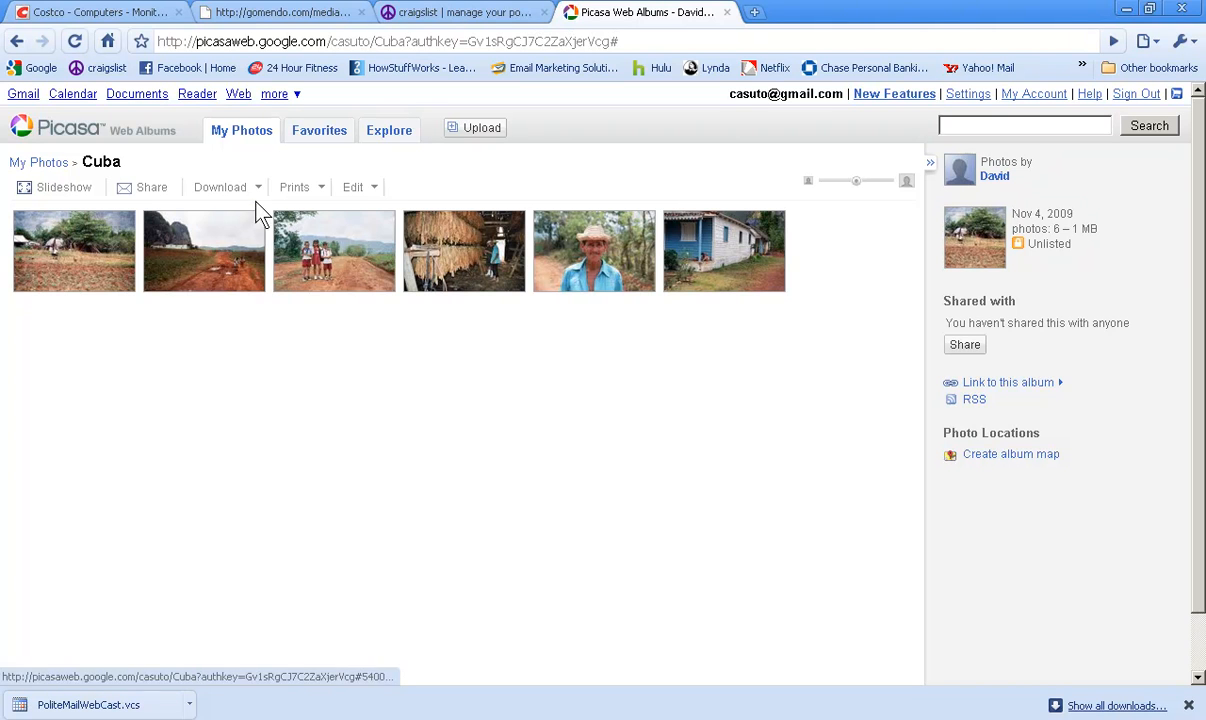
{"action": "left_click", "coordinate": [222, 187]}
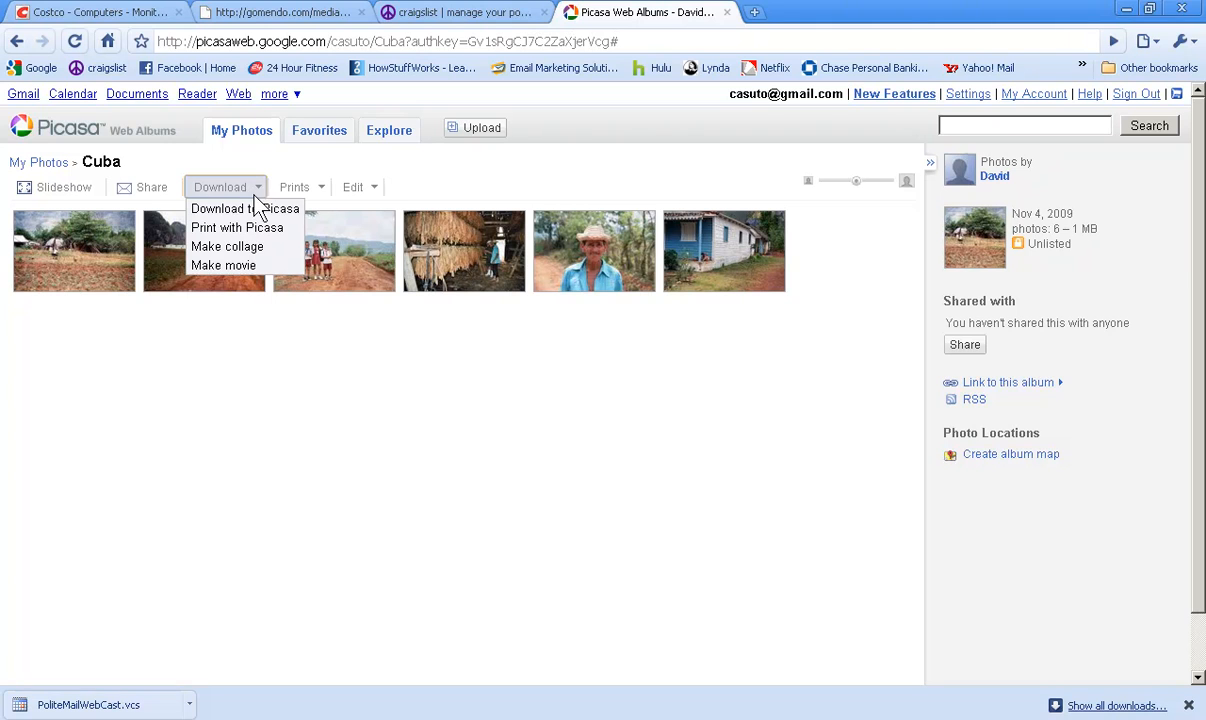
{"action": "mouse_move", "coordinate": [245, 208]}
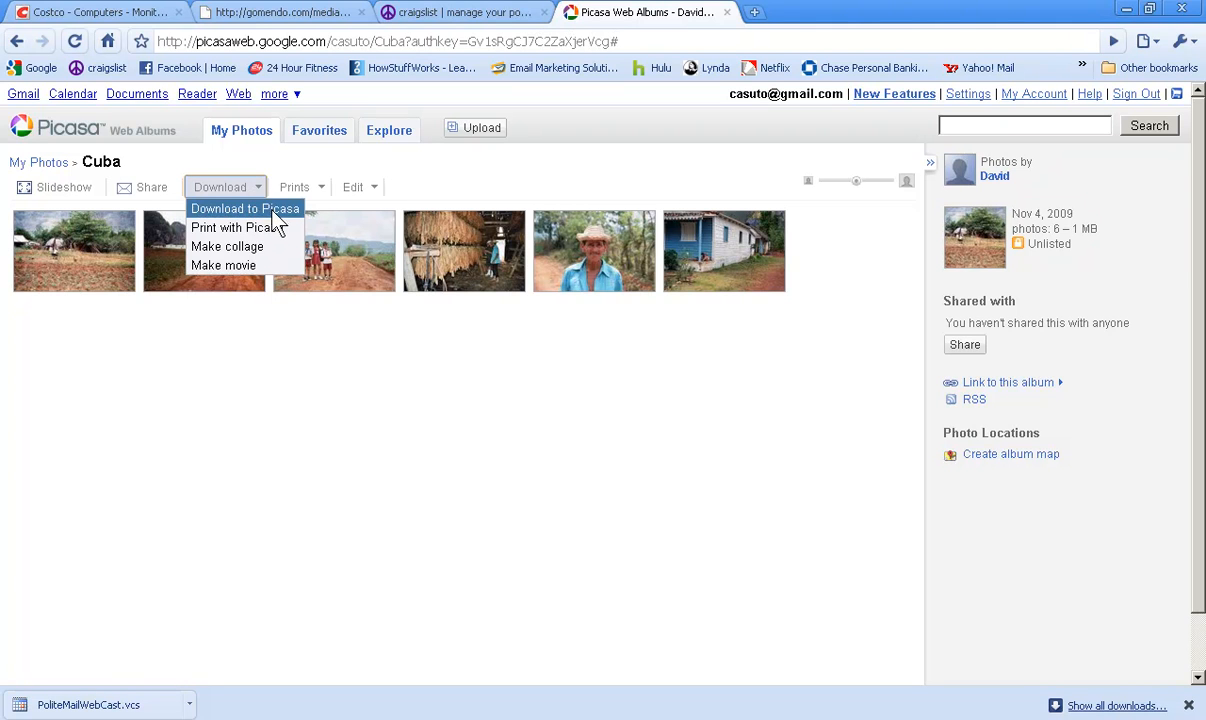
{"action": "mouse_move", "coordinate": [235, 227]}
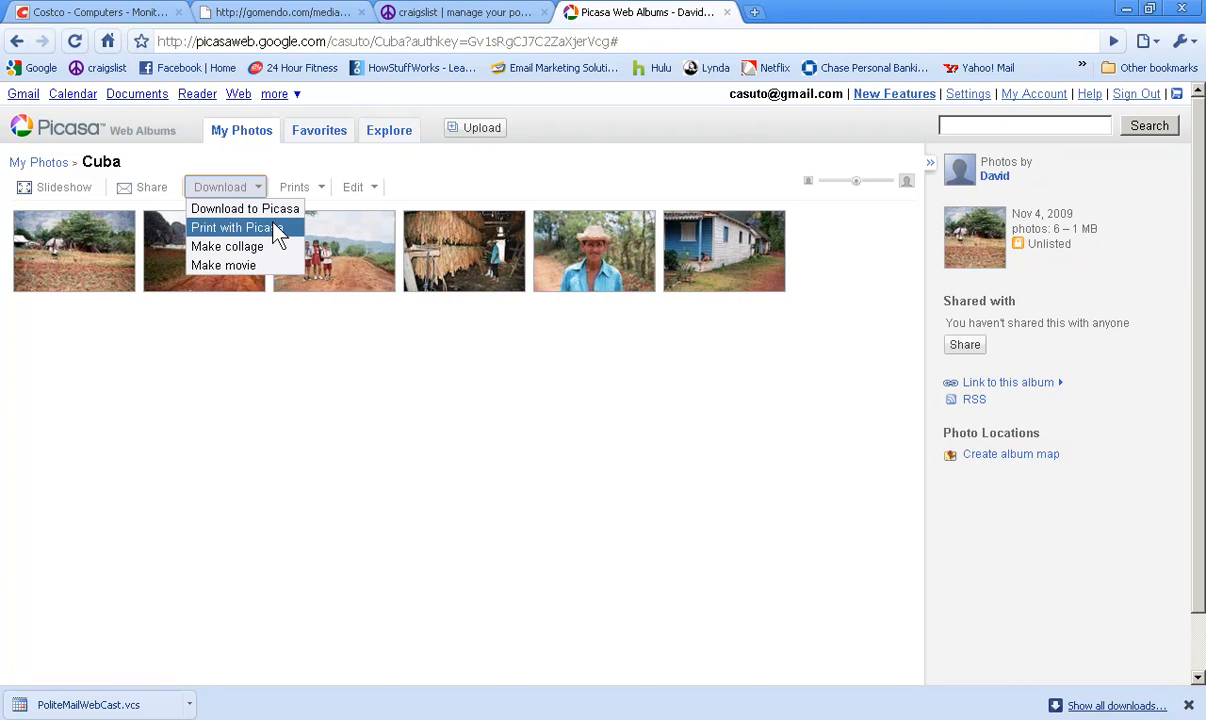
{"action": "mouse_move", "coordinate": [264, 247]}
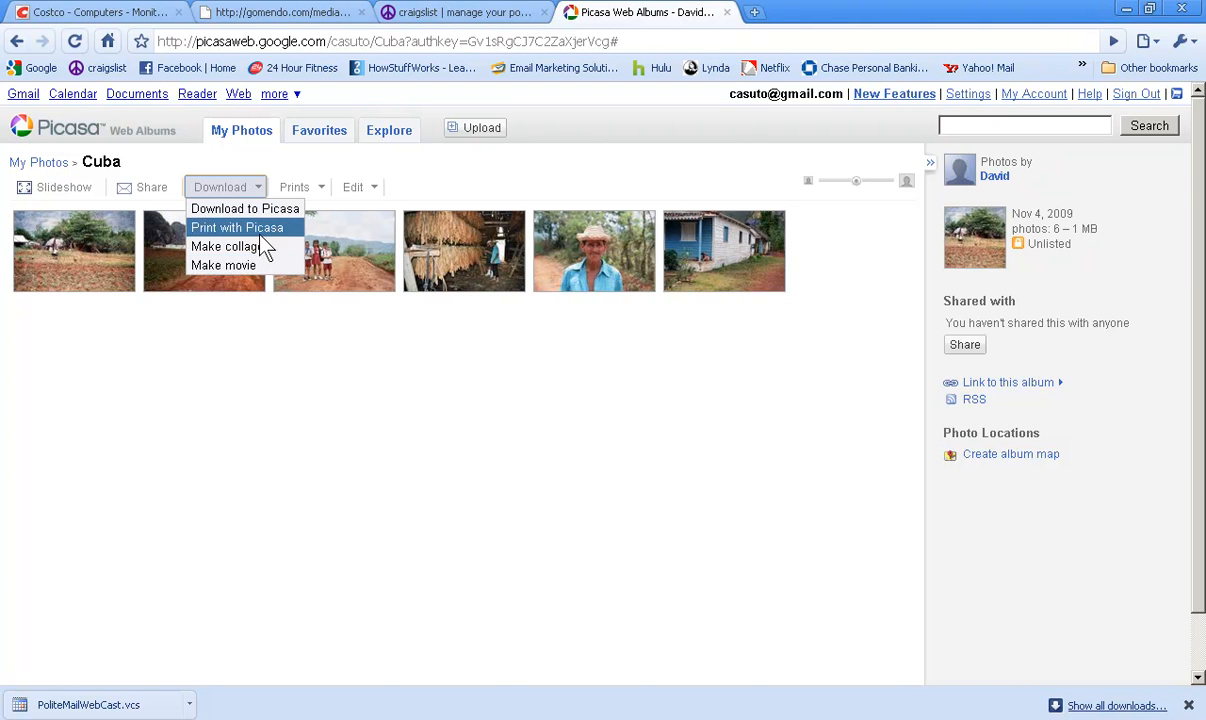
{"action": "left_click", "coordinate": [297, 187]}
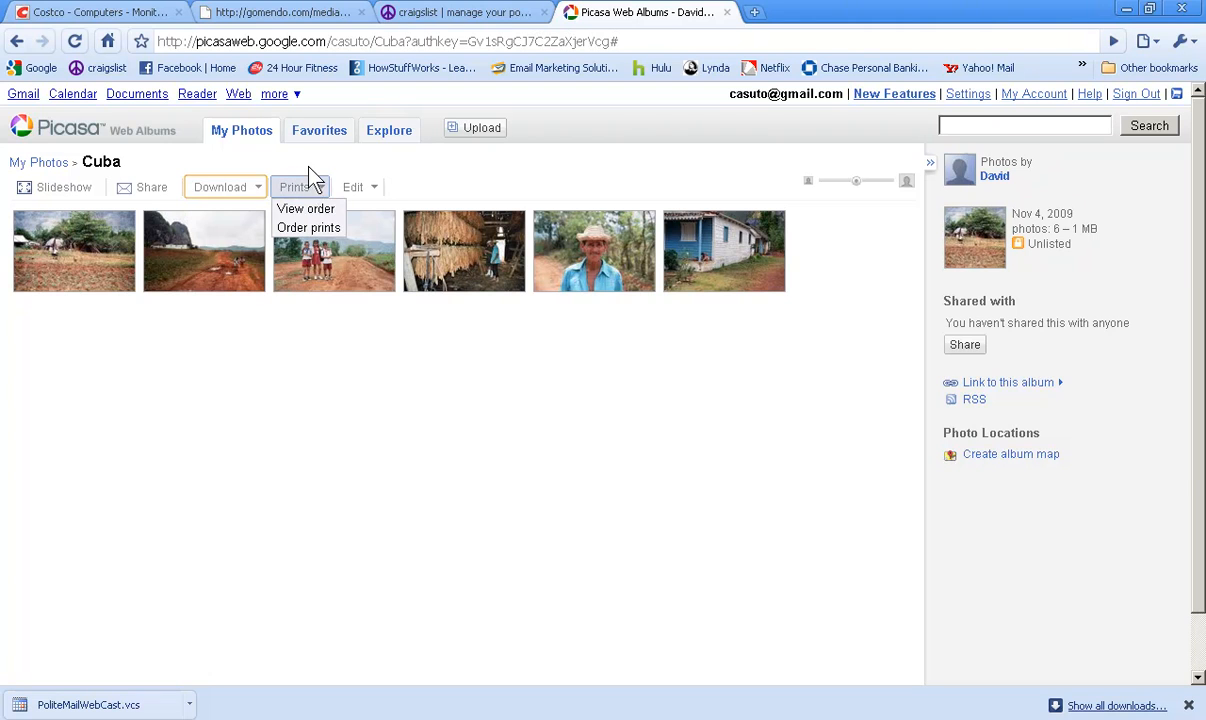
{"action": "mouse_move", "coordinate": [322, 168]}
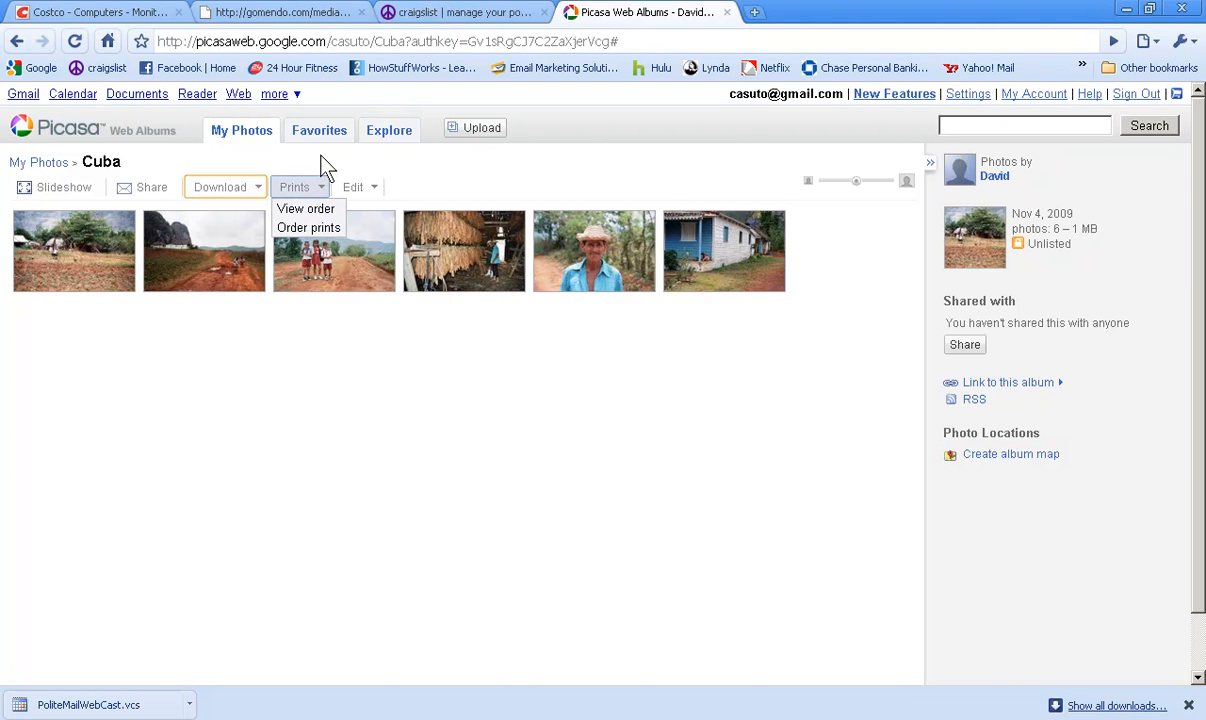
{"action": "mouse_move", "coordinate": [310, 208]}
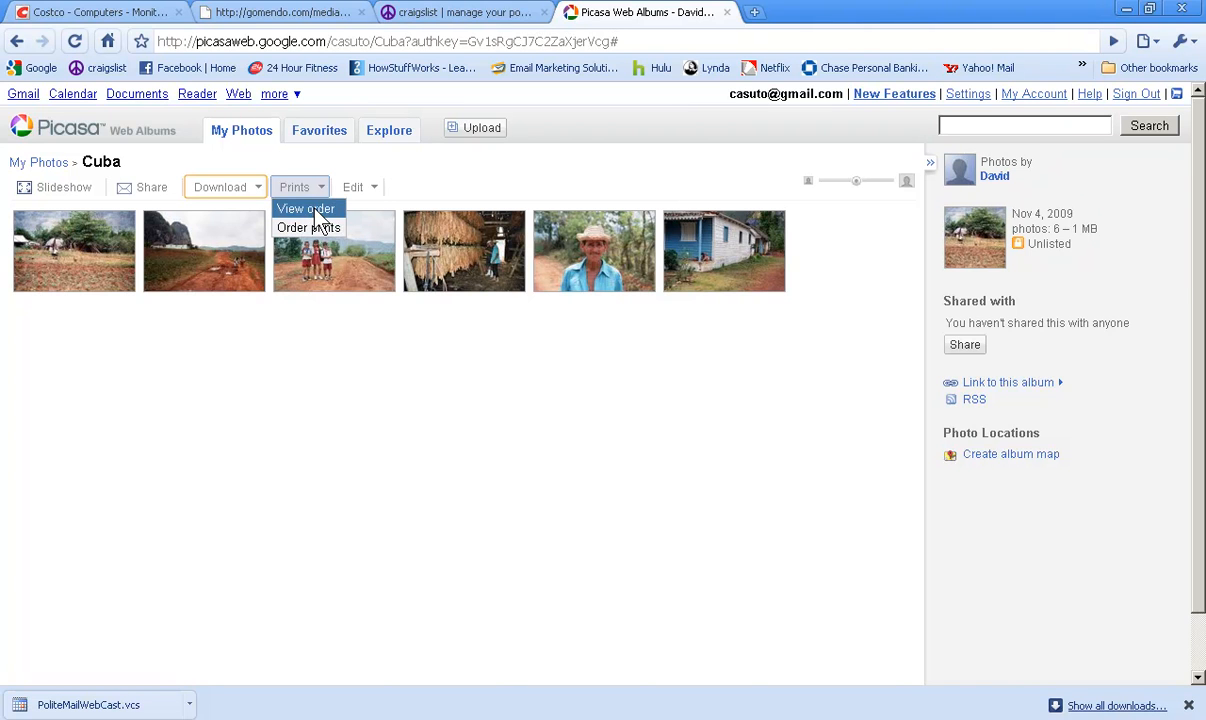
{"action": "mouse_move", "coordinate": [389, 195]}
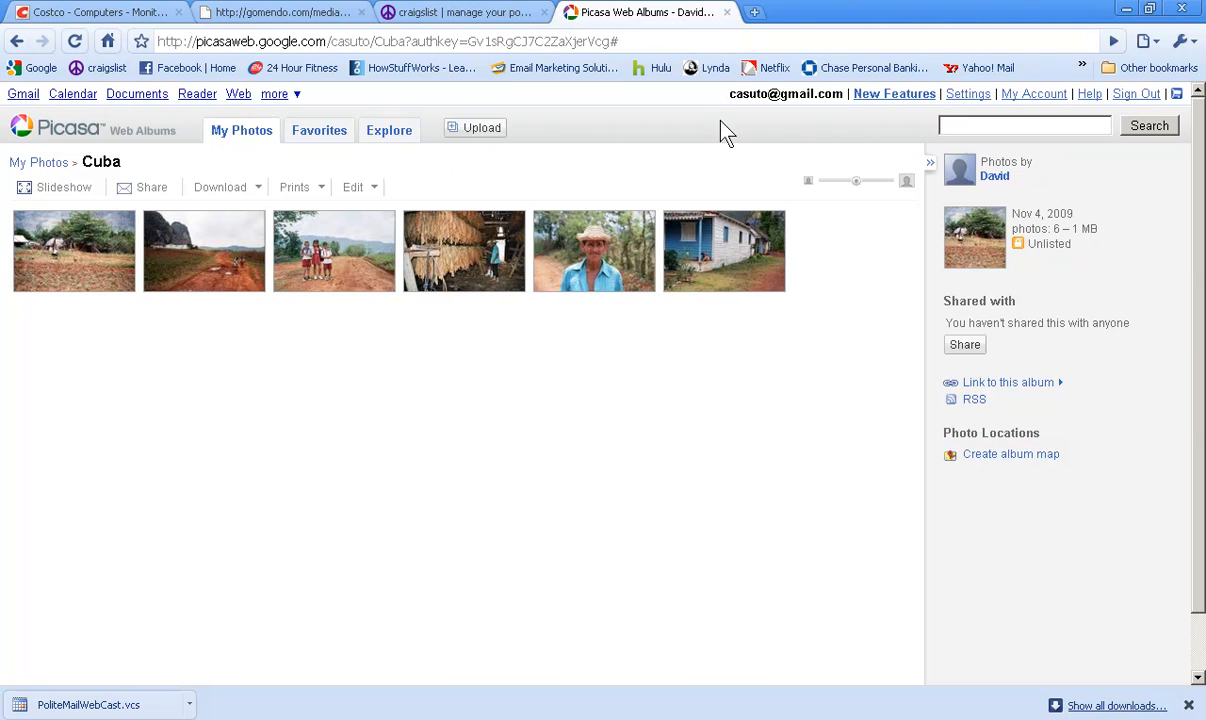
{"action": "mouse_move", "coordinate": [862, 195]}
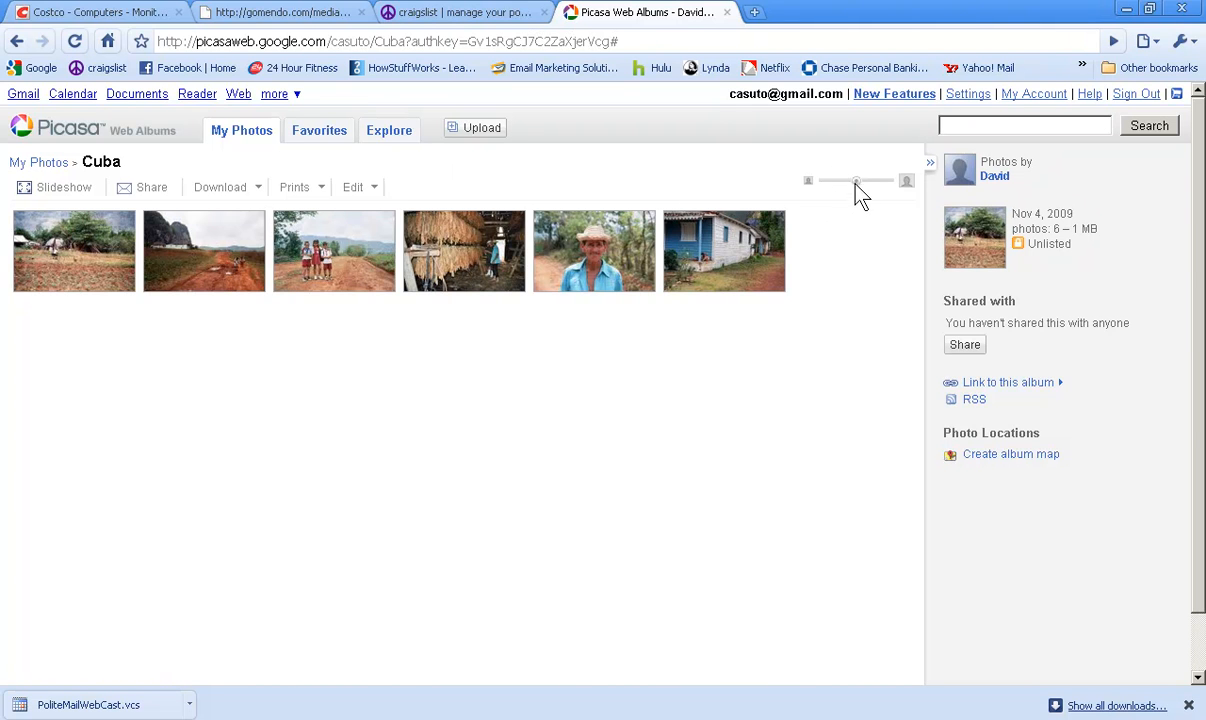
Enlarge the thumbnails so the six photos fill two rows
{"action": "left_click_drag", "start_coordinate": [856, 180], "coordinate": [880, 180]}
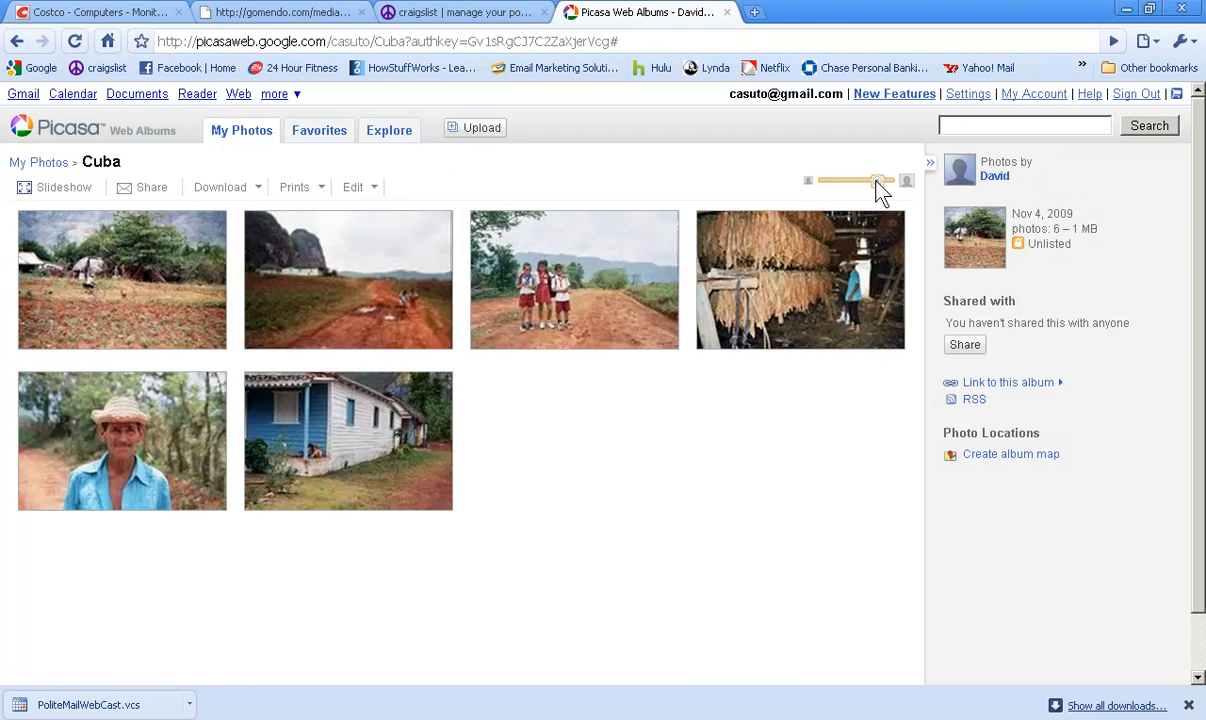
{"action": "left_click_drag", "start_coordinate": [880, 181], "coordinate": [866, 181]}
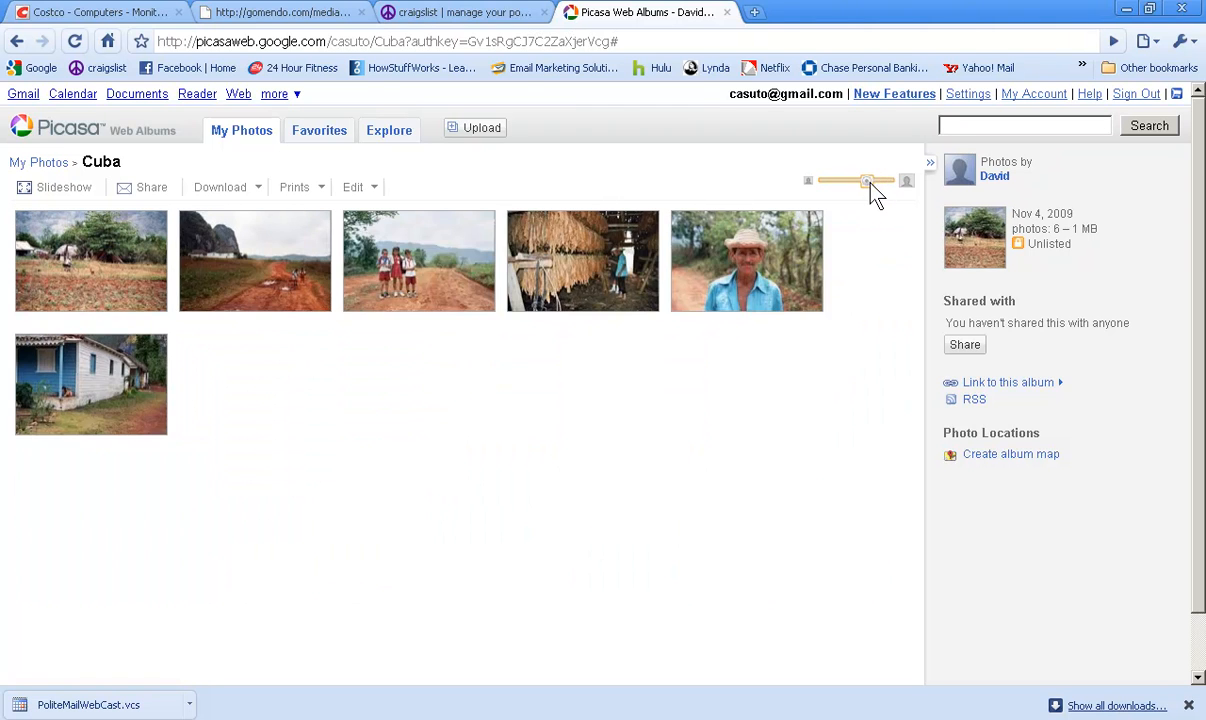
{"action": "left_click_drag", "start_coordinate": [867, 181], "coordinate": [877, 181]}
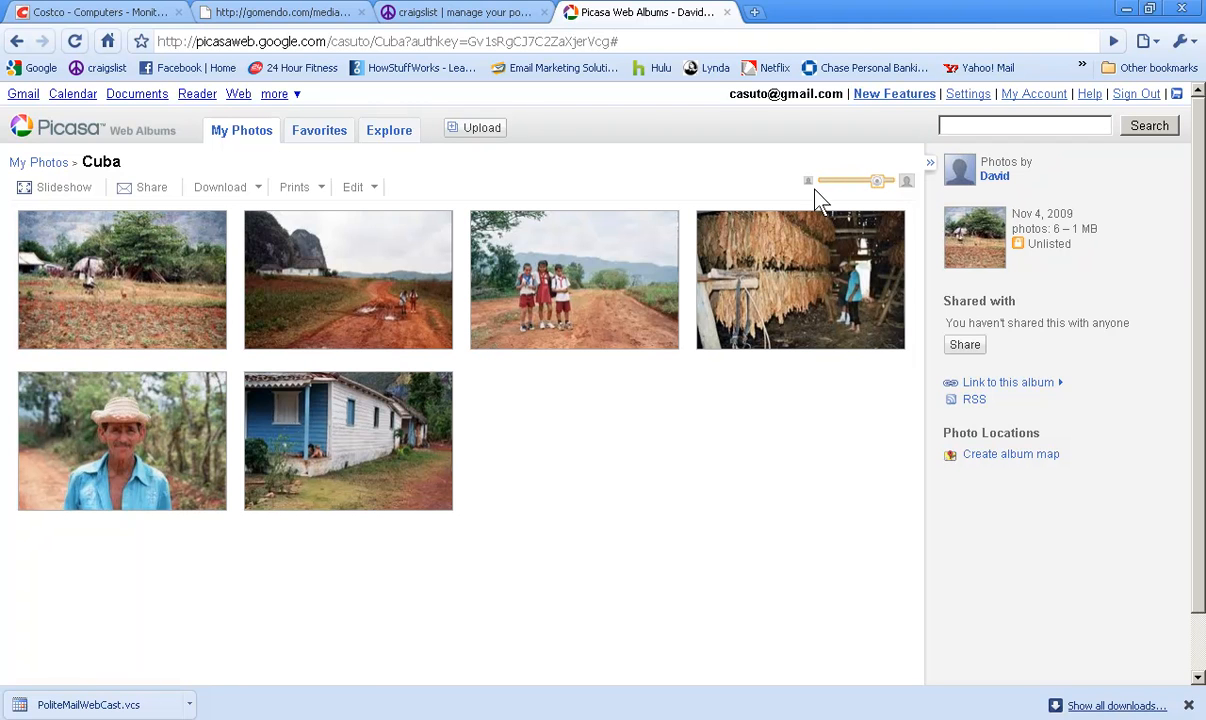
{"action": "mouse_move", "coordinate": [500, 170]}
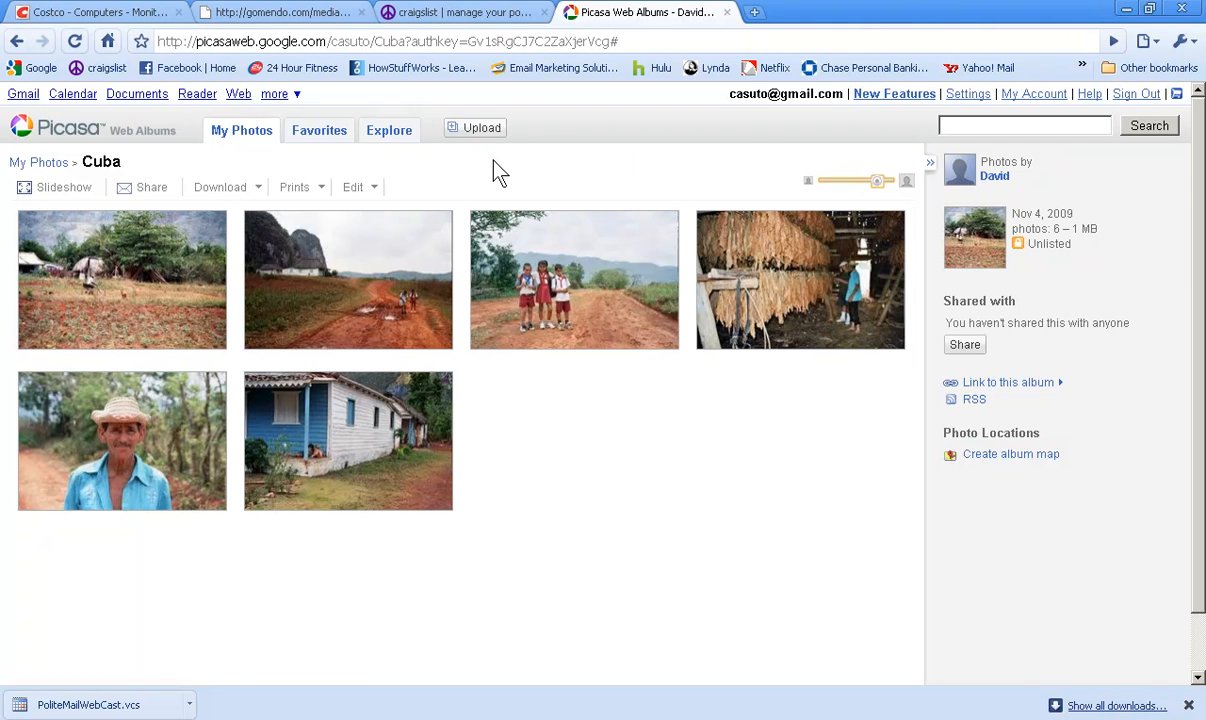
{"action": "mouse_move", "coordinate": [373, 188]}
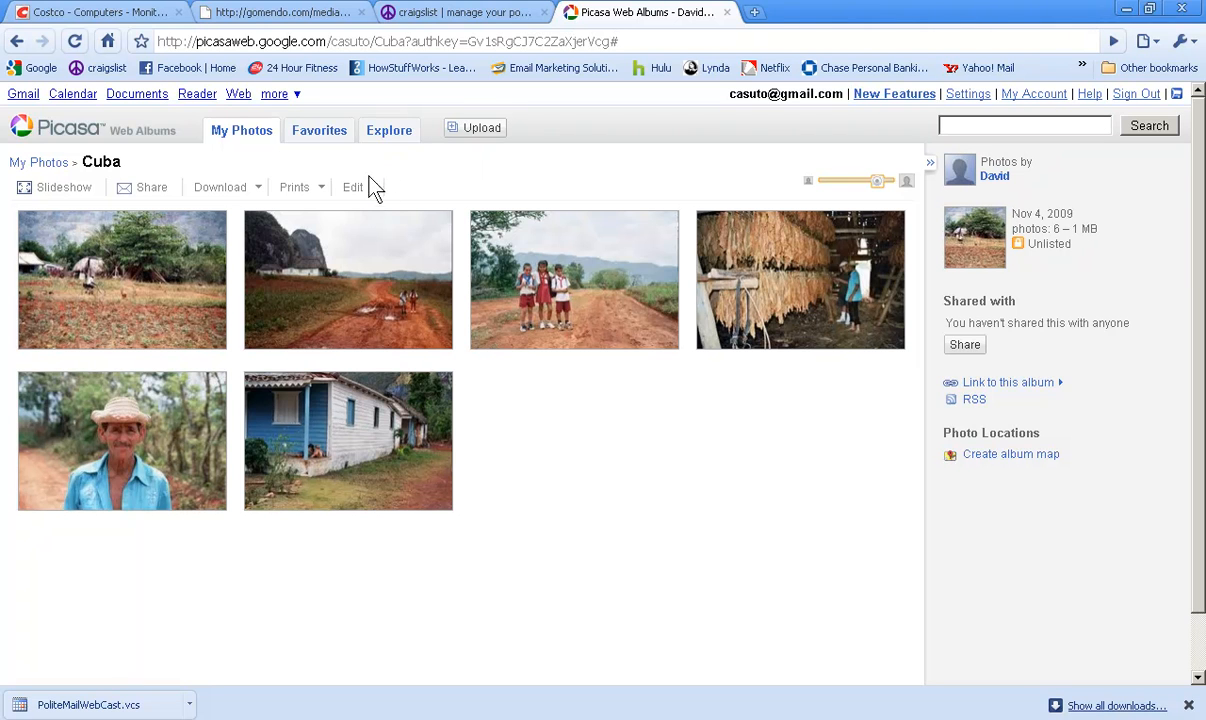
{"action": "left_click", "coordinate": [353, 187]}
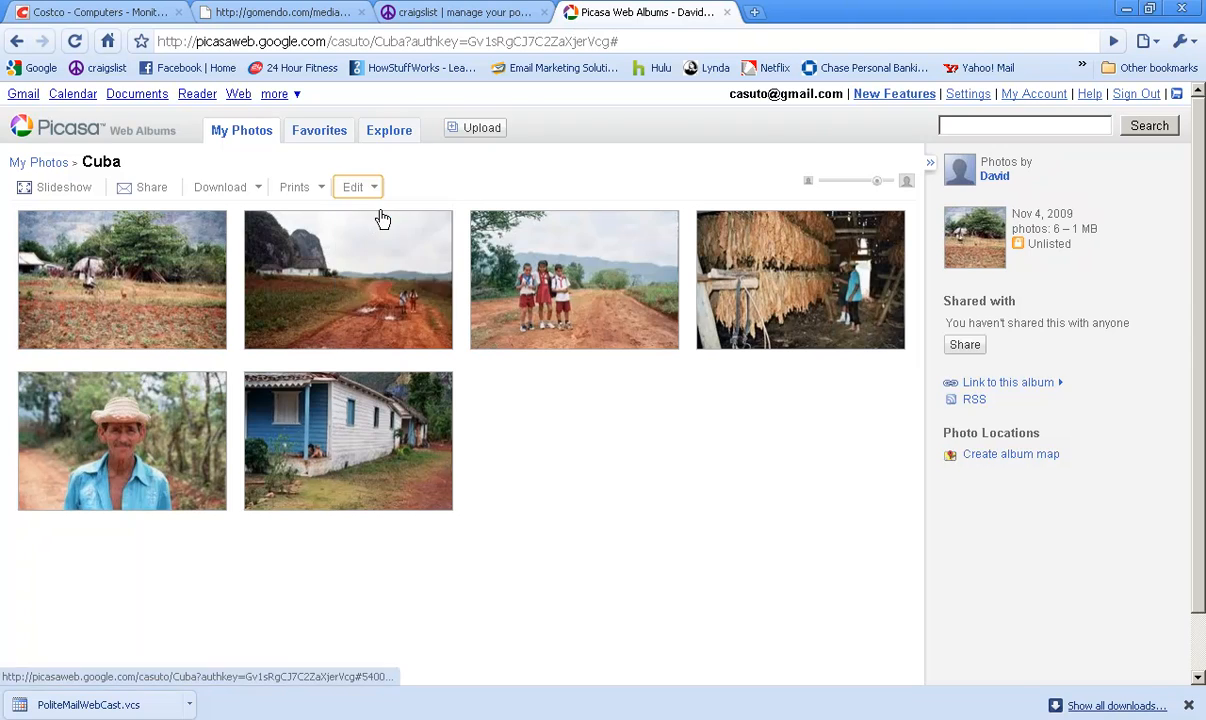
{"action": "left_click", "coordinate": [353, 187]}
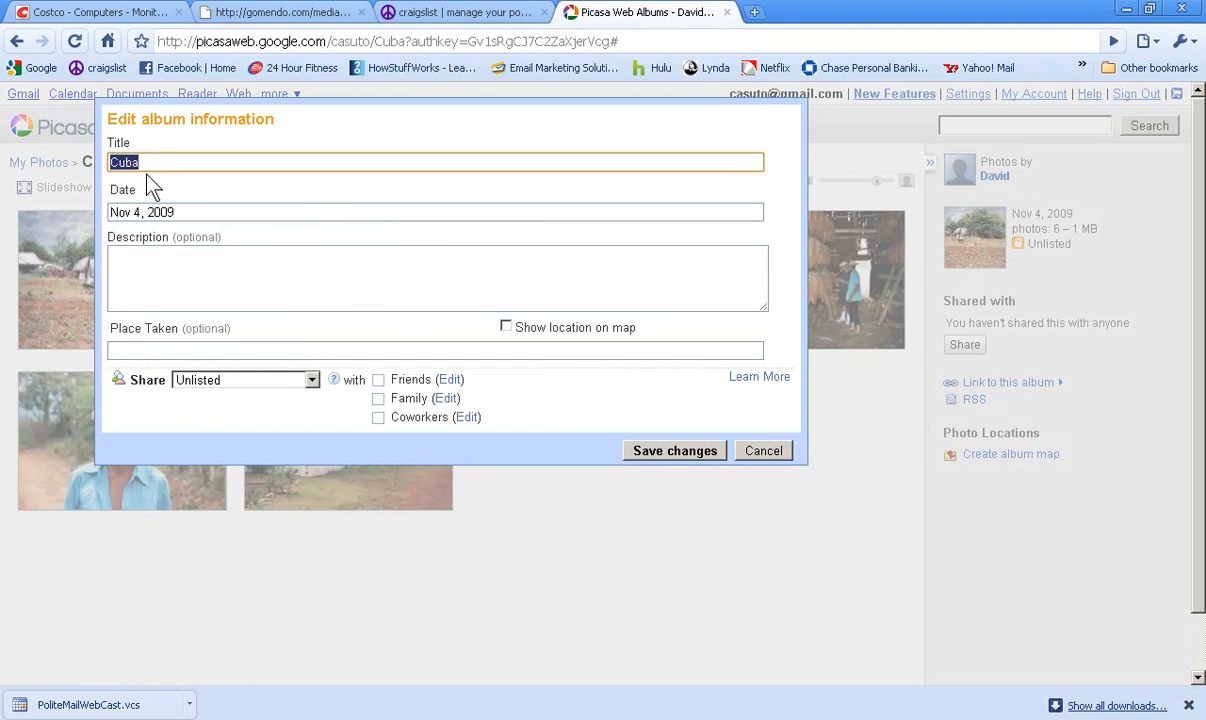
{"action": "mouse_move", "coordinate": [238, 406]}
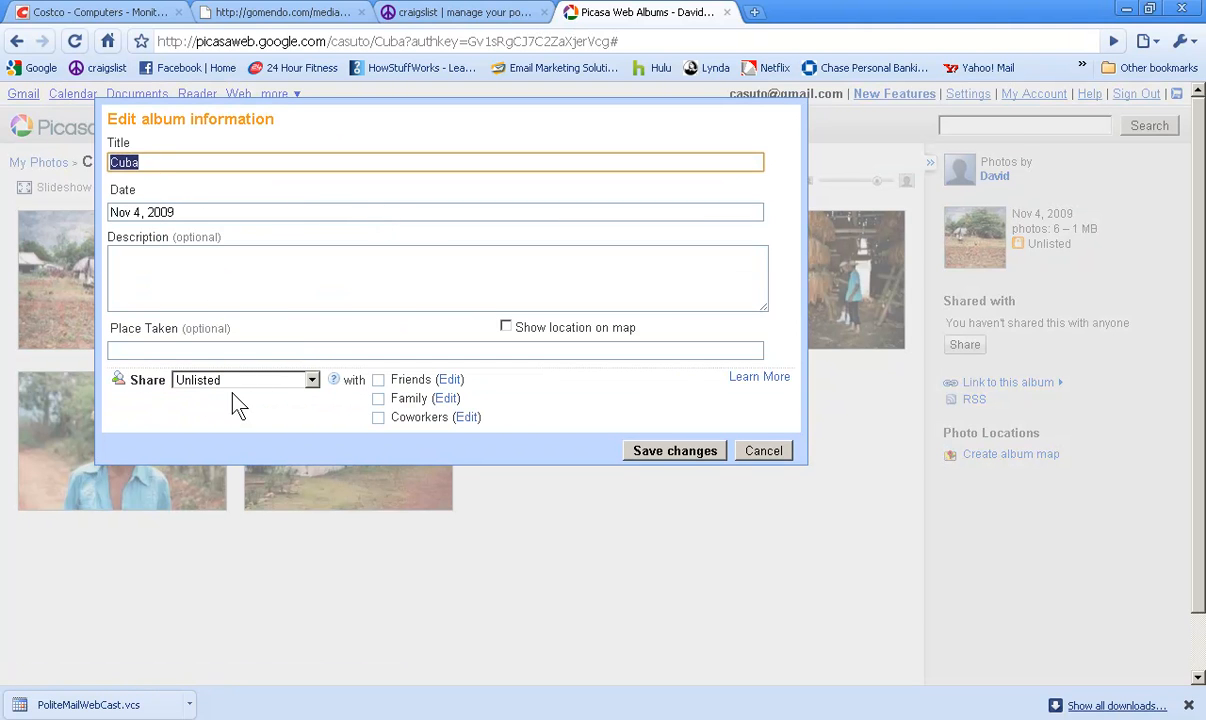
{"action": "left_click", "coordinate": [763, 450]}
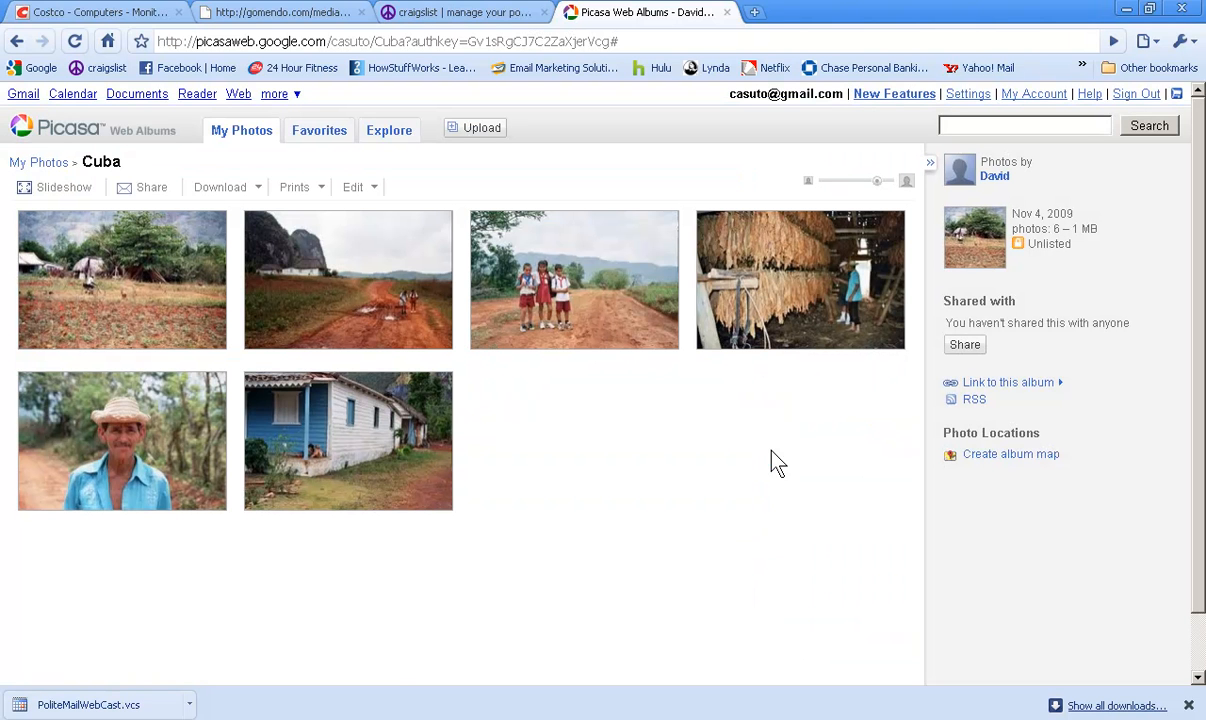
Set the man-in-straw-hat portrait as the Cuba album cover via Edit > Album cover
{"action": "left_click", "coordinate": [357, 187]}
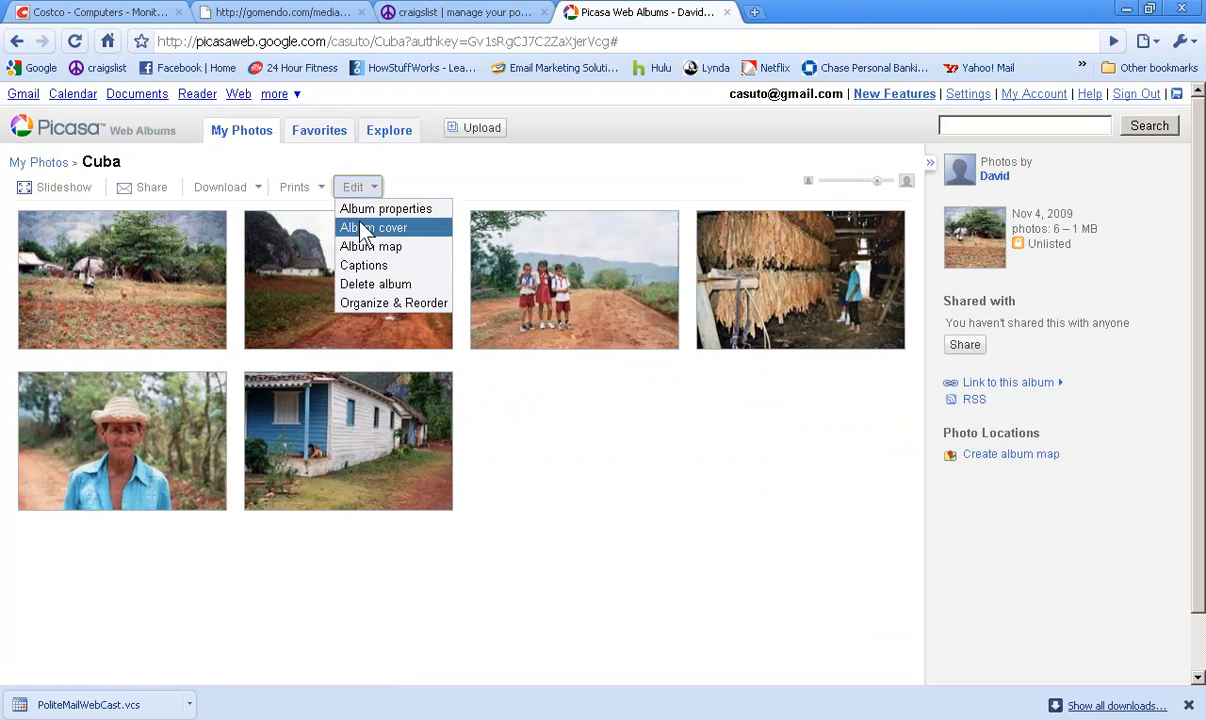
{"action": "left_click", "coordinate": [373, 227]}
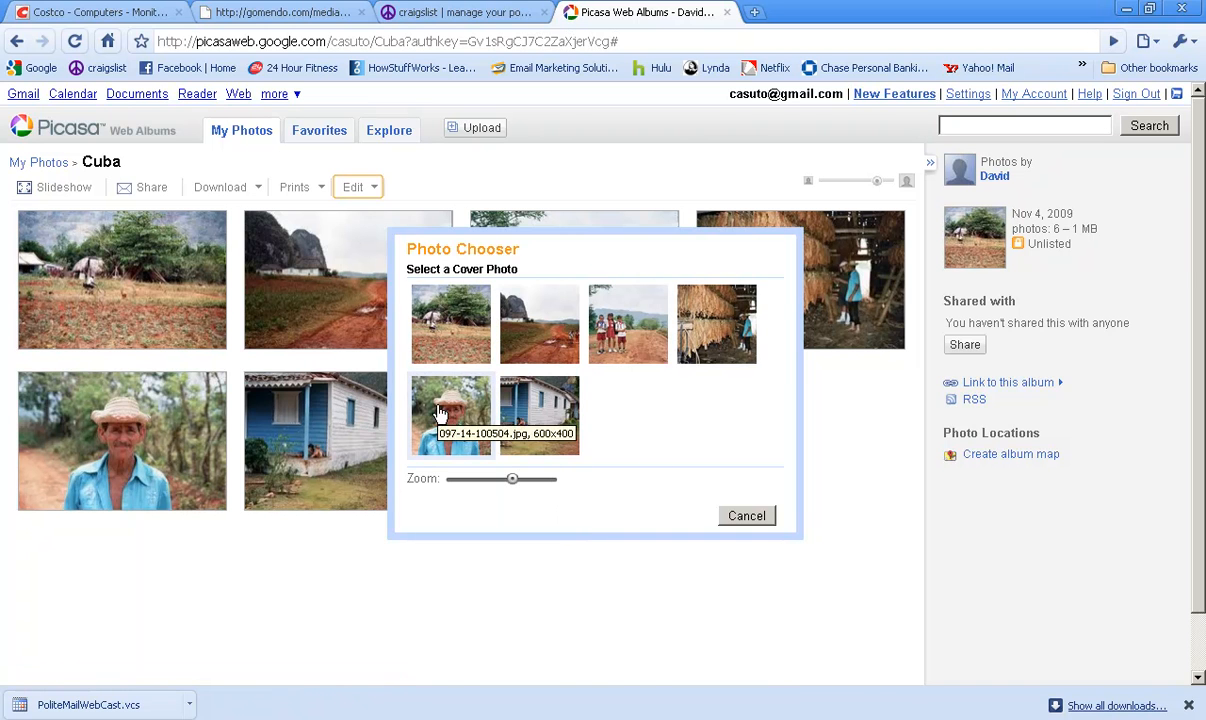
{"action": "left_click", "coordinate": [746, 515]}
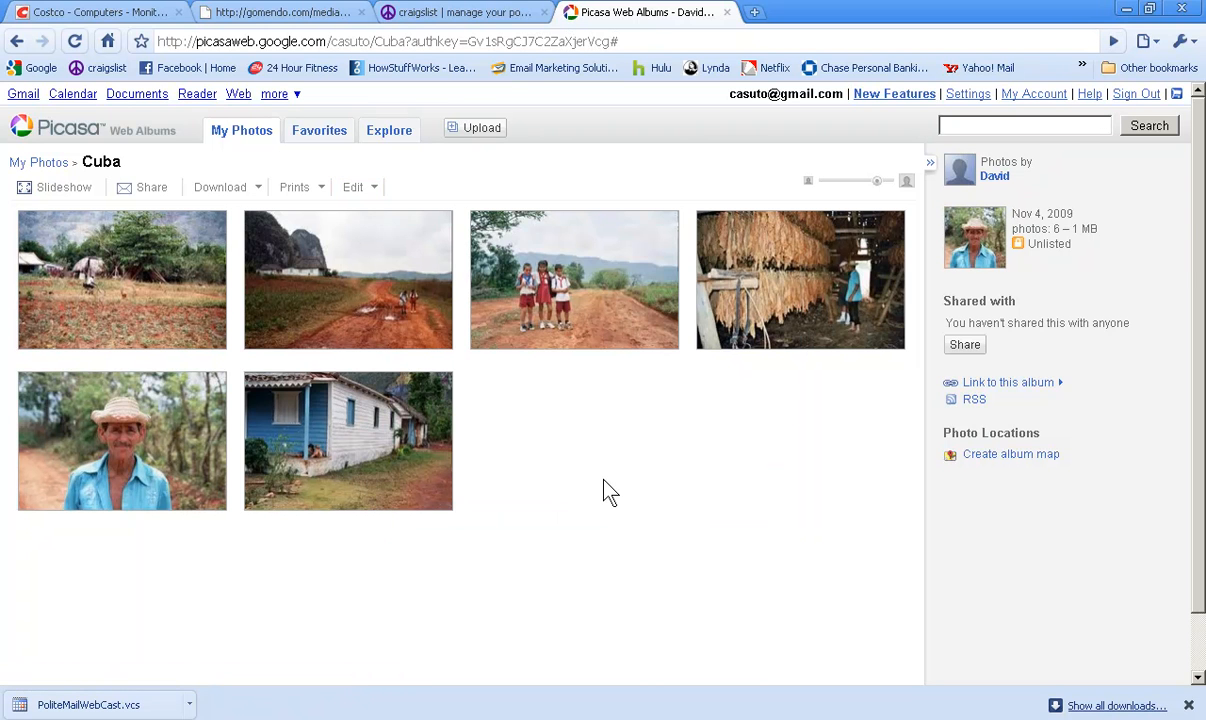
{"action": "mouse_move", "coordinate": [685, 495]}
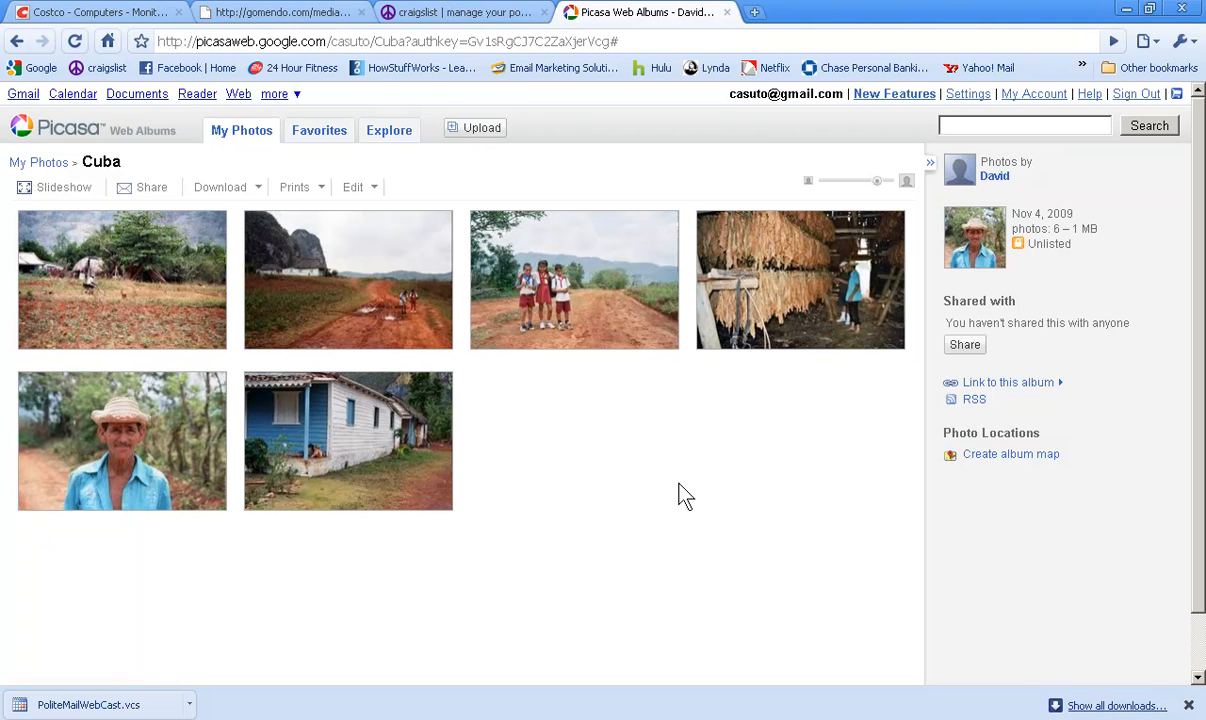
{"action": "mouse_move", "coordinate": [608, 478]}
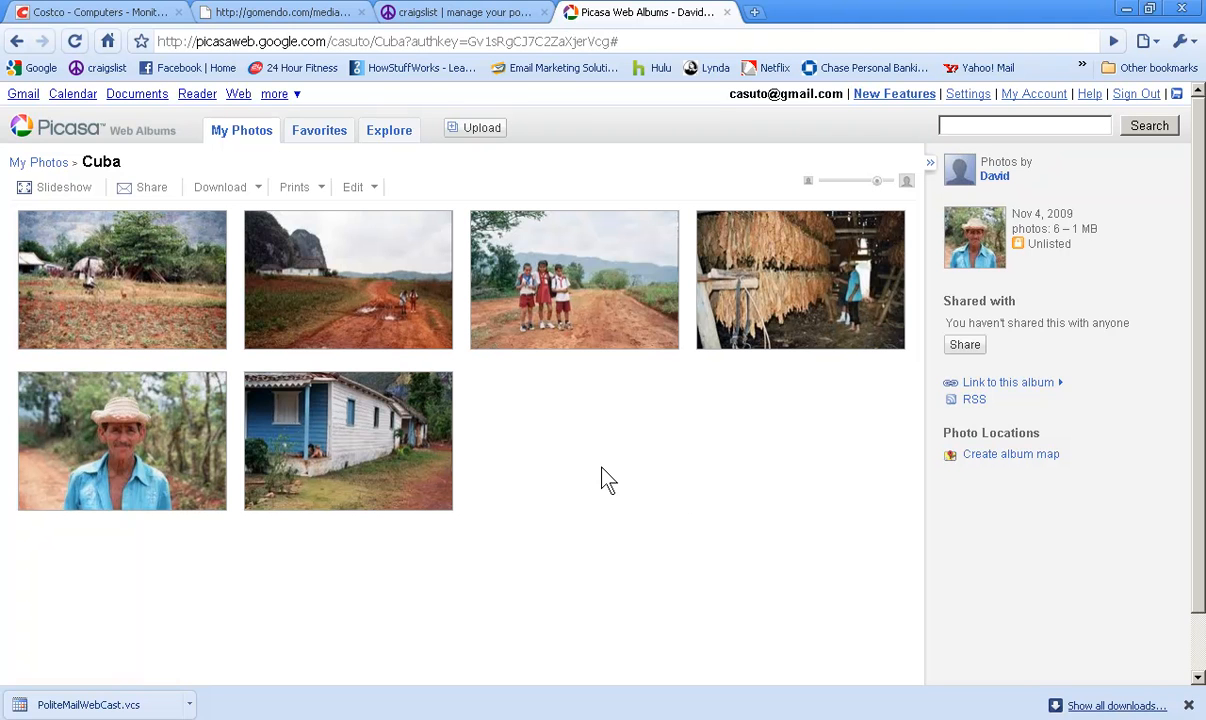
Open the album map editor and center the map on 'cuba'
{"action": "left_click", "coordinate": [358, 187]}
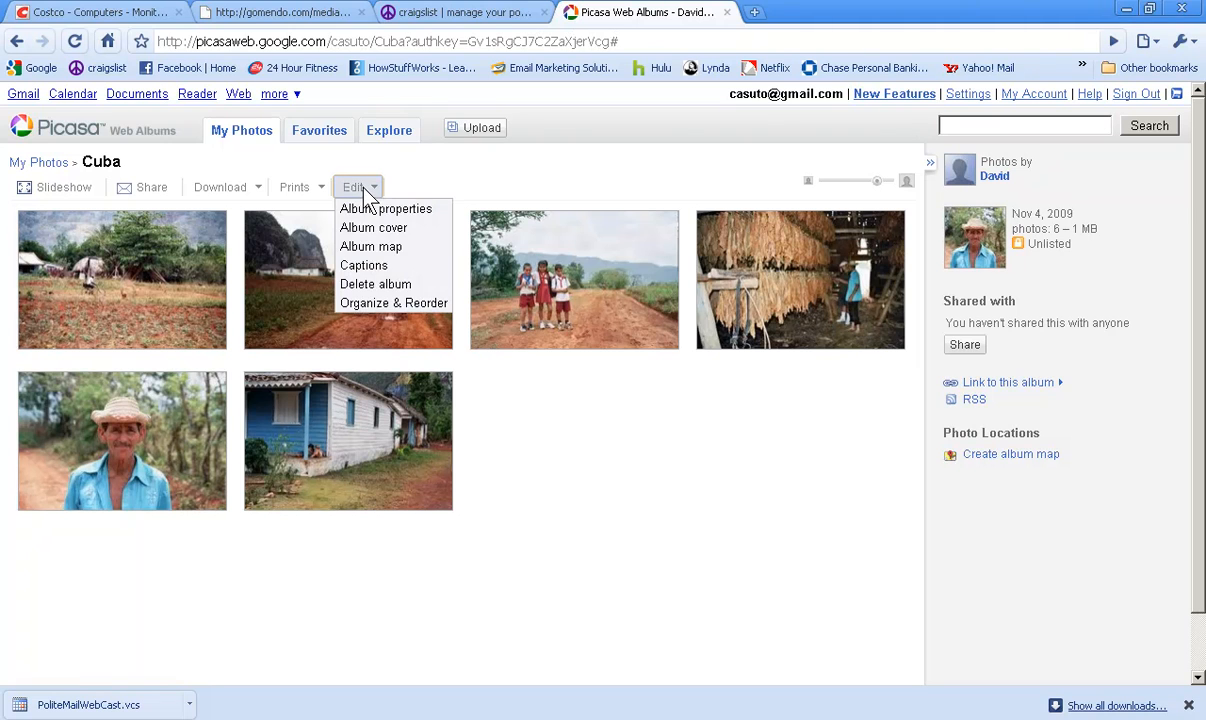
{"action": "mouse_move", "coordinate": [371, 246]}
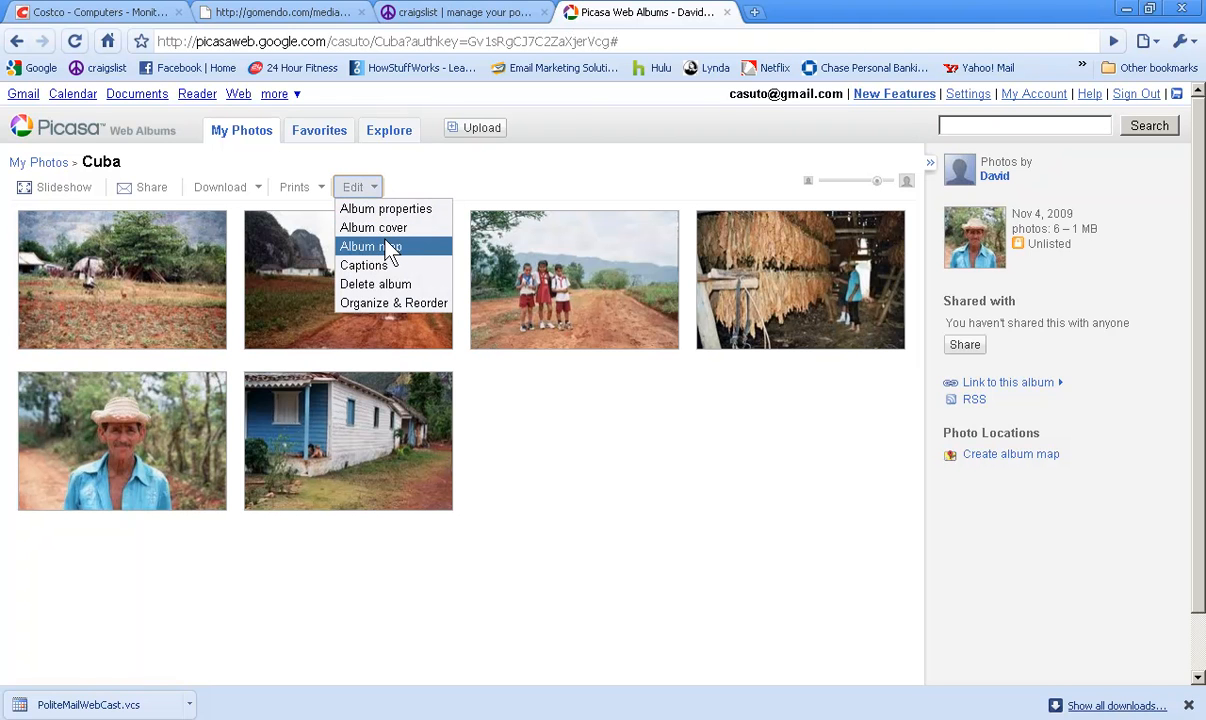
{"action": "left_click", "coordinate": [370, 246]}
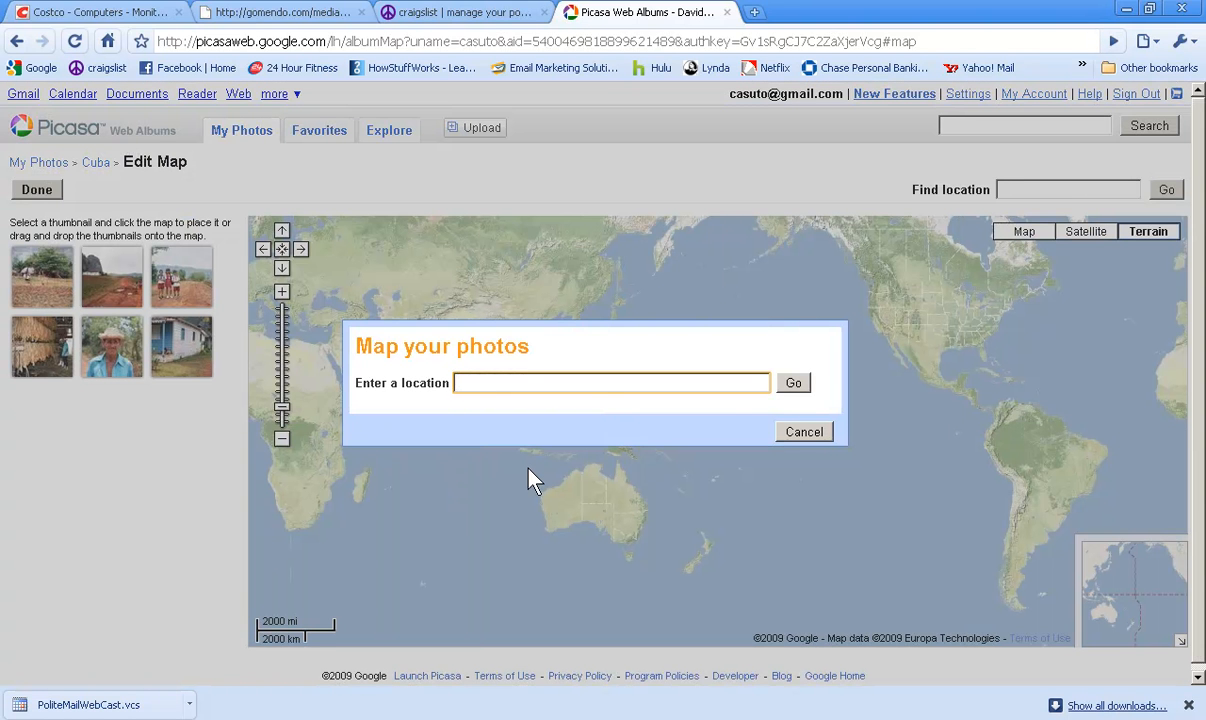
{"action": "type", "text": "cuba"}
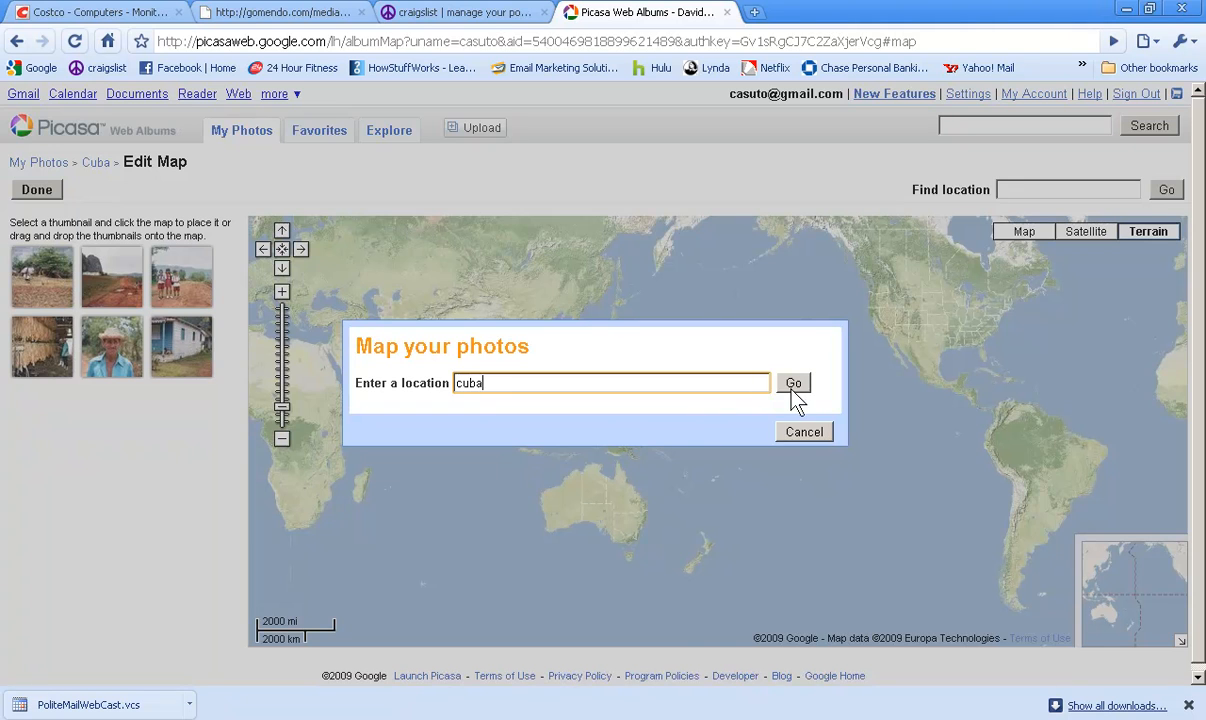
{"action": "left_click", "coordinate": [794, 382]}
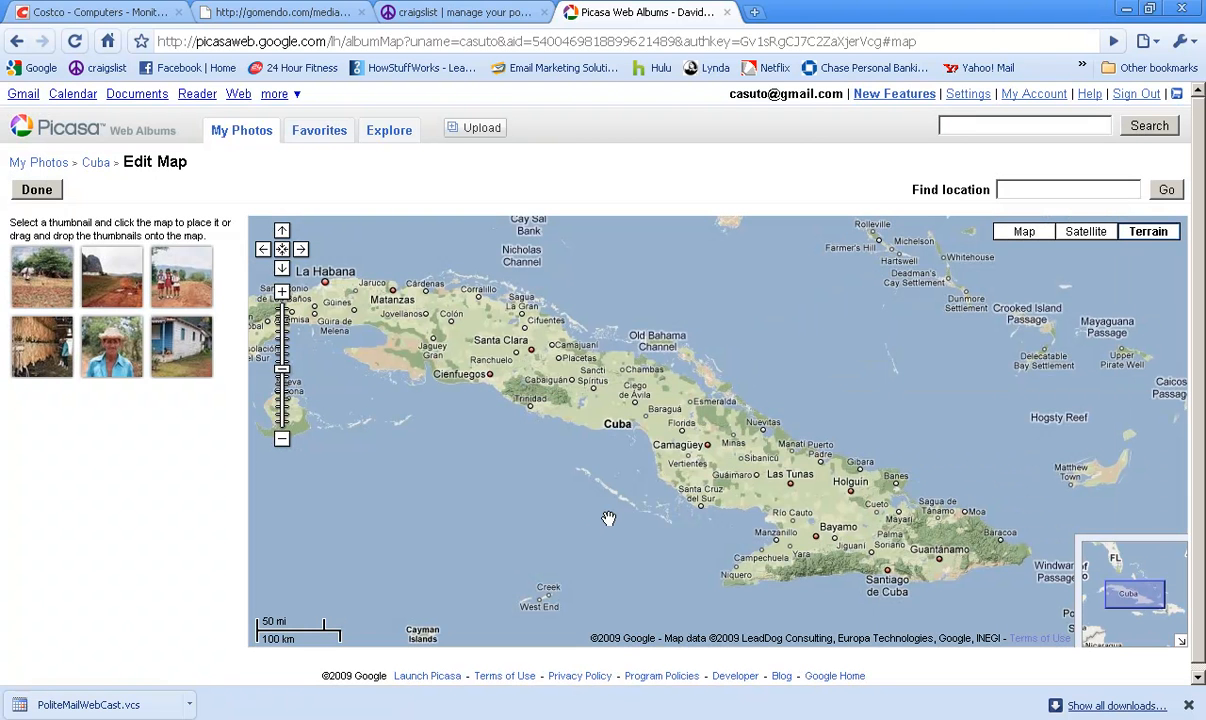
{"action": "mouse_move", "coordinate": [314, 385]}
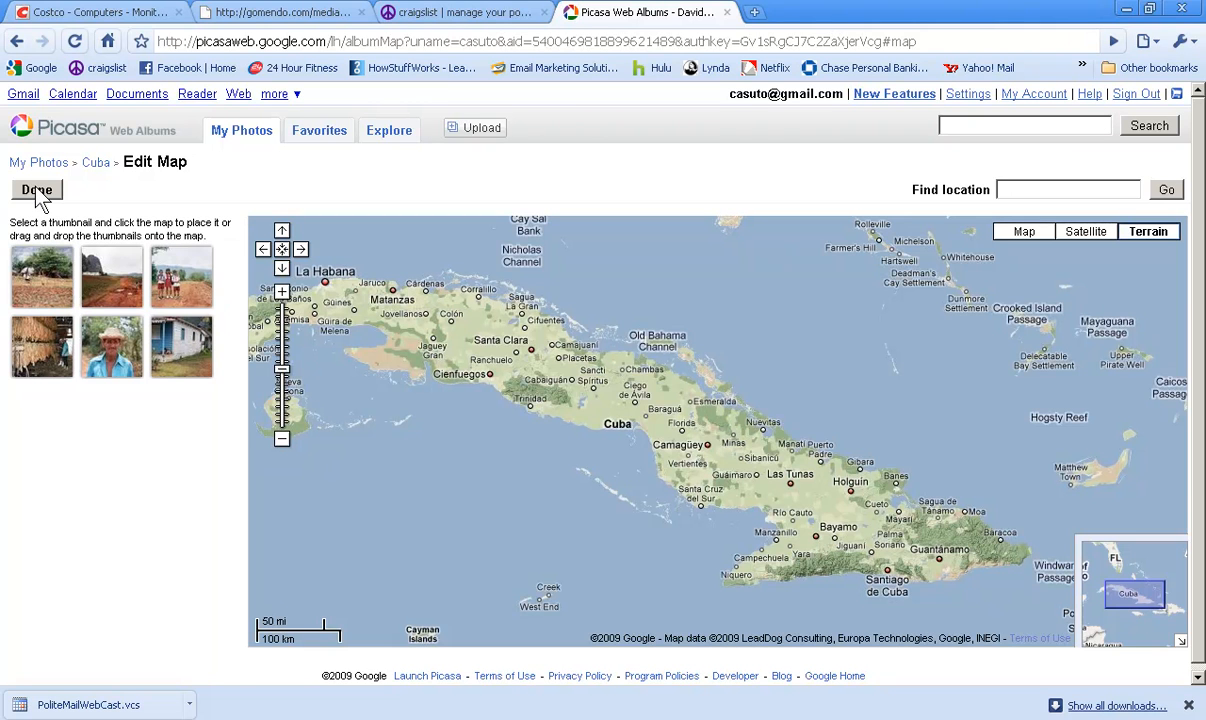
Finish map editing with no photos placed and return to the album view
{"action": "left_click", "coordinate": [37, 190]}
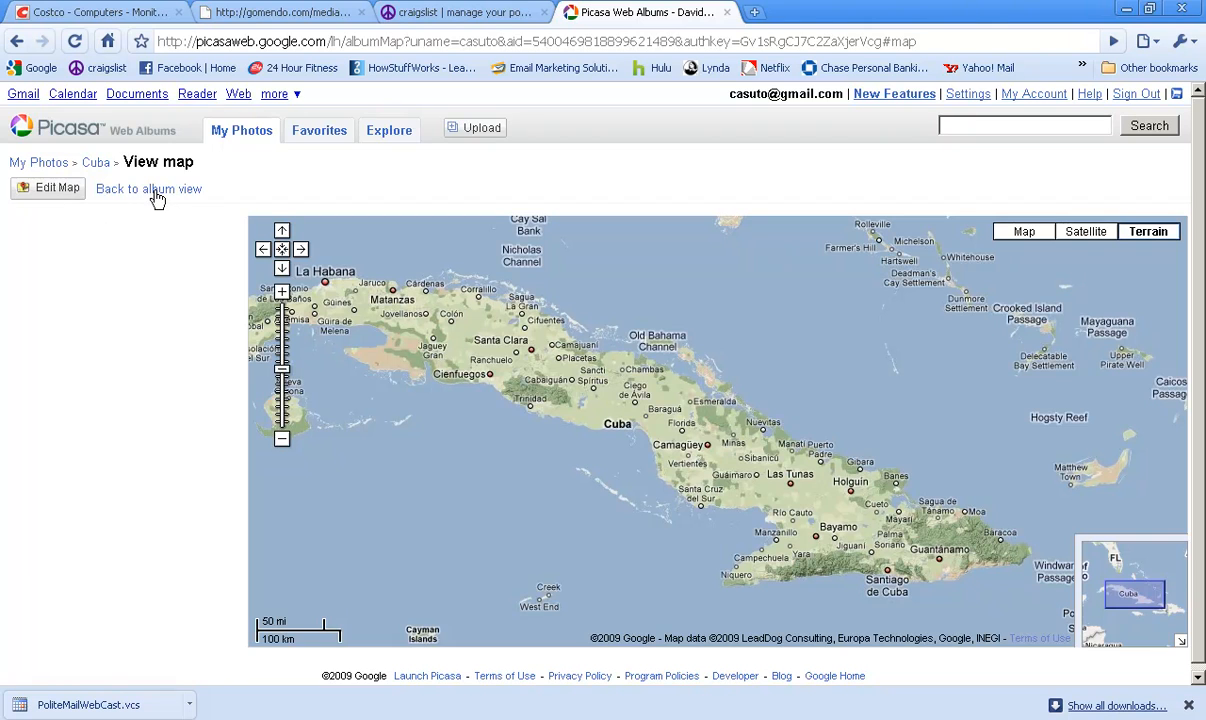
{"action": "left_click", "coordinate": [148, 188]}
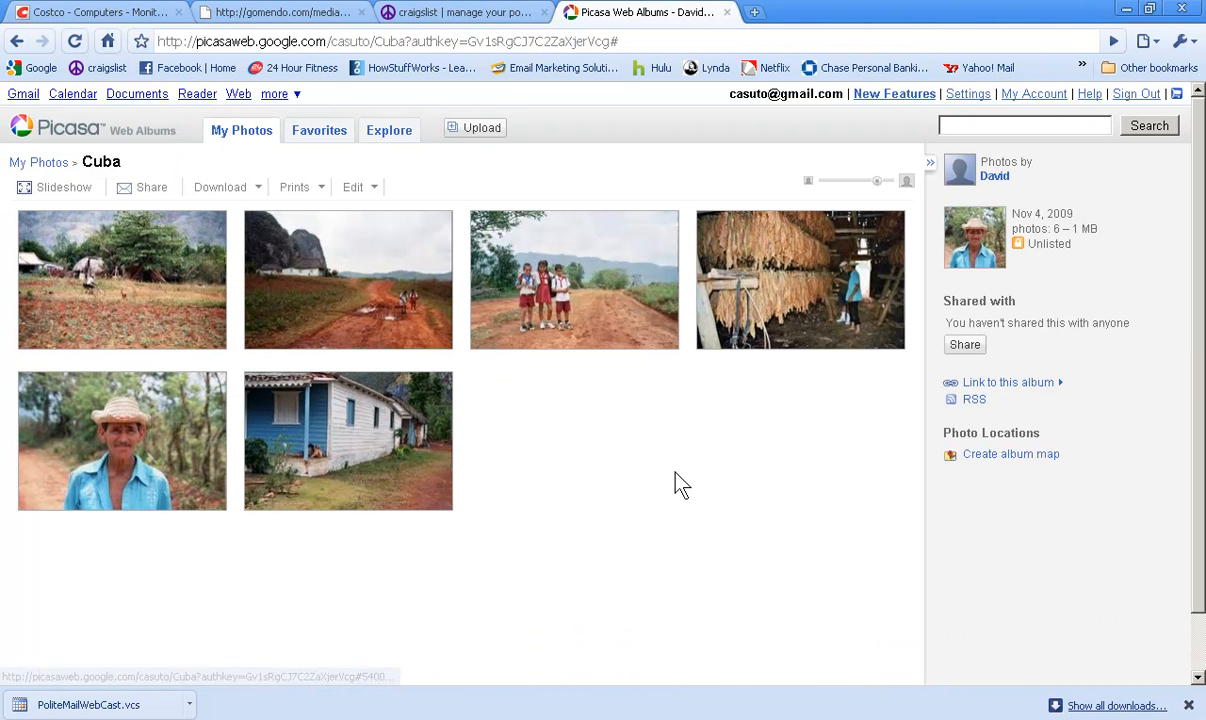
Caption the tobacco drying barn photo 'tobacco farm' in Edit > Captions and scroll down the list
{"action": "left_click", "coordinate": [356, 187]}
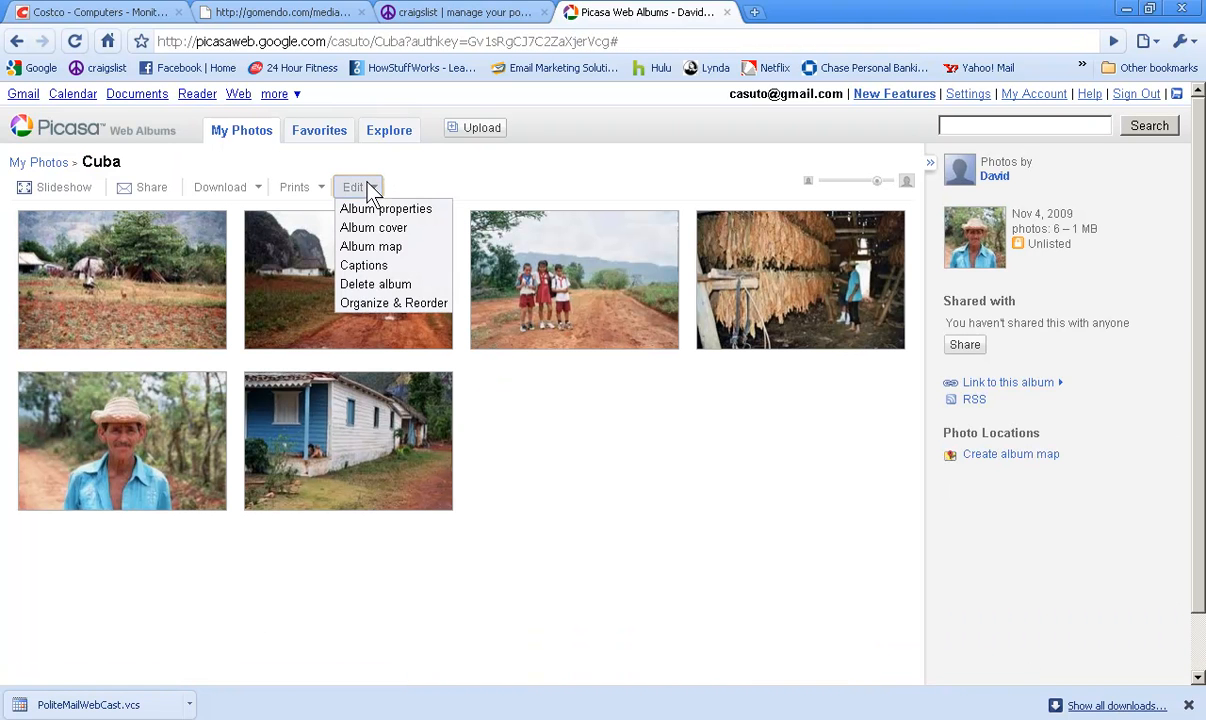
{"action": "mouse_move", "coordinate": [363, 265]}
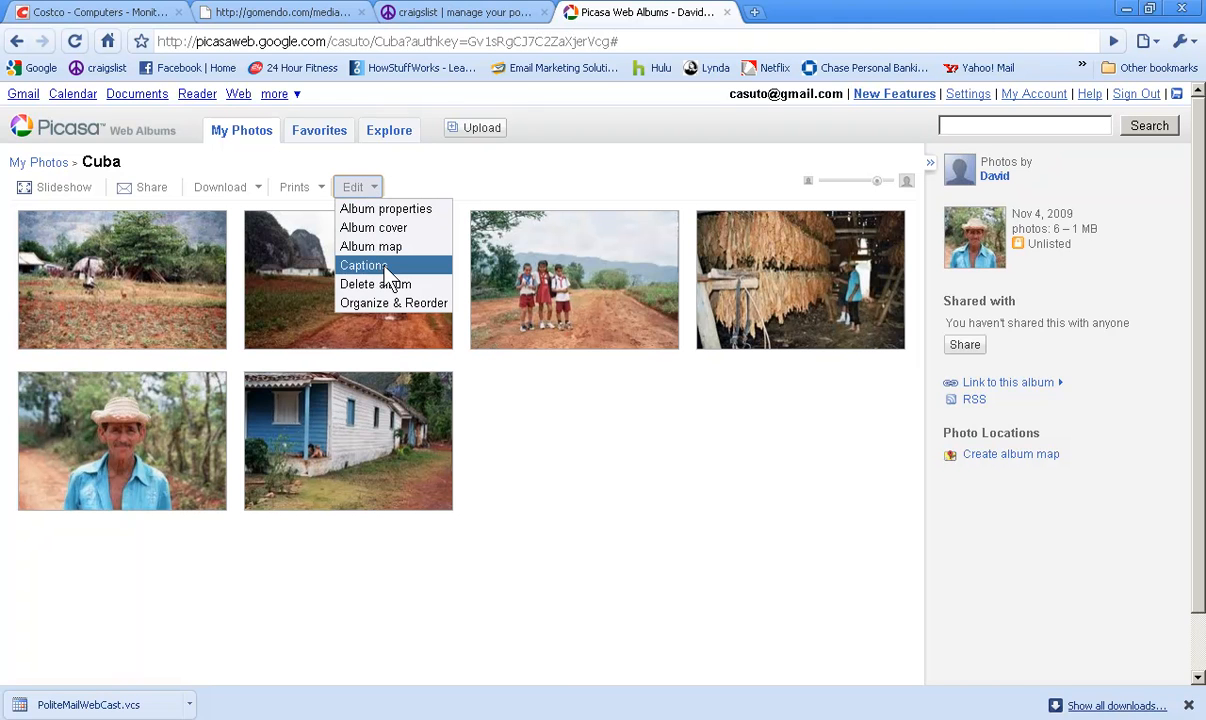
{"action": "left_click", "coordinate": [363, 265]}
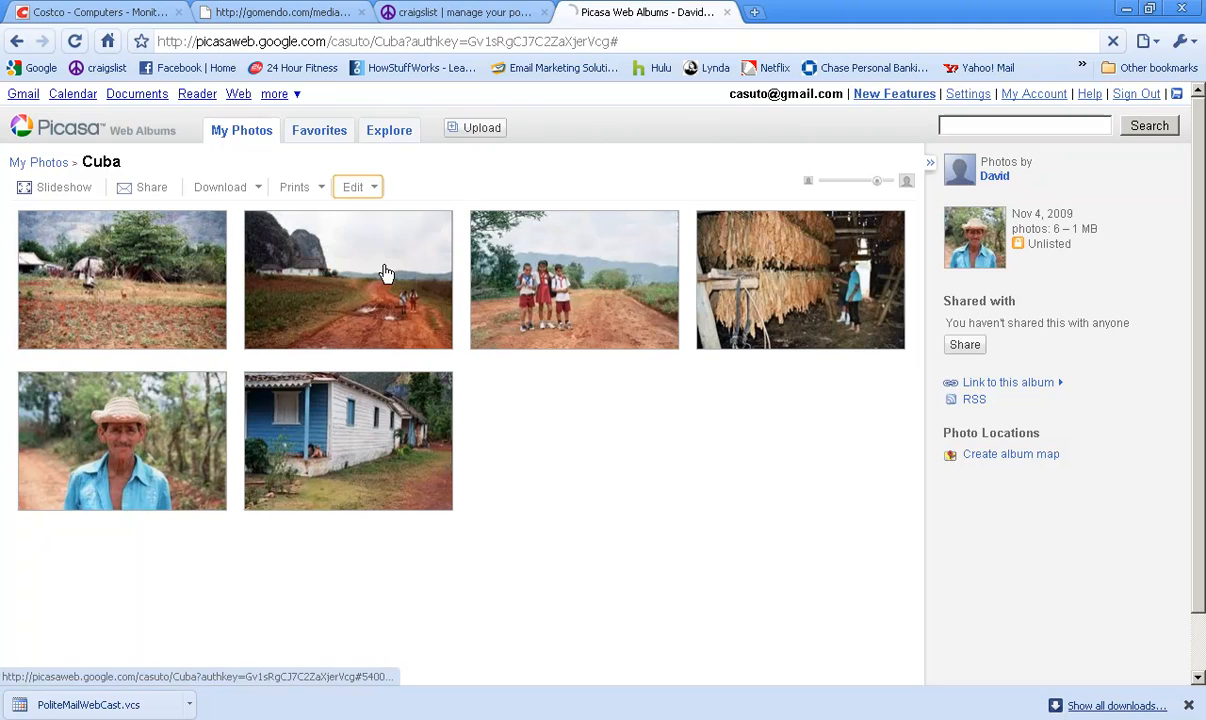
{"action": "left_click", "coordinate": [352, 187]}
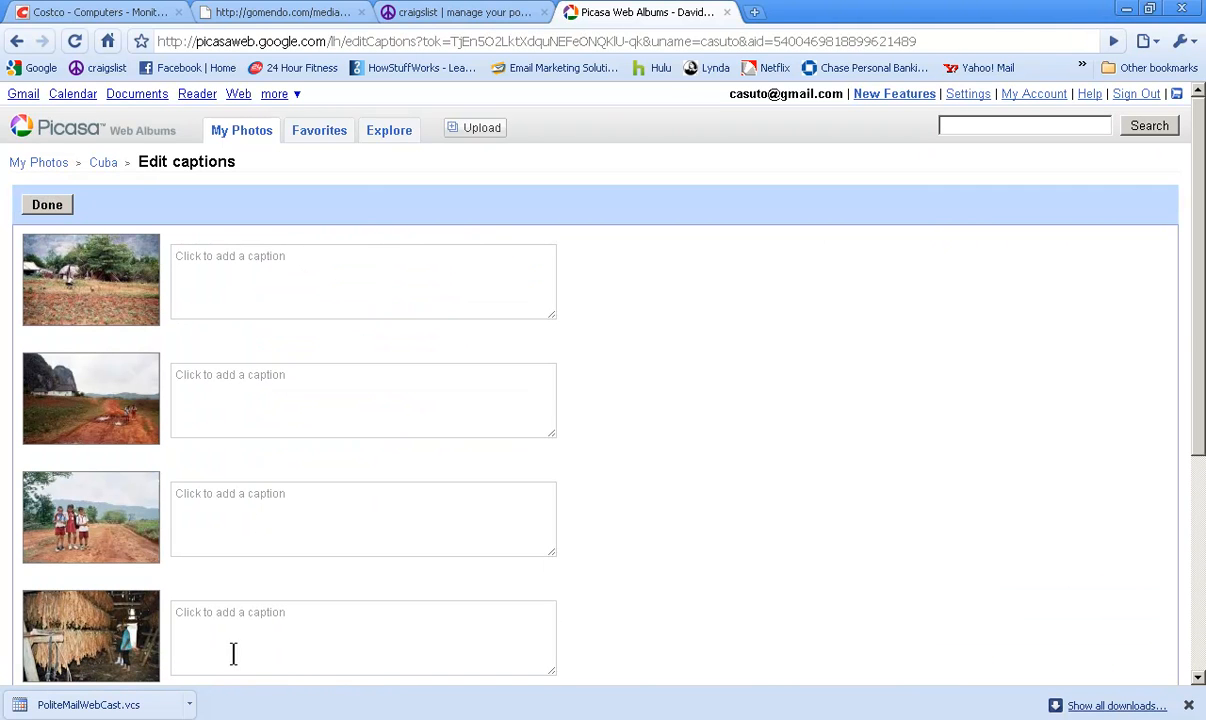
{"action": "type", "text": "tobacco farm"}
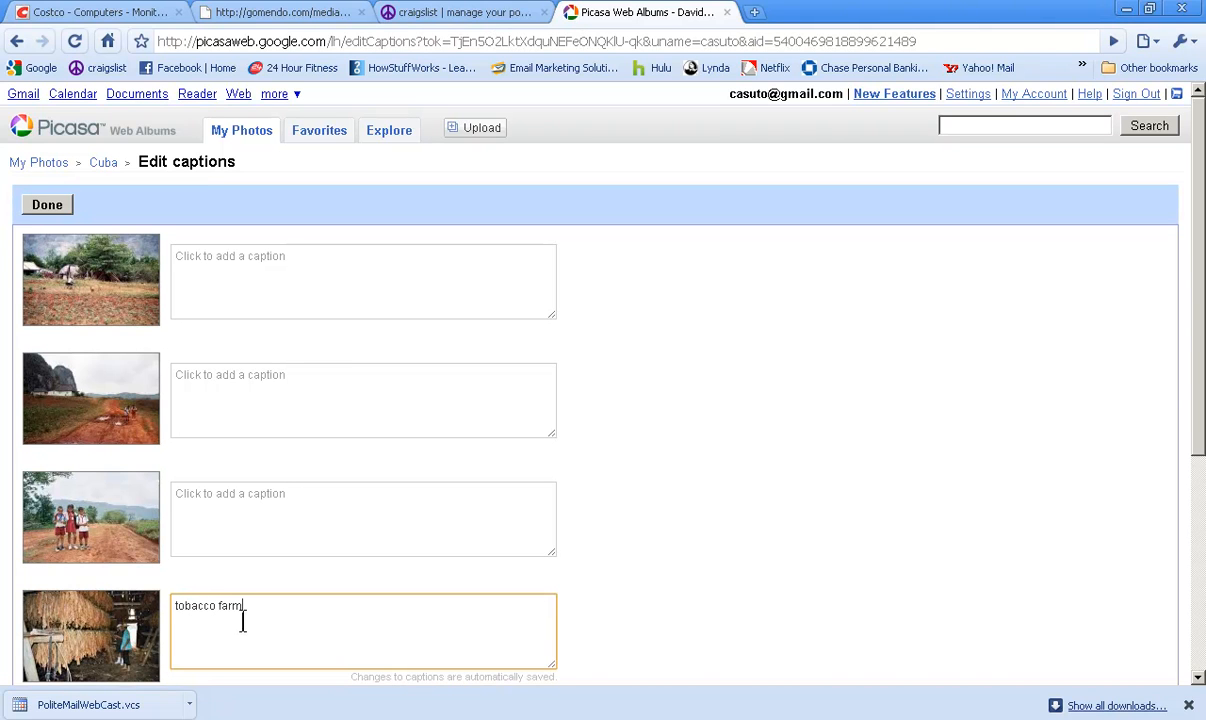
{"action": "scroll", "scroll_direction": "down", "scroll_amount": 3}
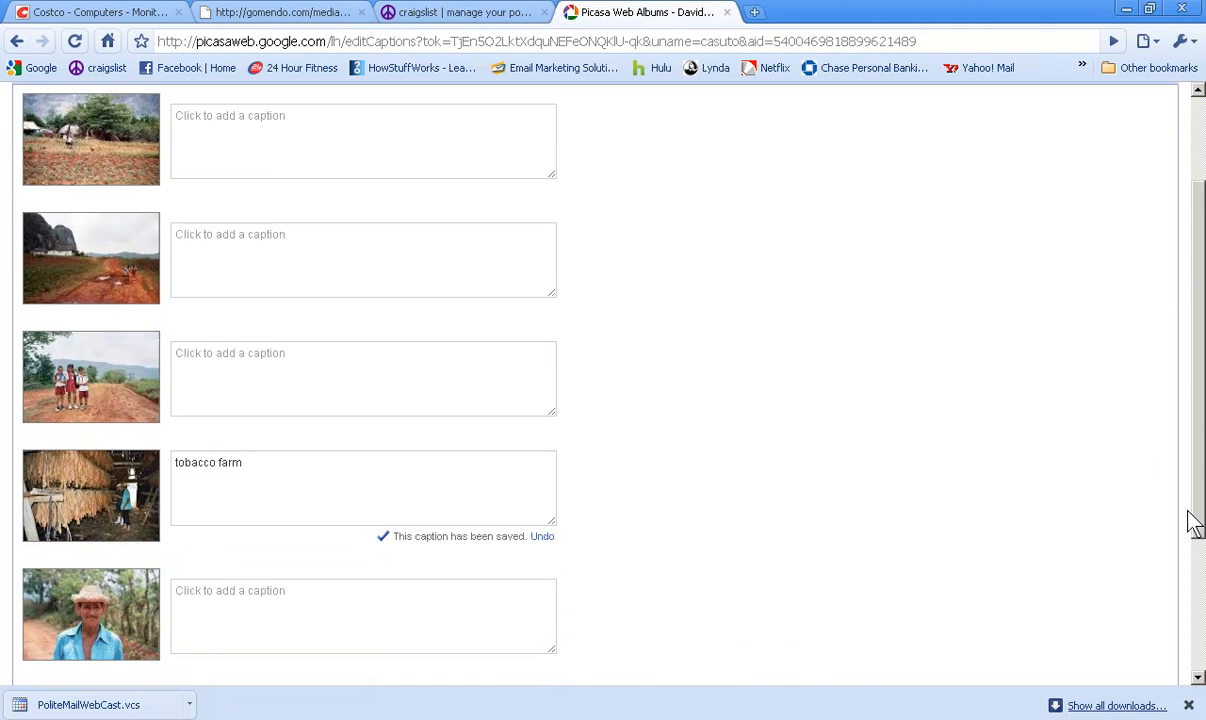
{"action": "scroll", "scroll_direction": "down", "scroll_amount": 3}
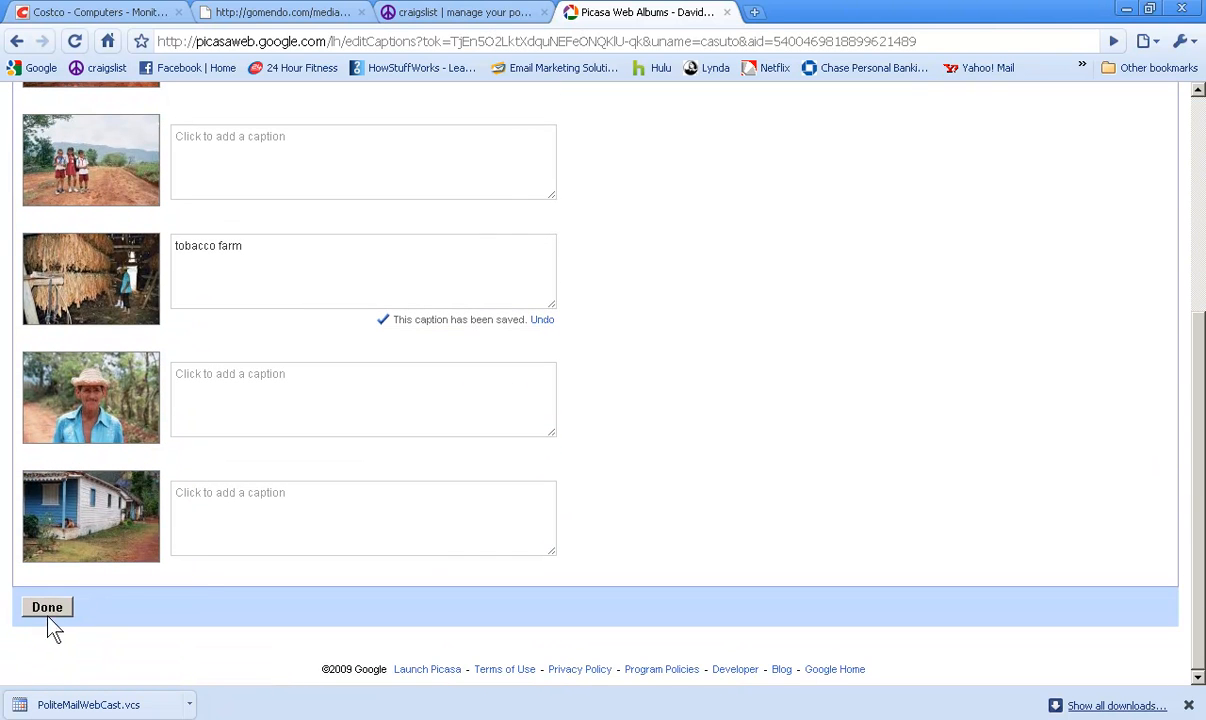
Finish captioning the tobacco barn photo as 'tobacco farm' and reopen the album's Edit menu
{"action": "left_click", "coordinate": [46, 607]}
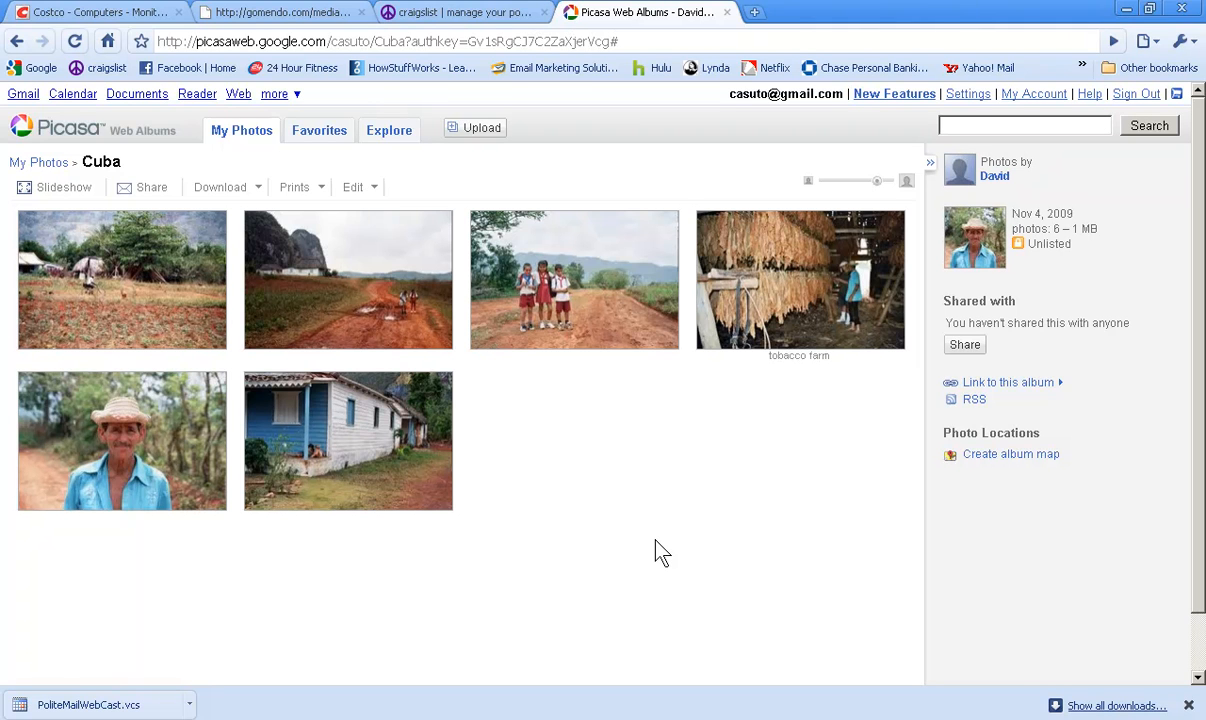
{"action": "mouse_move", "coordinate": [443, 181]}
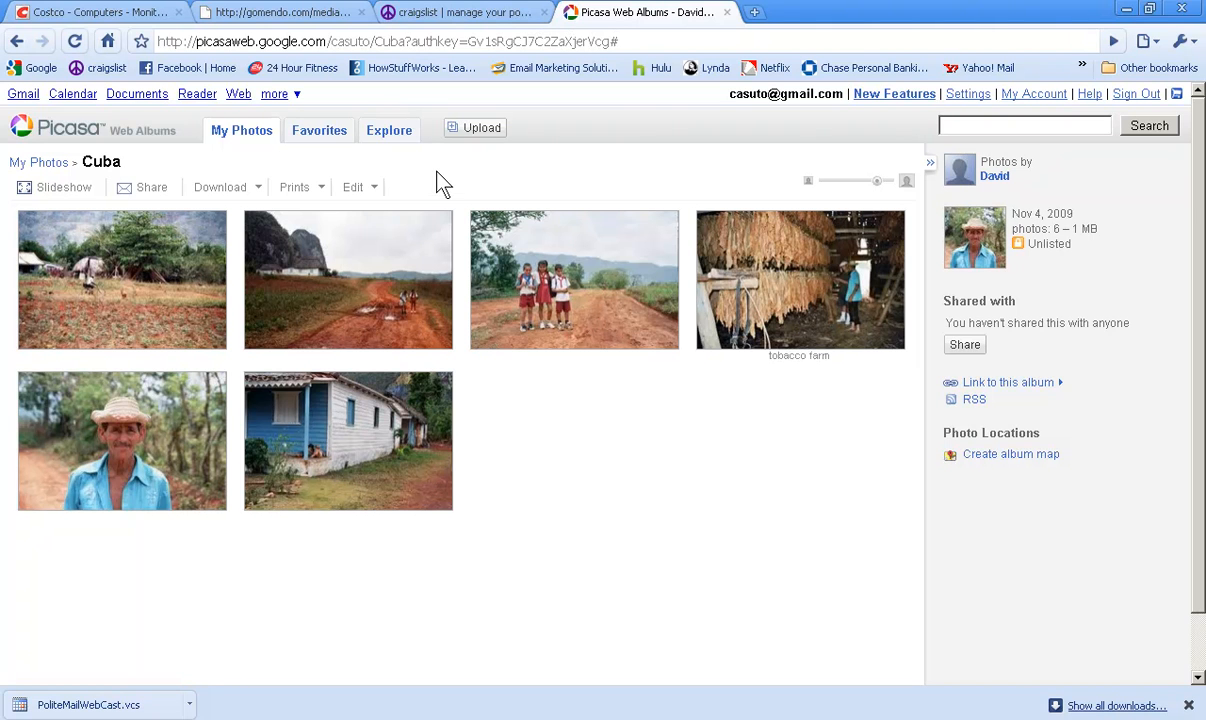
{"action": "left_click", "coordinate": [353, 187]}
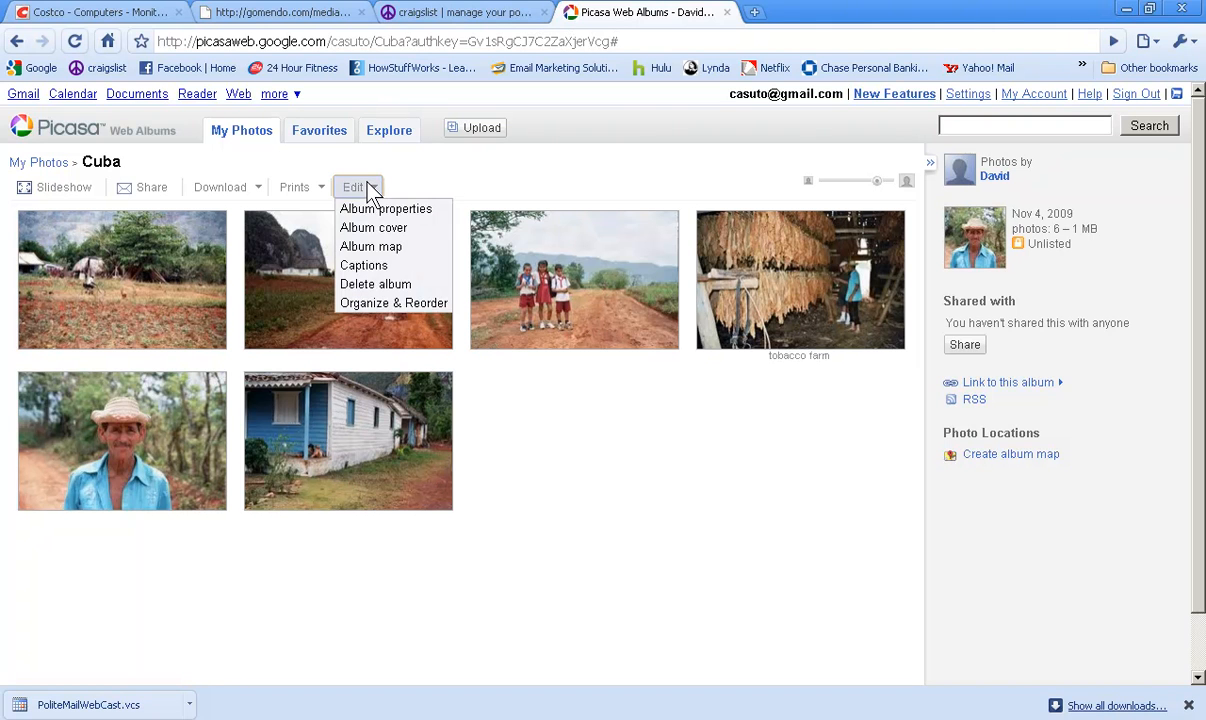
{"action": "mouse_move", "coordinate": [375, 284]}
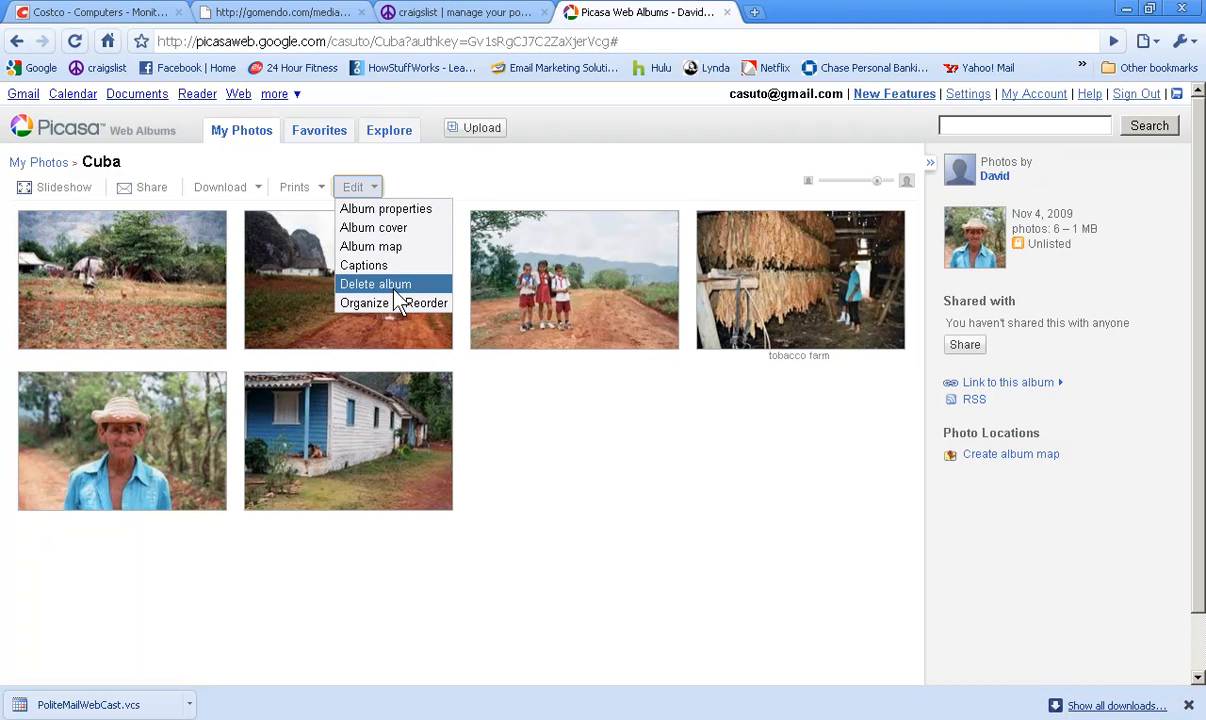
{"action": "mouse_move", "coordinate": [595, 467]}
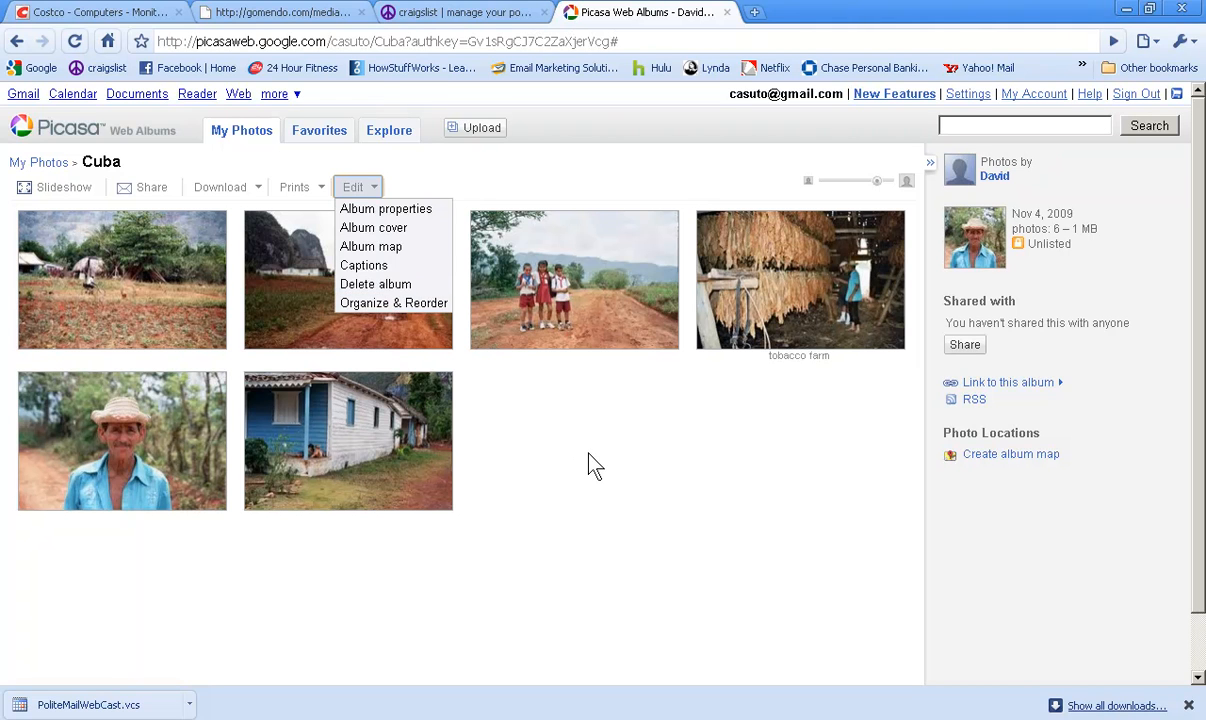
{"action": "mouse_move", "coordinate": [393, 303]}
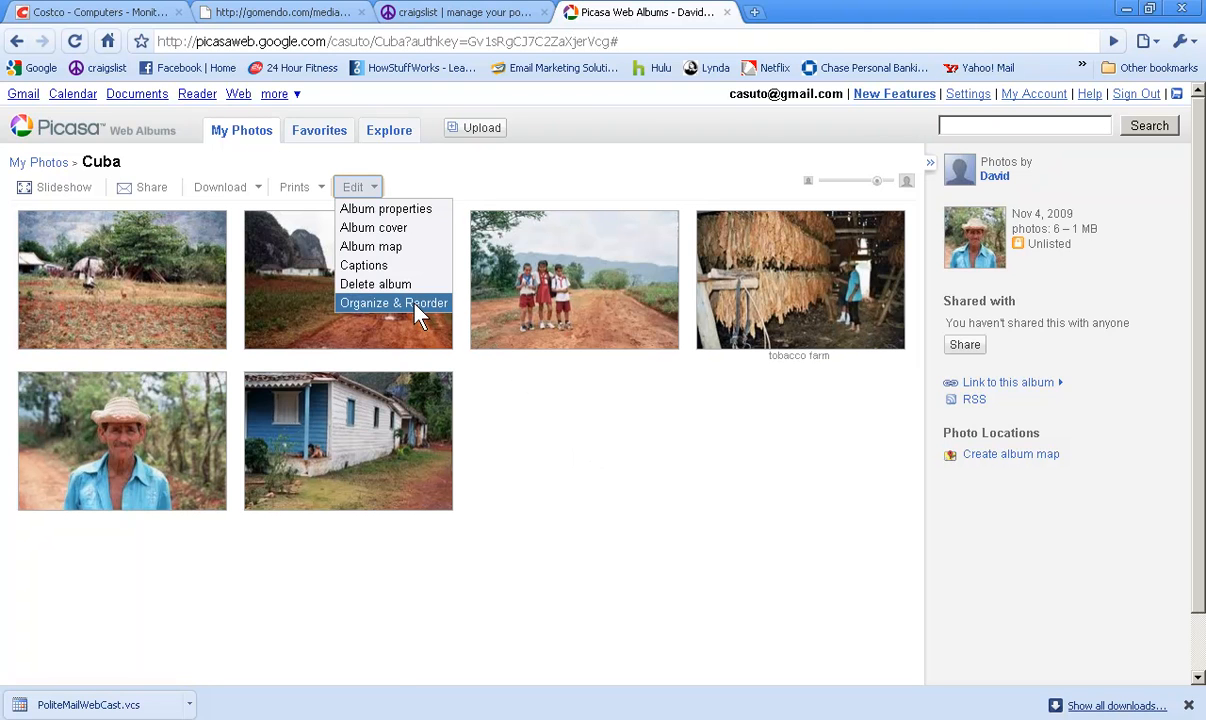
Reorder the Cuba photos with the blue house first and the field last, leaving sort options unused
{"action": "left_click", "coordinate": [393, 302]}
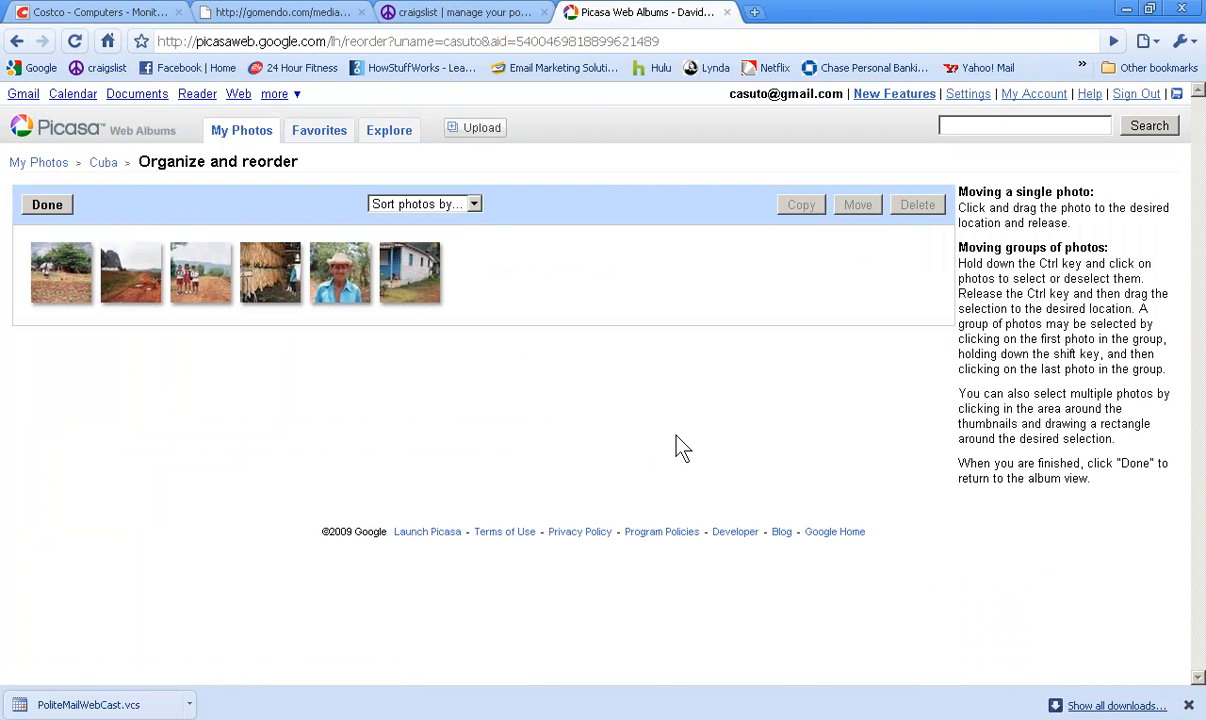
{"action": "mouse_move", "coordinate": [410, 285]}
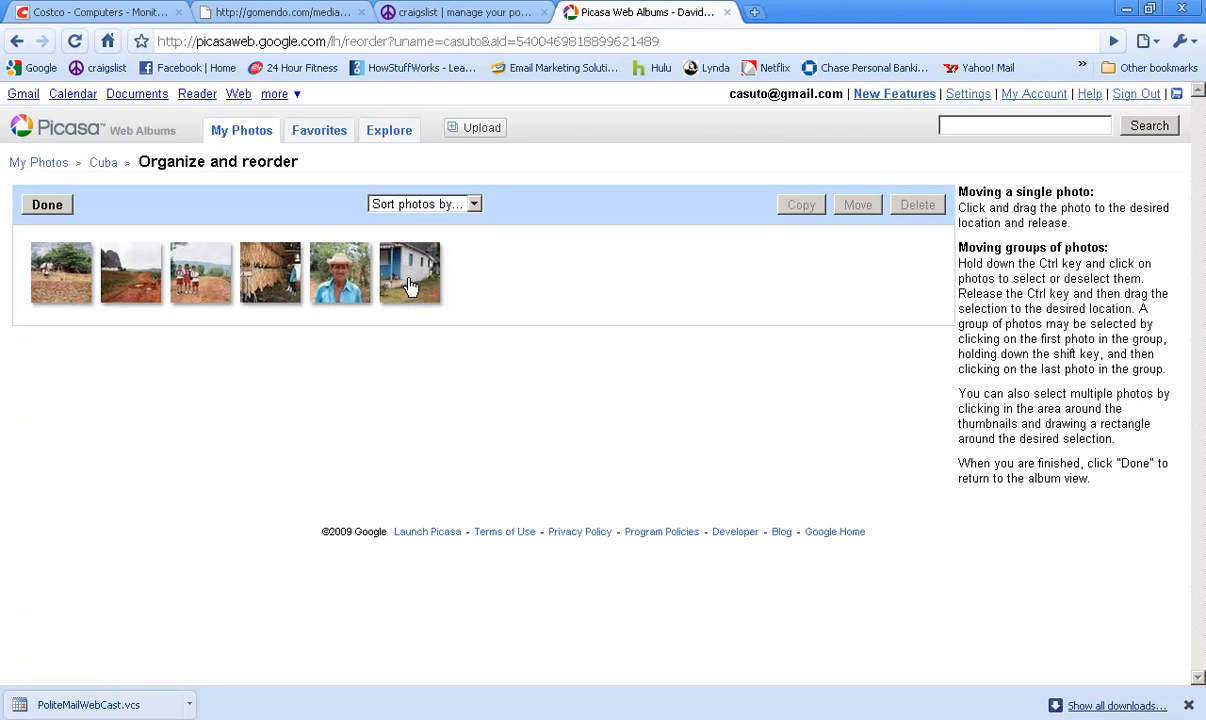
{"action": "left_click", "coordinate": [409, 273]}
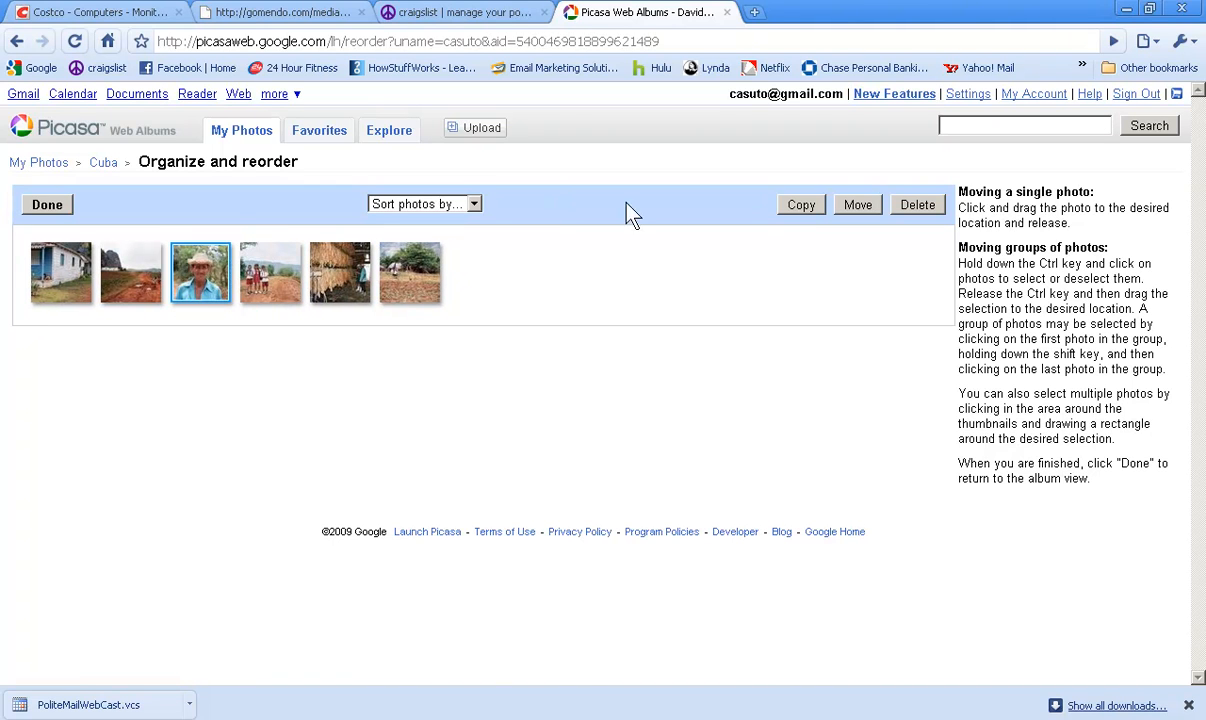
{"action": "mouse_move", "coordinate": [265, 414]}
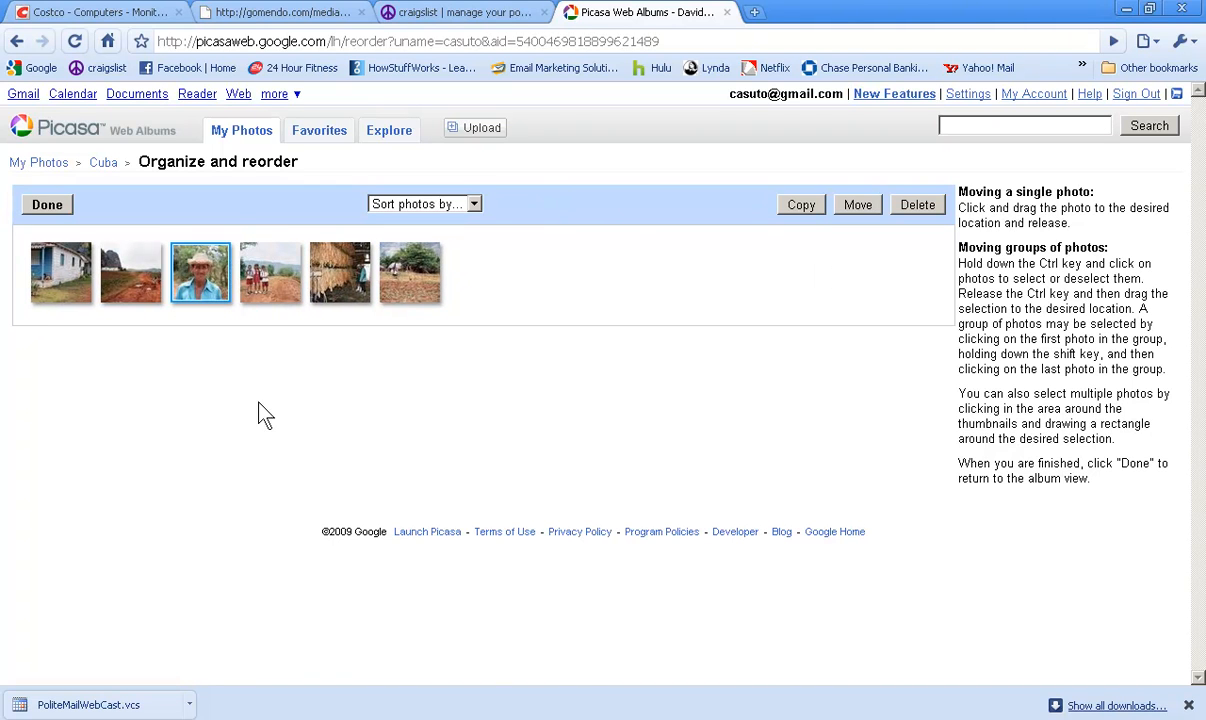
{"action": "mouse_move", "coordinate": [925, 220]}
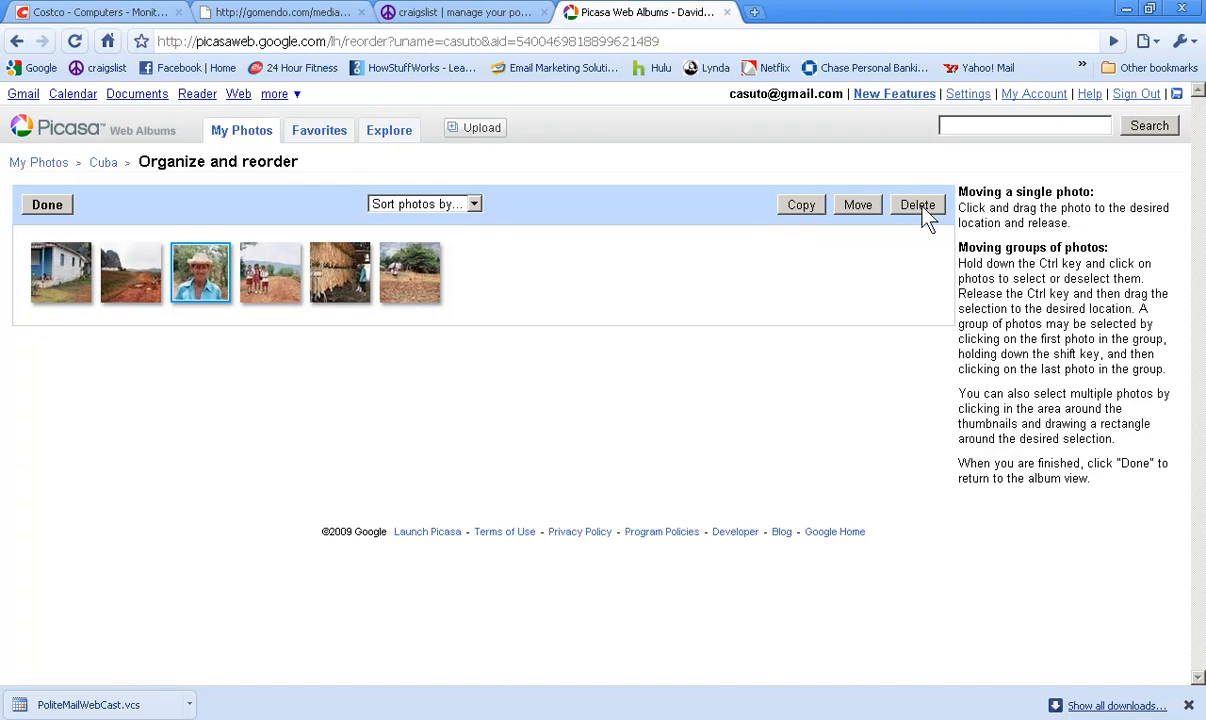
{"action": "mouse_move", "coordinate": [659, 238]}
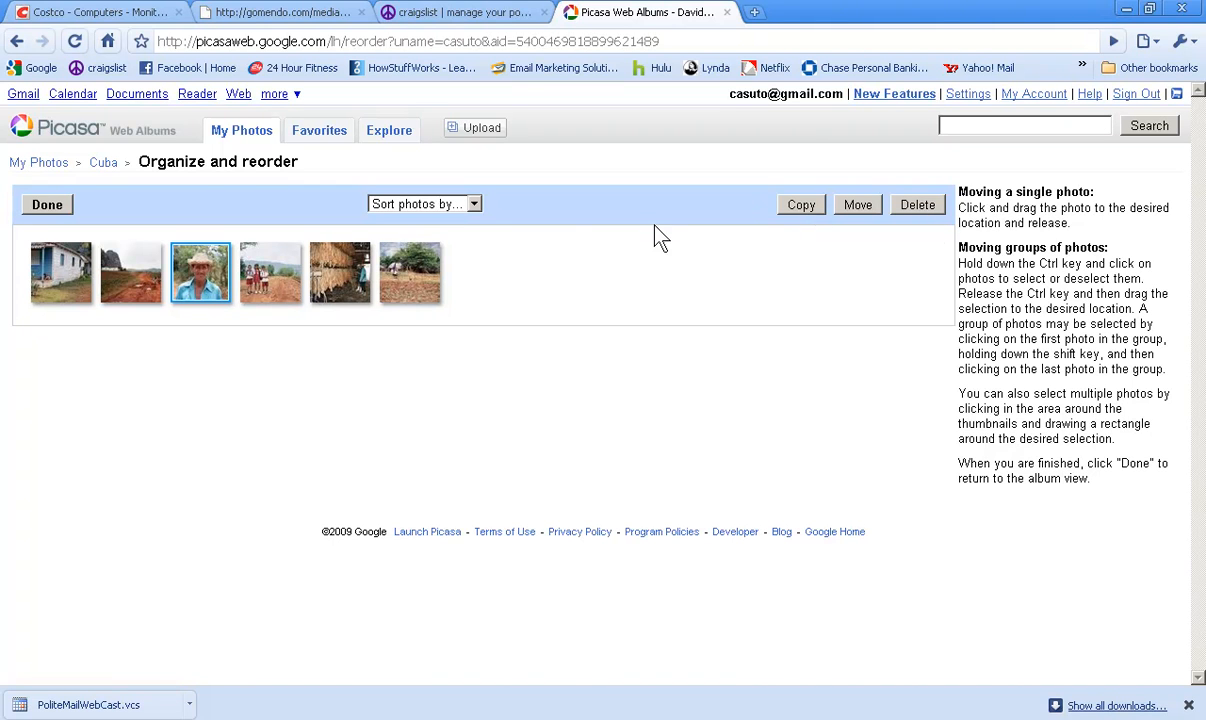
{"action": "mouse_move", "coordinate": [725, 255]}
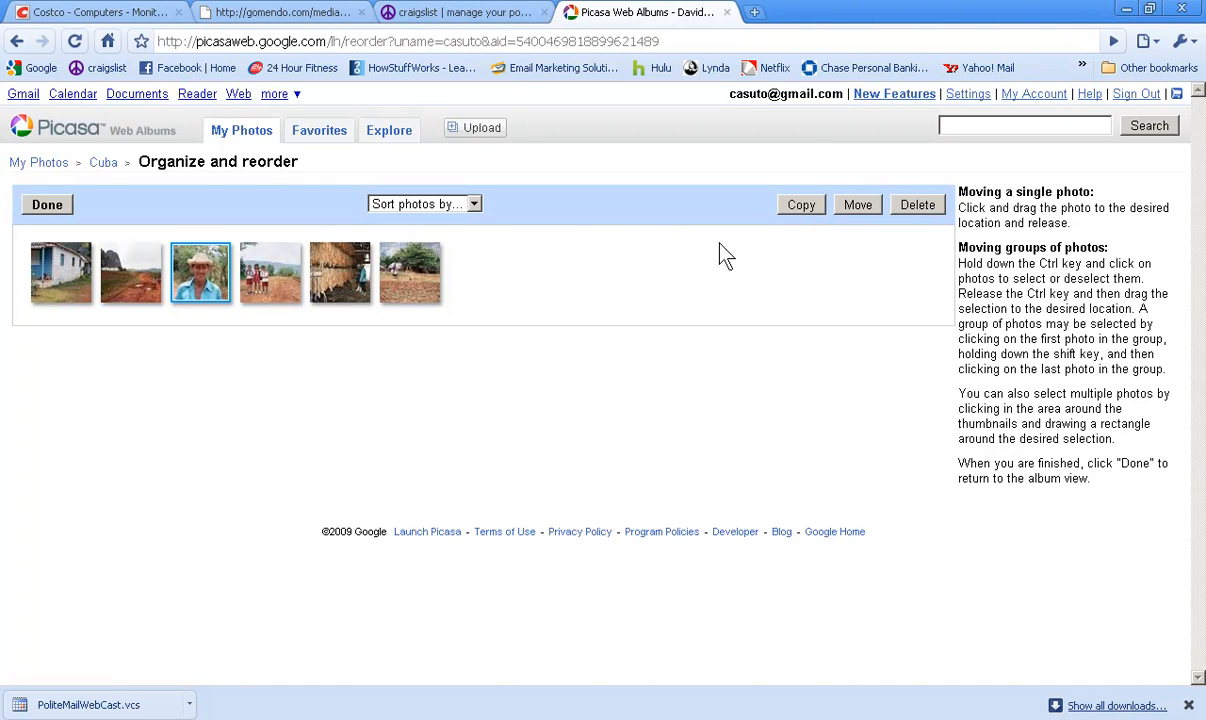
{"action": "mouse_move", "coordinate": [510, 322]}
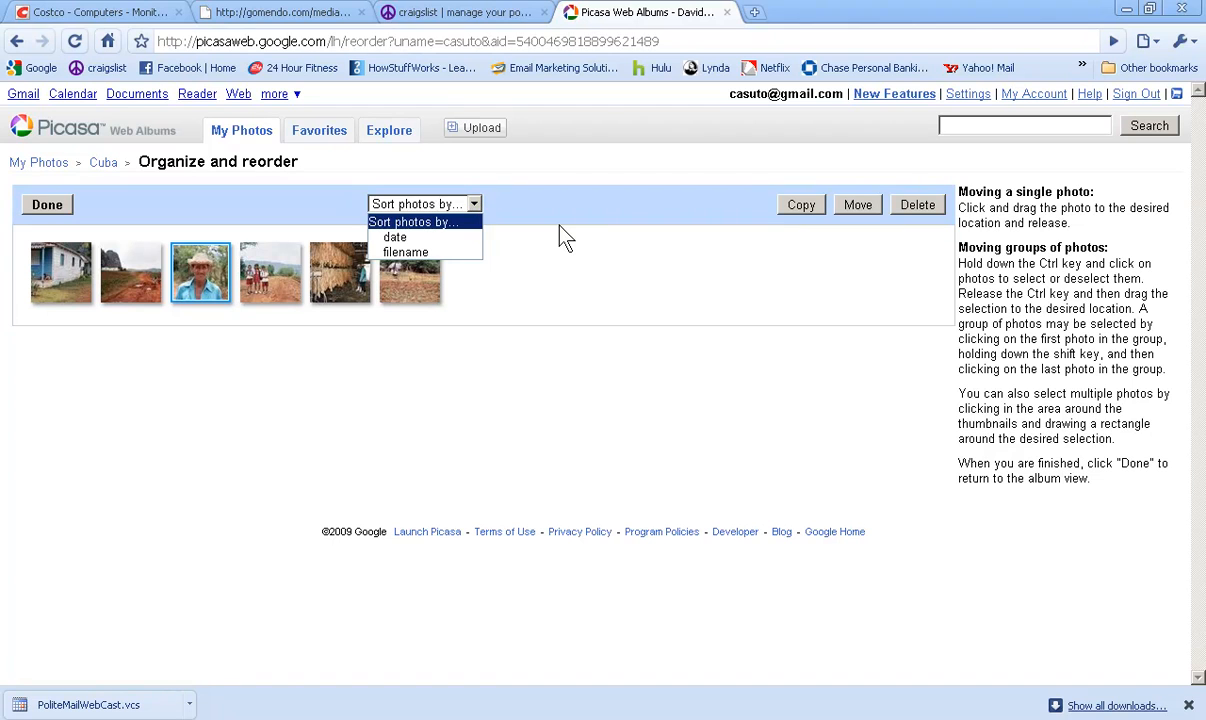
{"action": "left_click", "coordinate": [530, 218]}
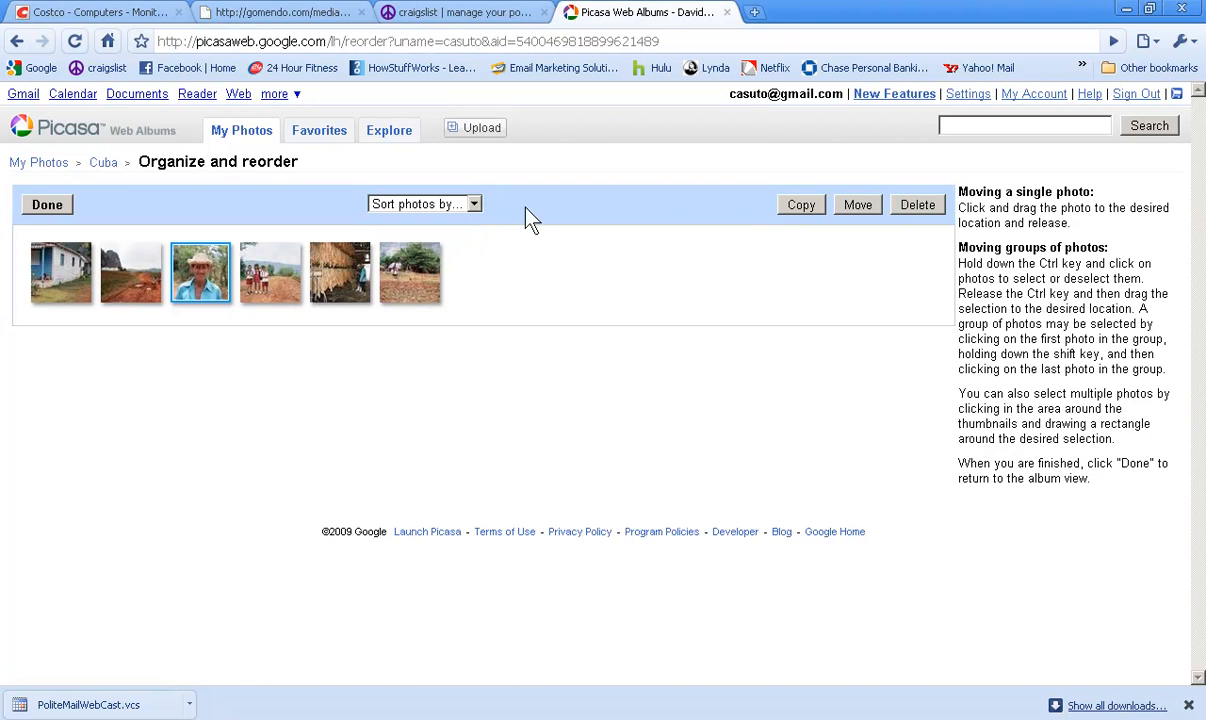
{"action": "left_click", "coordinate": [46, 204]}
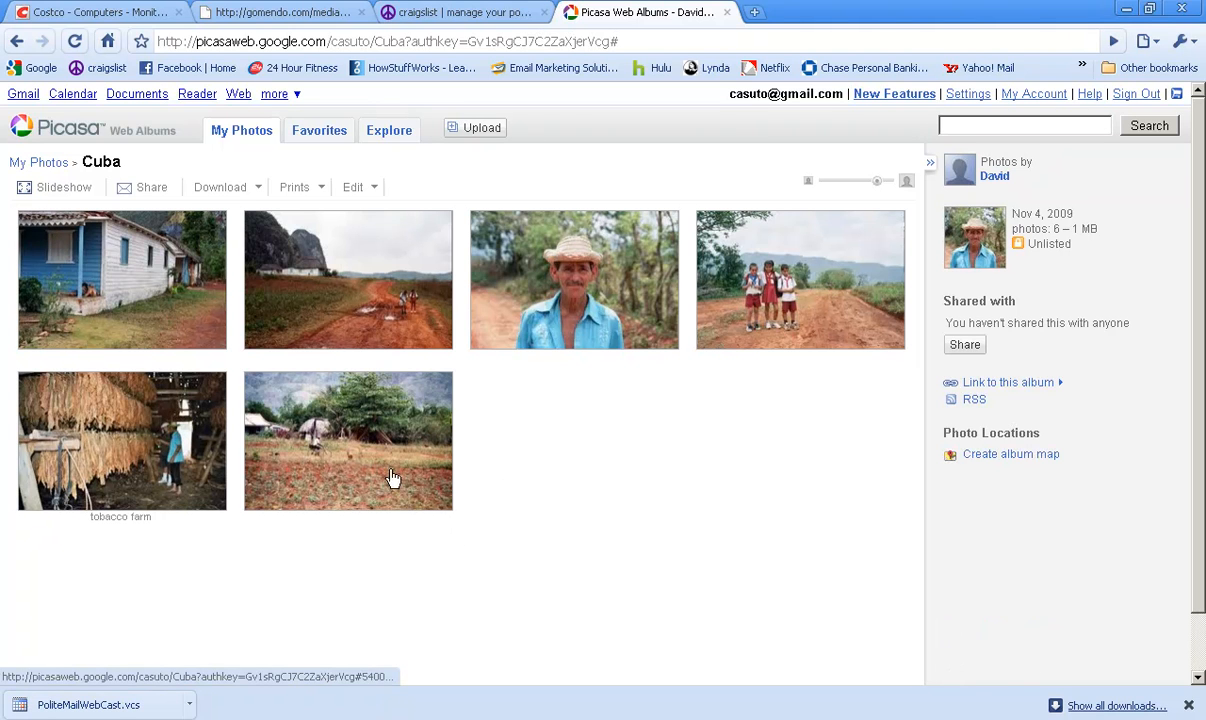
{"action": "mouse_move", "coordinate": [560, 315]}
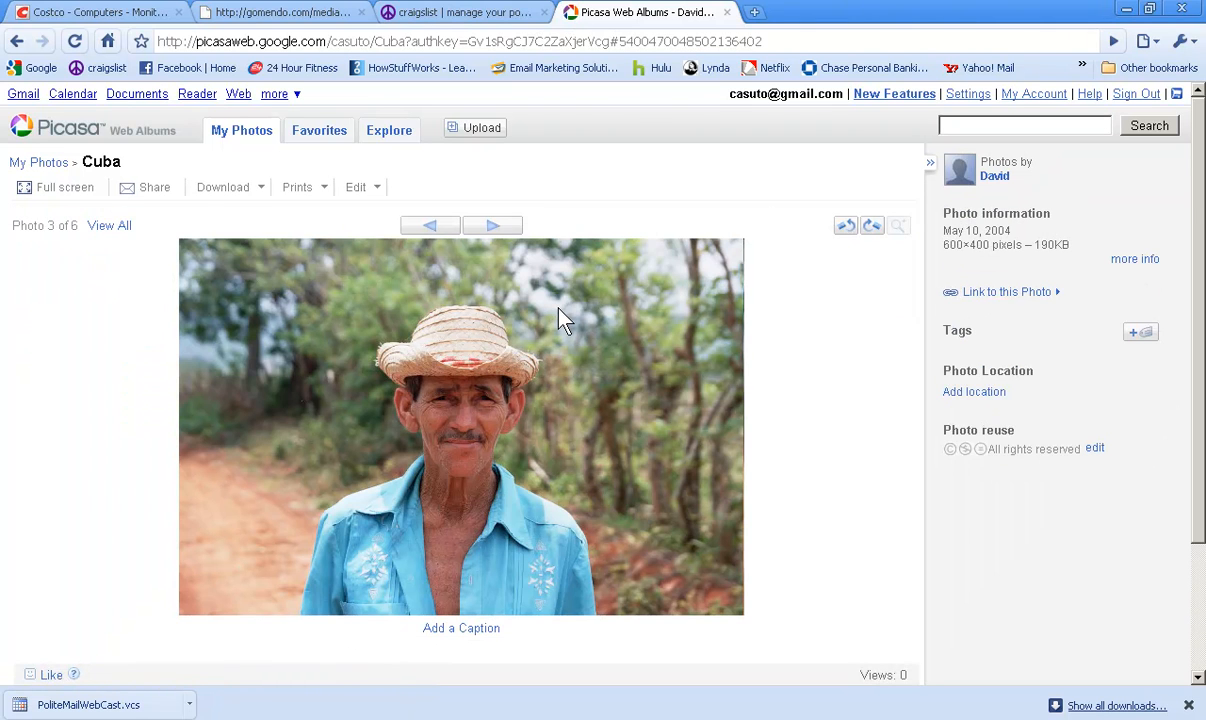
{"action": "left_click", "coordinate": [357, 187]}
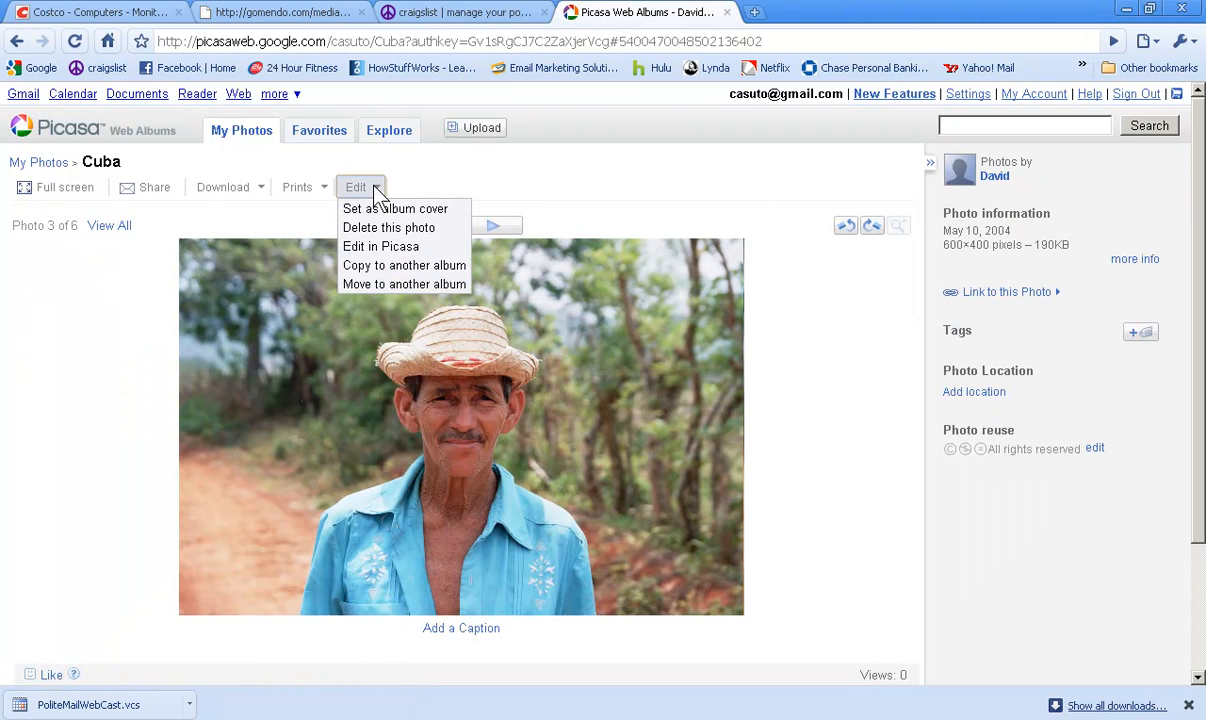
{"action": "mouse_move", "coordinate": [396, 208]}
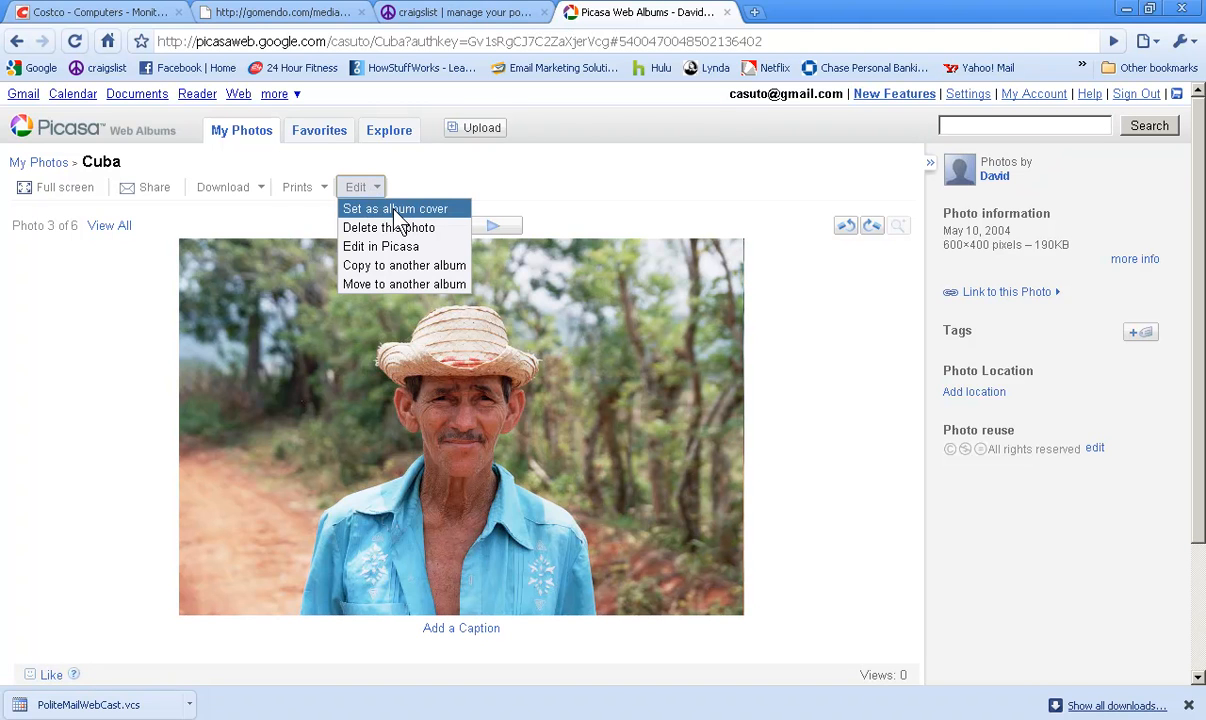
{"action": "mouse_move", "coordinate": [420, 227]}
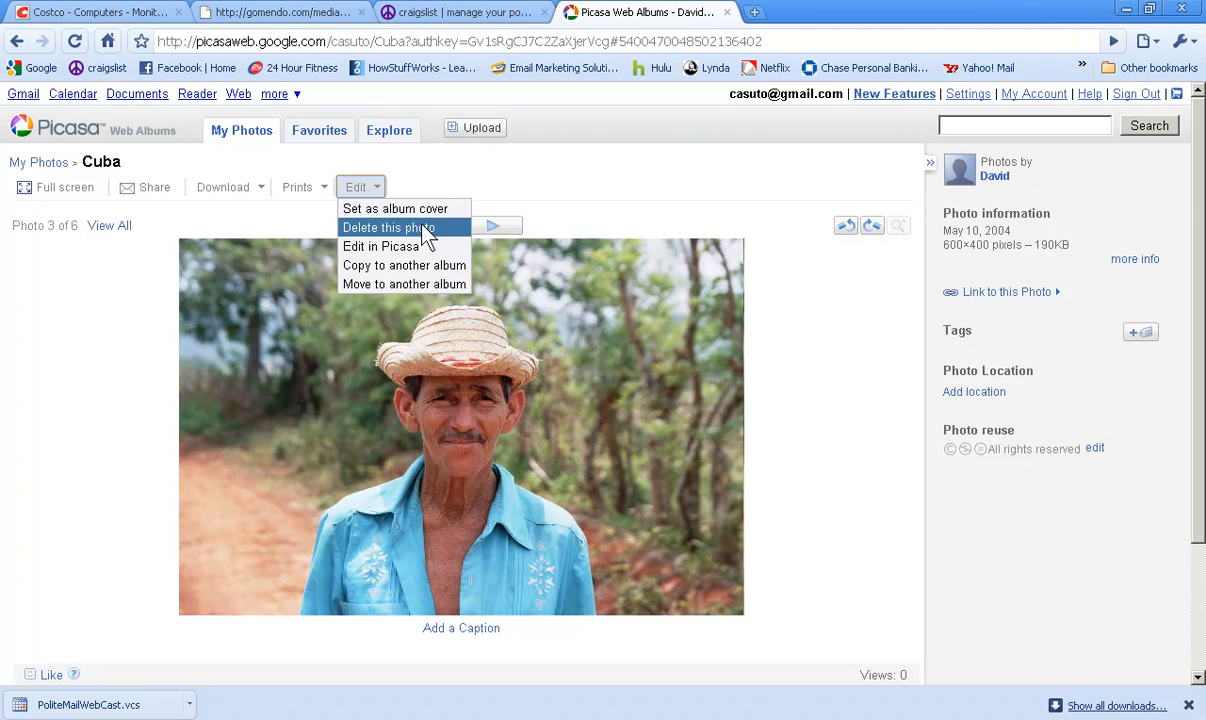
{"action": "mouse_move", "coordinate": [380, 246]}
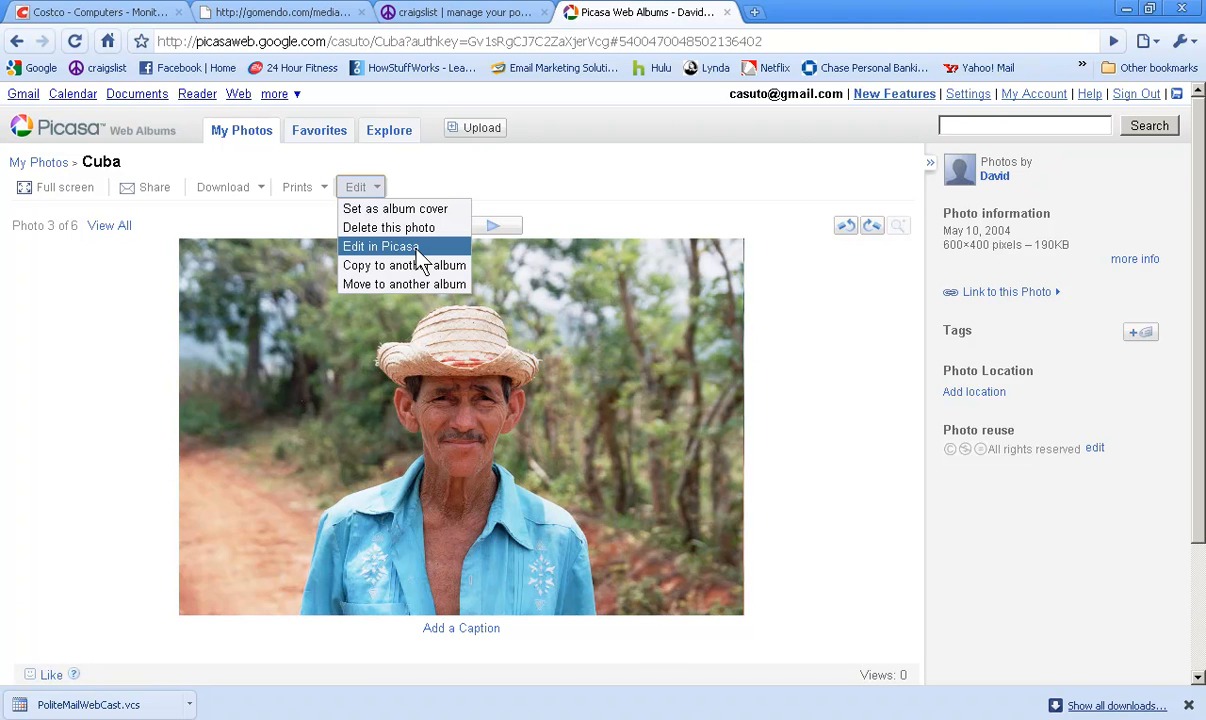
{"action": "mouse_move", "coordinate": [428, 265]}
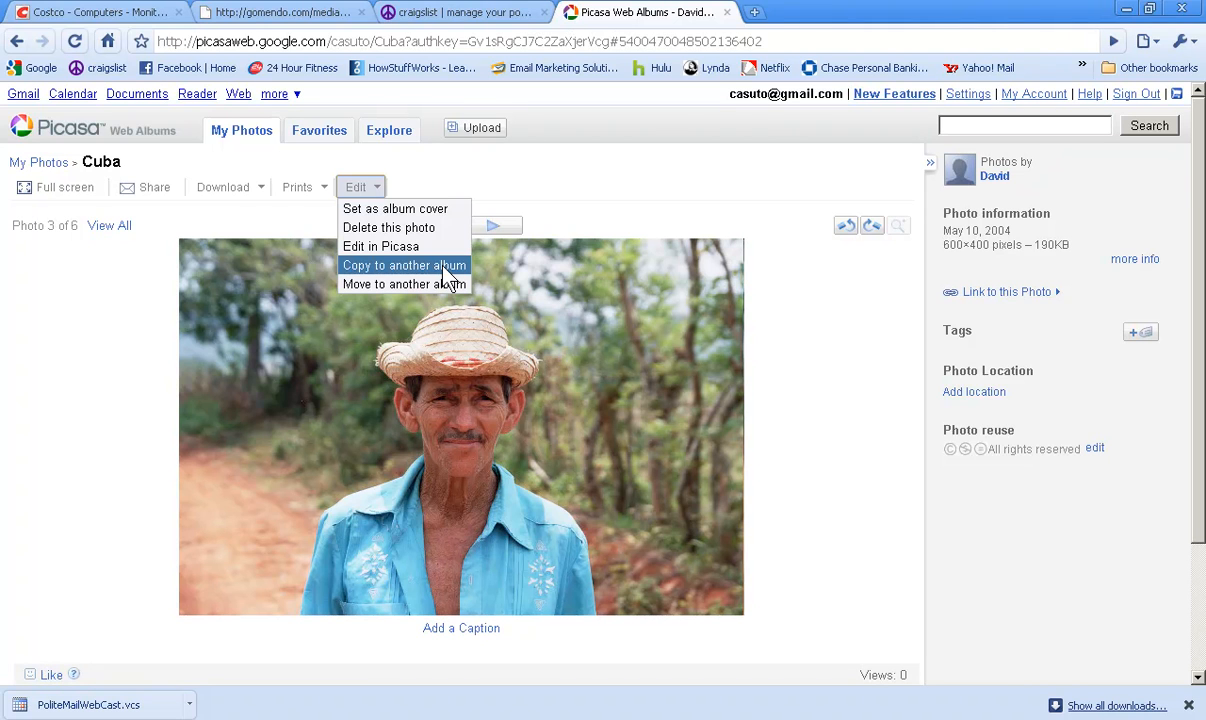
{"action": "mouse_move", "coordinate": [404, 284]}
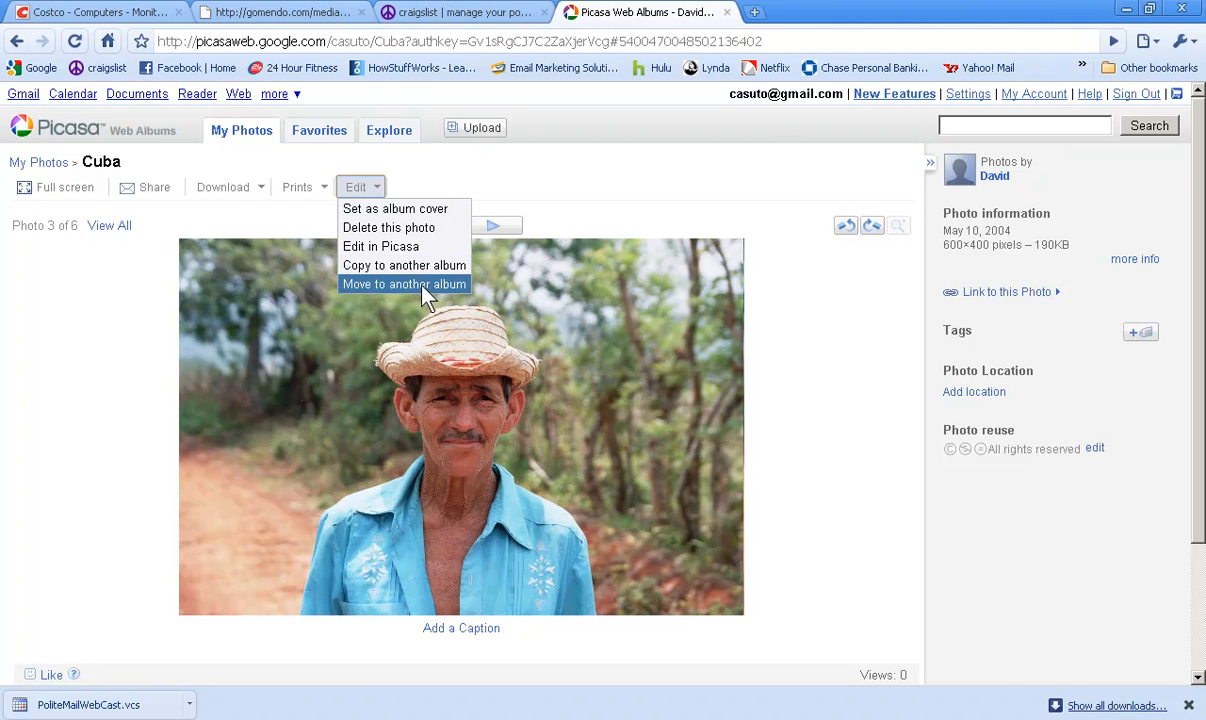
{"action": "mouse_move", "coordinate": [404, 265]}
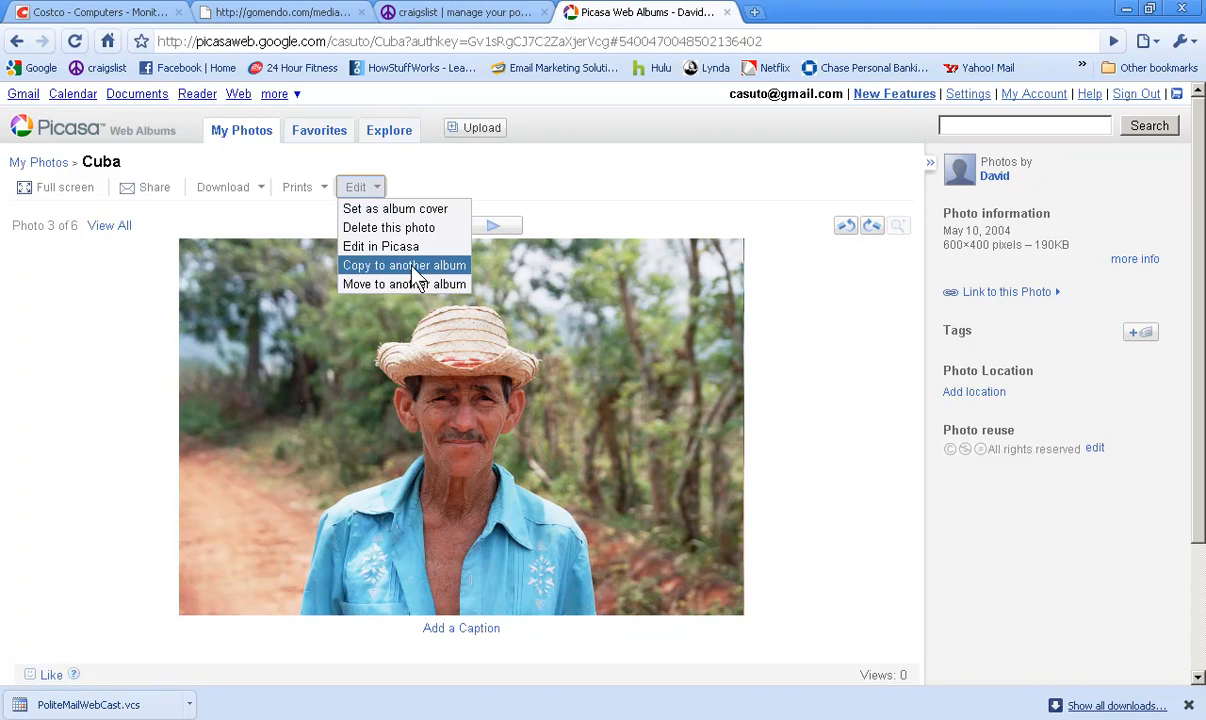
{"action": "mouse_move", "coordinate": [404, 284]}
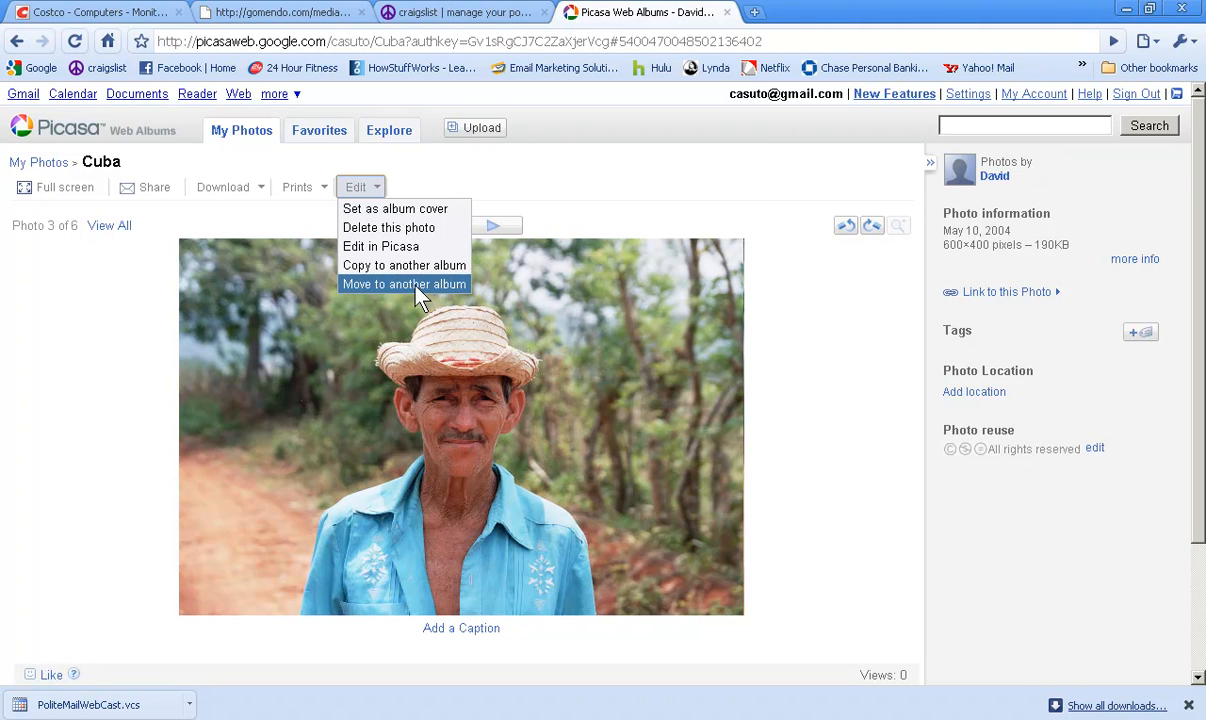
{"action": "mouse_move", "coordinate": [520, 180]}
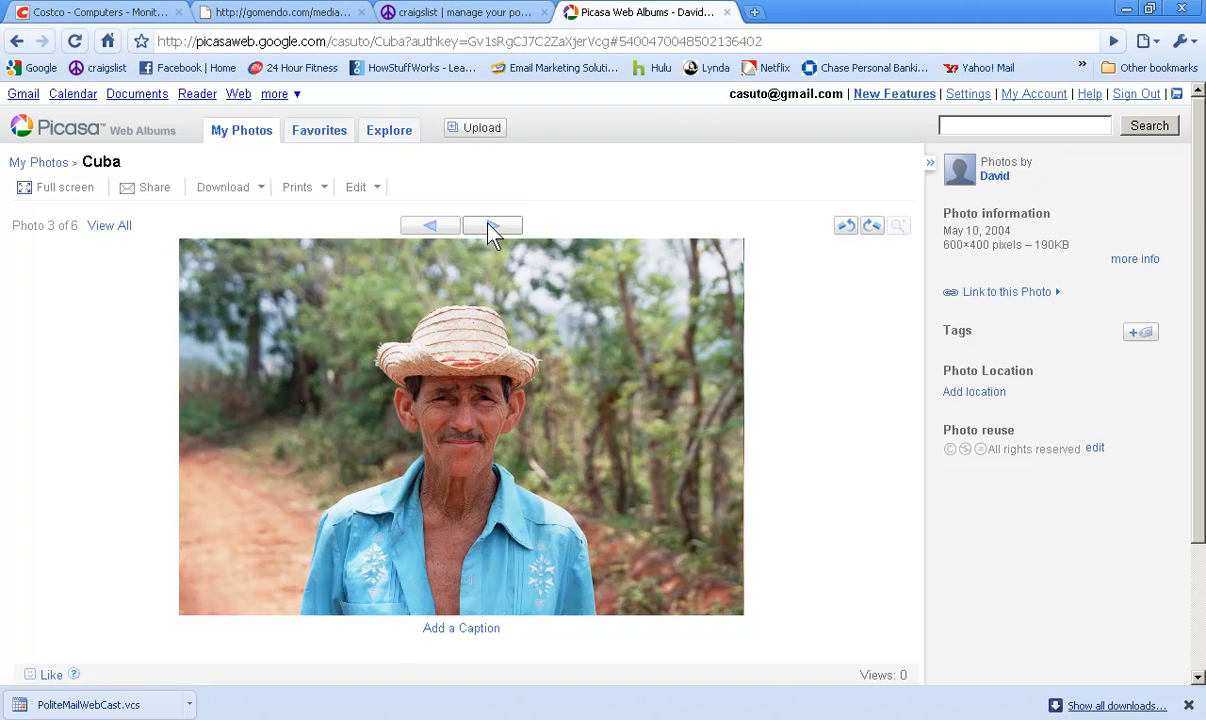
Advance through the album to photo 4 of 6, the three schoolchildren on a dirt road
{"action": "left_click", "coordinate": [492, 225]}
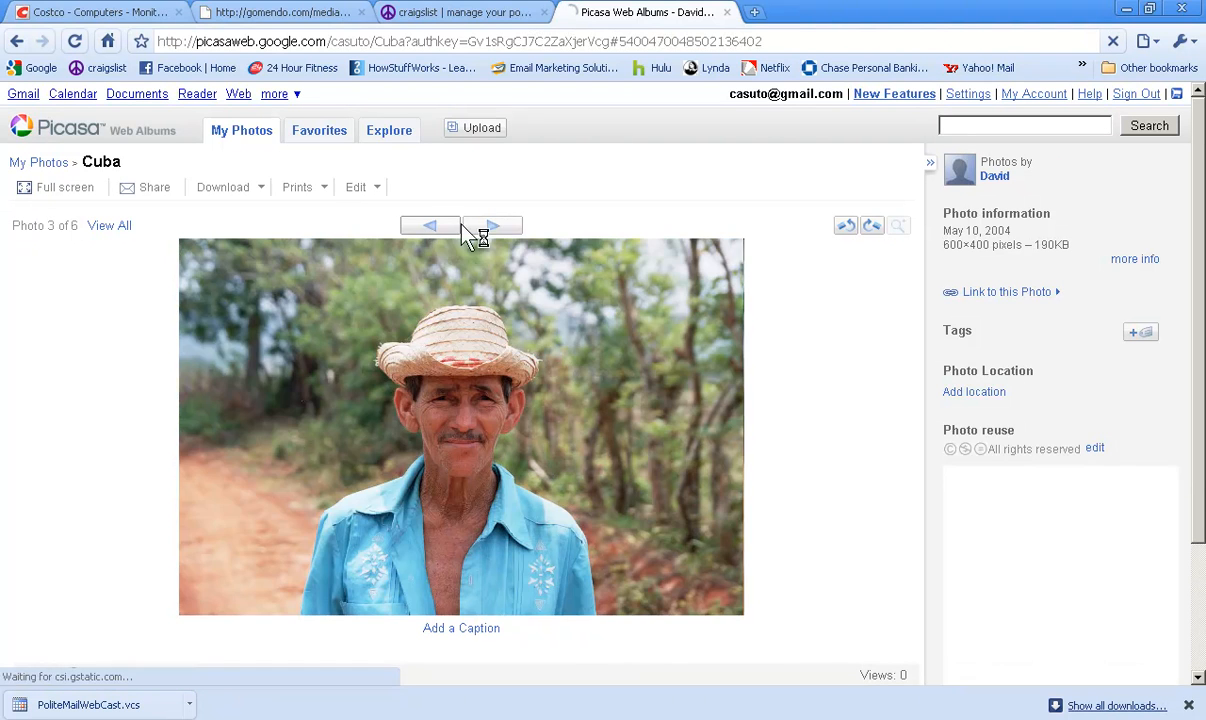
{"action": "left_click", "coordinate": [492, 225]}
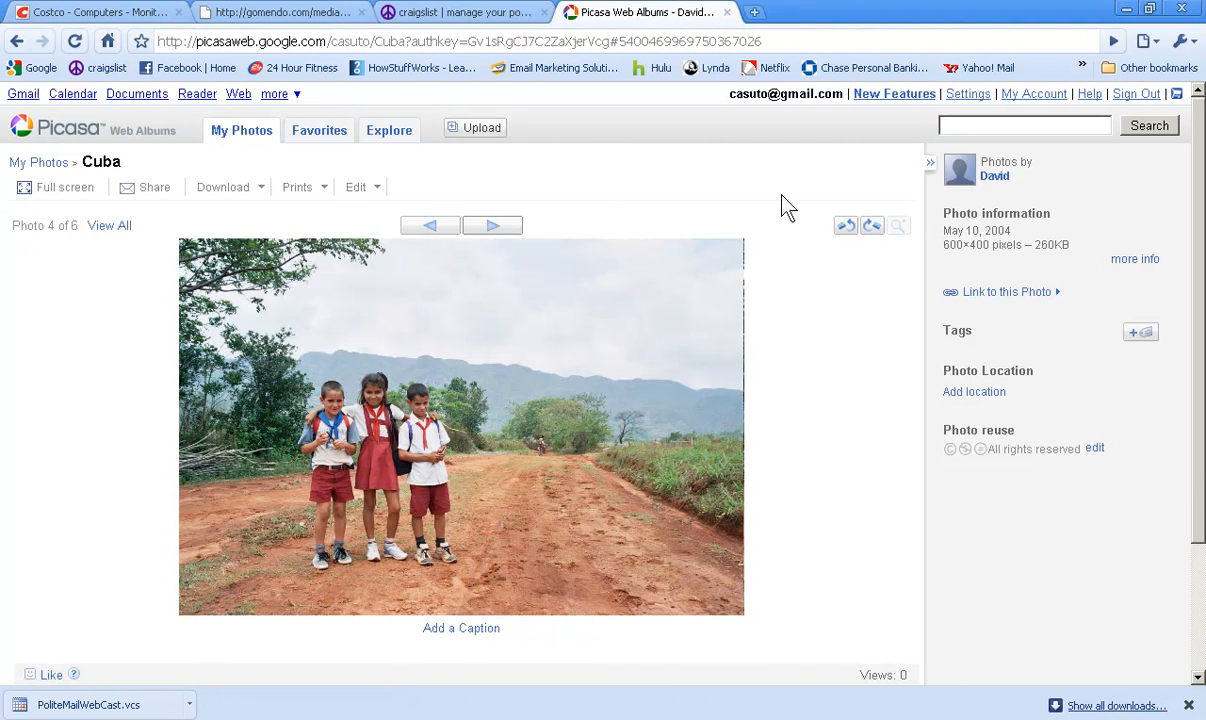
{"action": "mouse_move", "coordinate": [810, 322]}
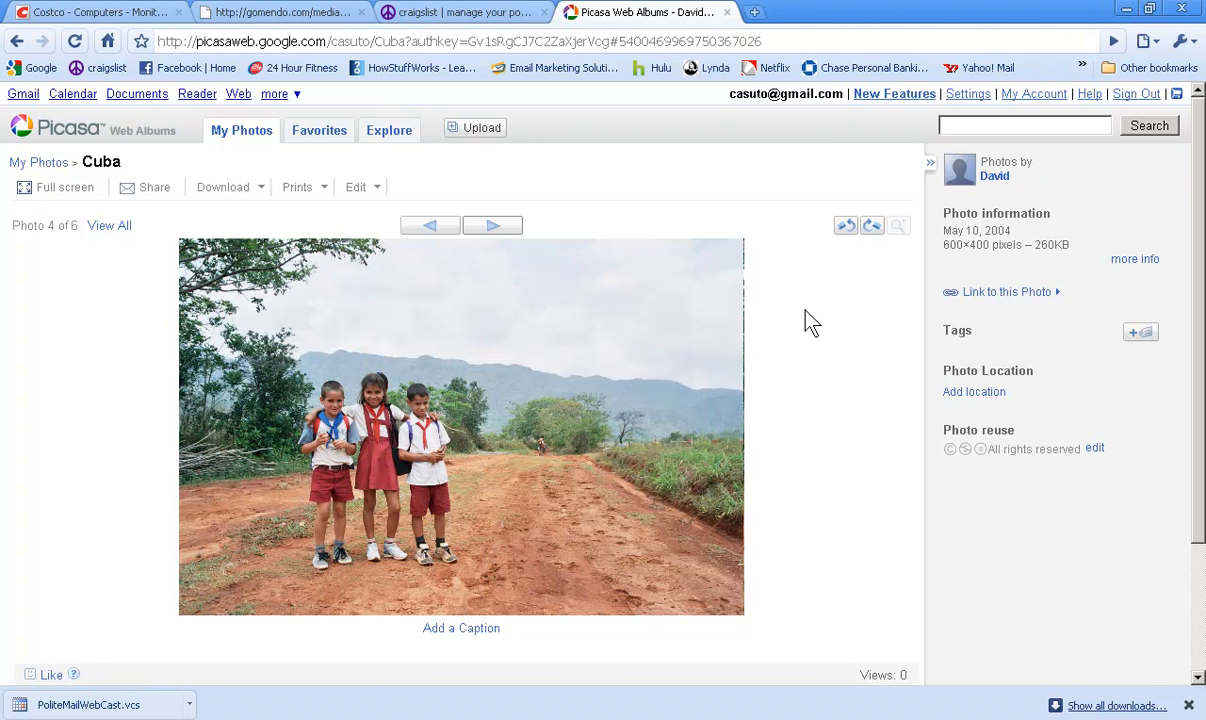
{"action": "mouse_move", "coordinate": [997, 305]}
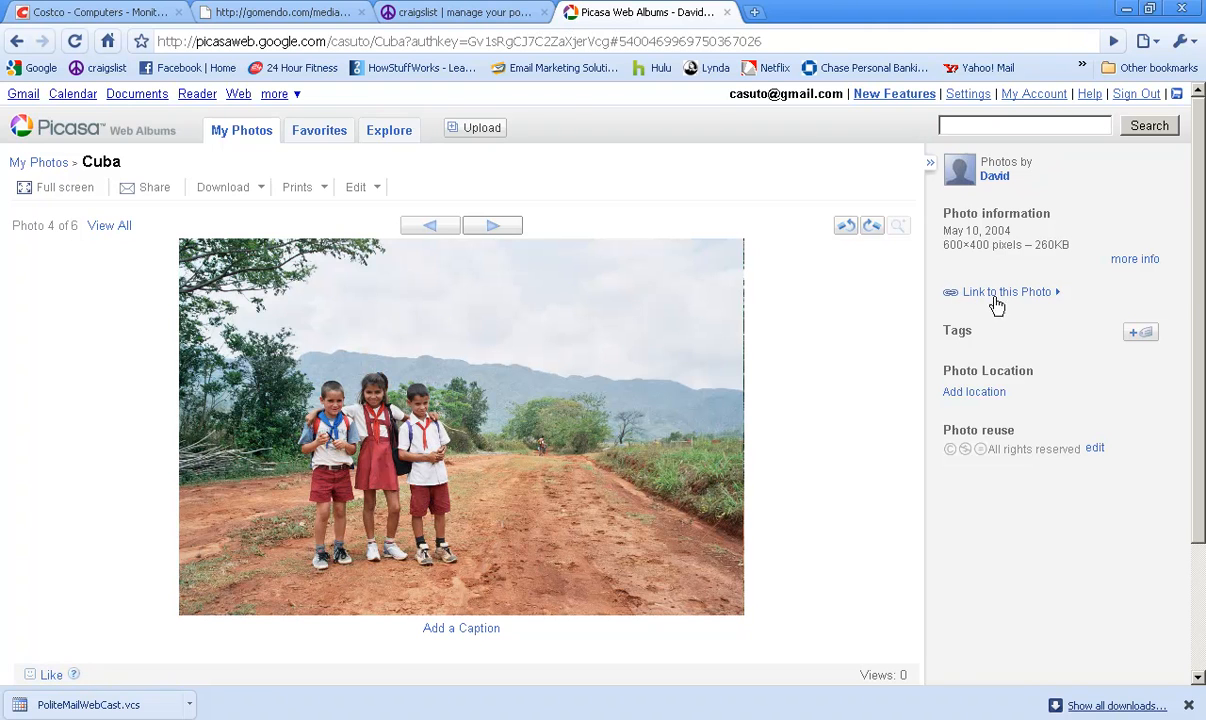
{"action": "mouse_move", "coordinate": [133, 250]}
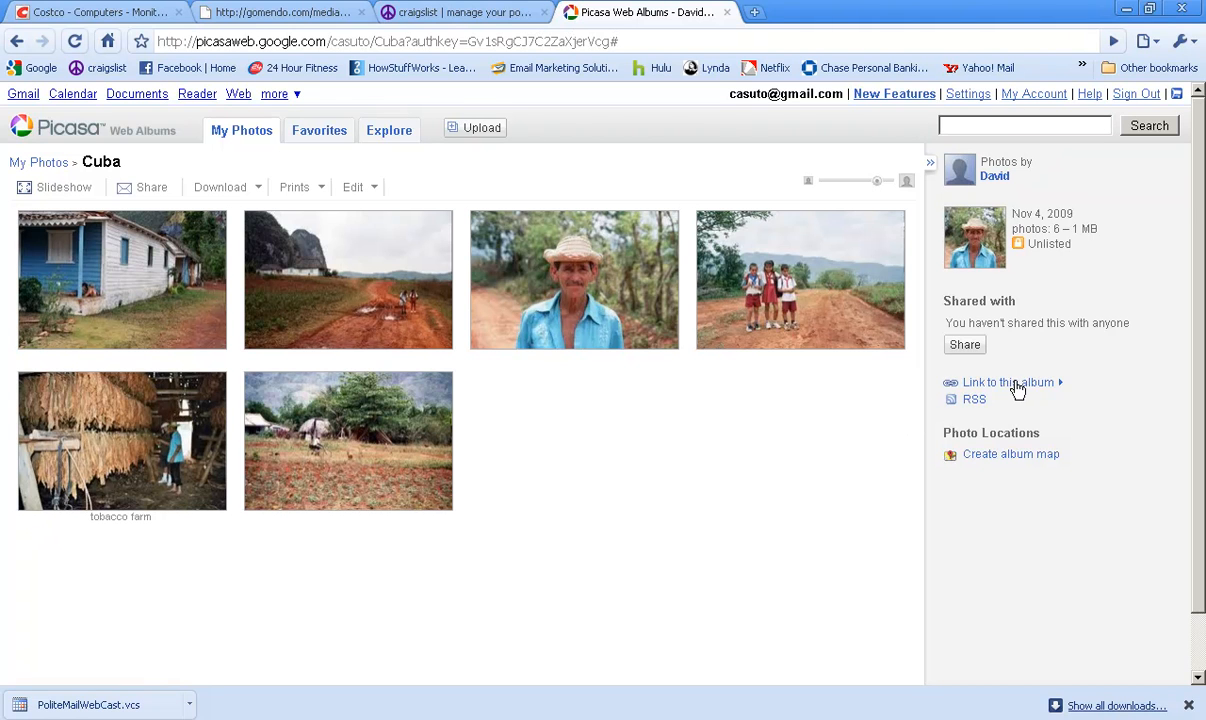
Reveal the Cuba album's sharing link and embed HTML, and copy the album link
{"action": "left_click", "coordinate": [1008, 382]}
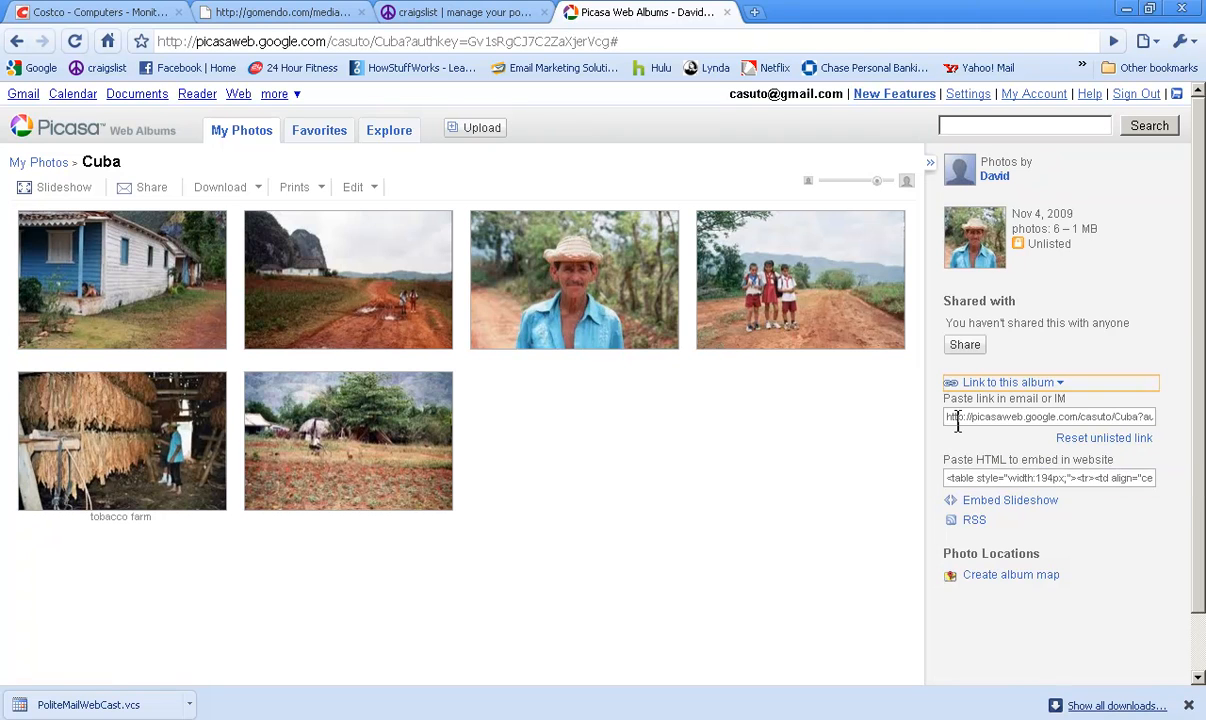
{"action": "left_click", "coordinate": [1050, 416]}
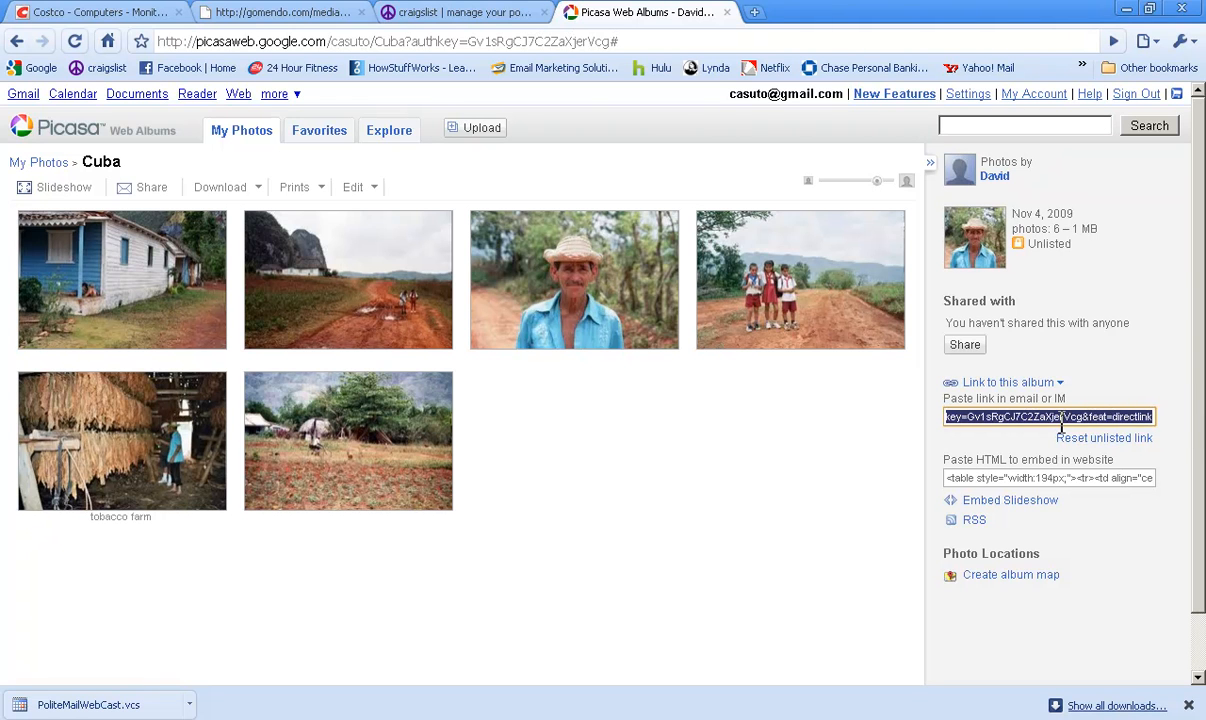
{"action": "right_click", "coordinate": [1048, 417]}
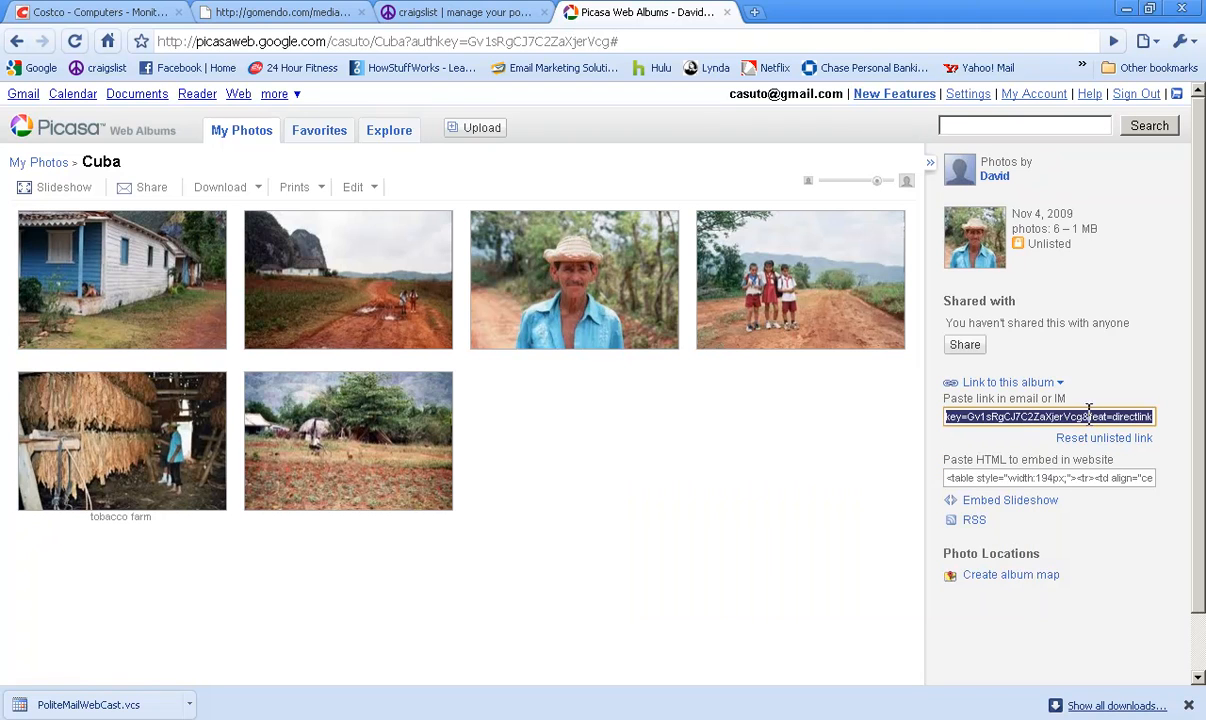
{"action": "left_click", "coordinate": [1065, 416]}
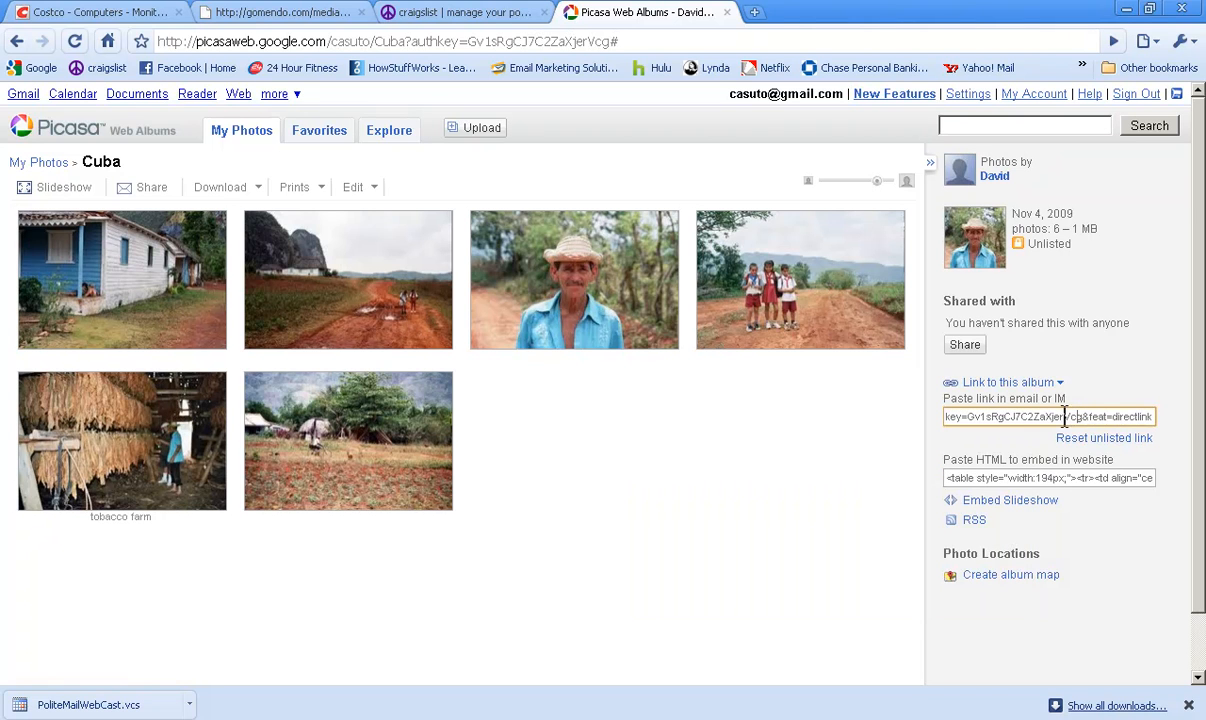
{"action": "mouse_move", "coordinate": [1002, 399]}
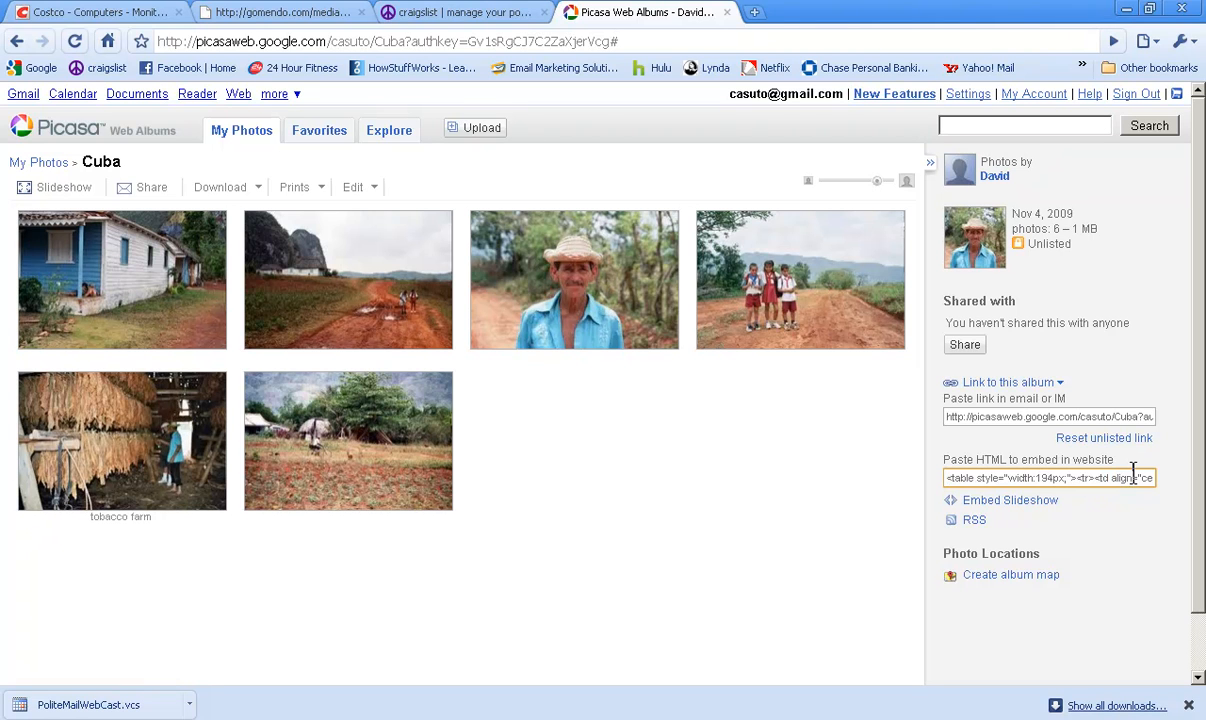
Start resetting the album's unlisted link, then cancel to keep the current link
{"action": "left_click", "coordinate": [1104, 438]}
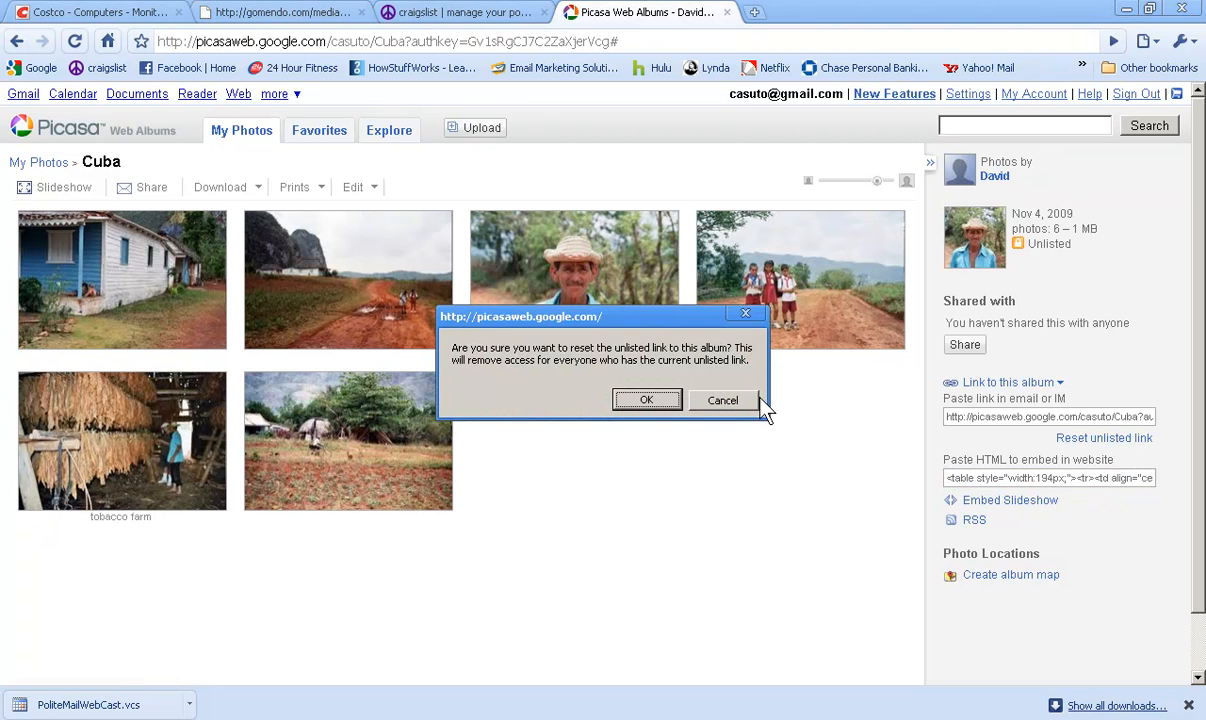
{"action": "left_click", "coordinate": [723, 400]}
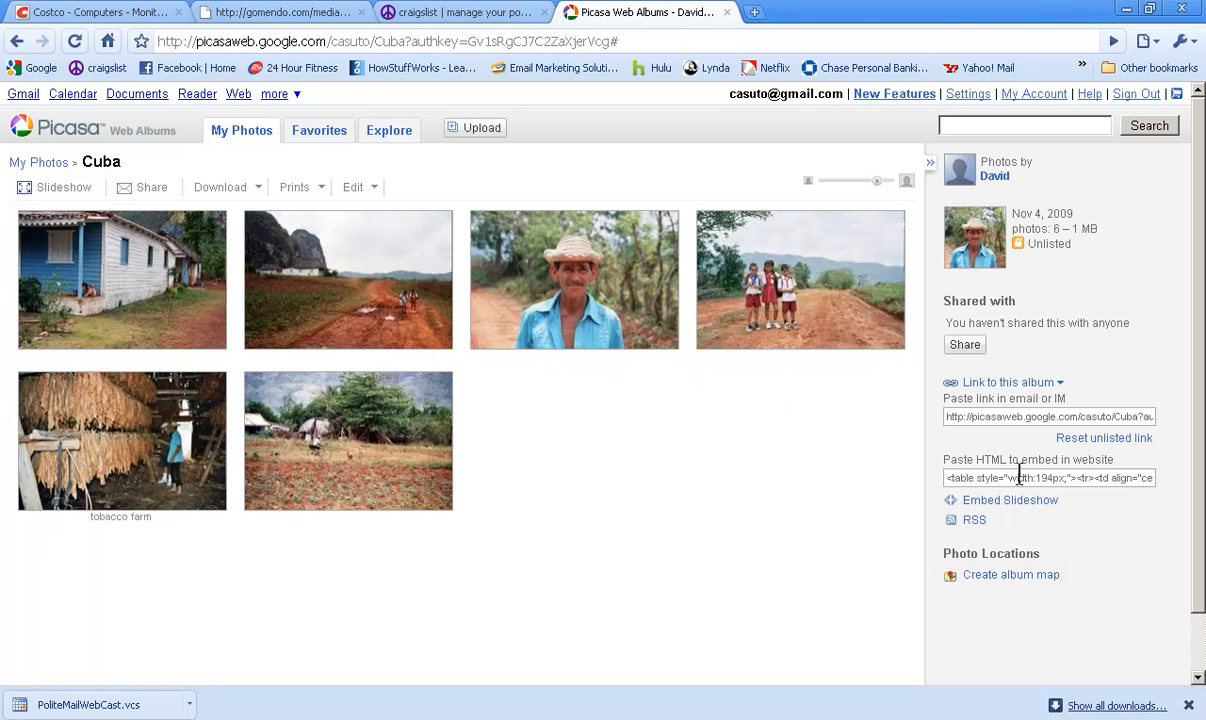
{"action": "mouse_move", "coordinate": [1012, 472]}
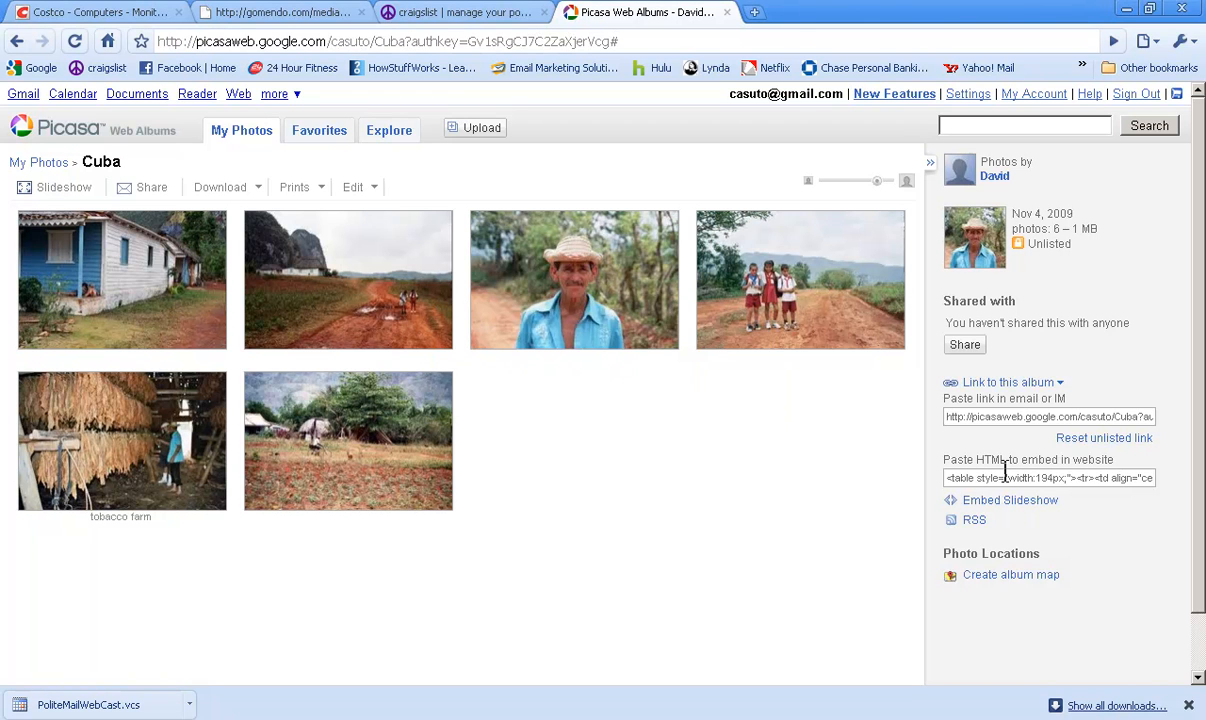
{"action": "mouse_move", "coordinate": [663, 533]}
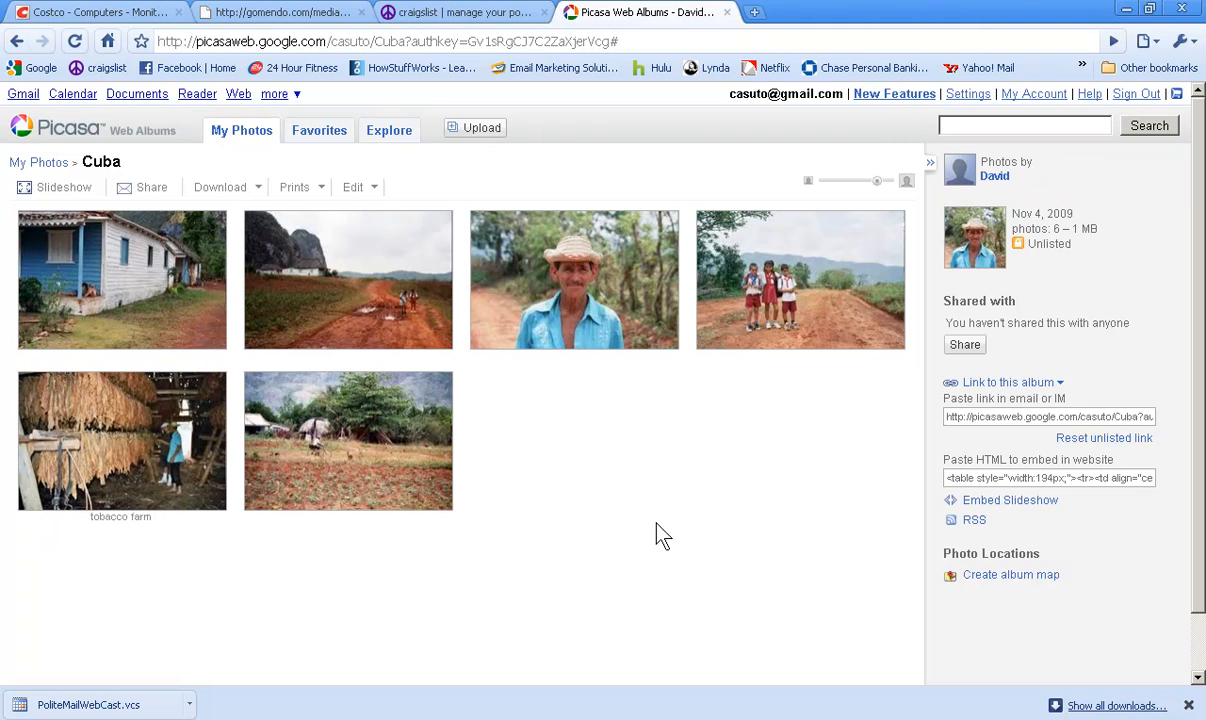